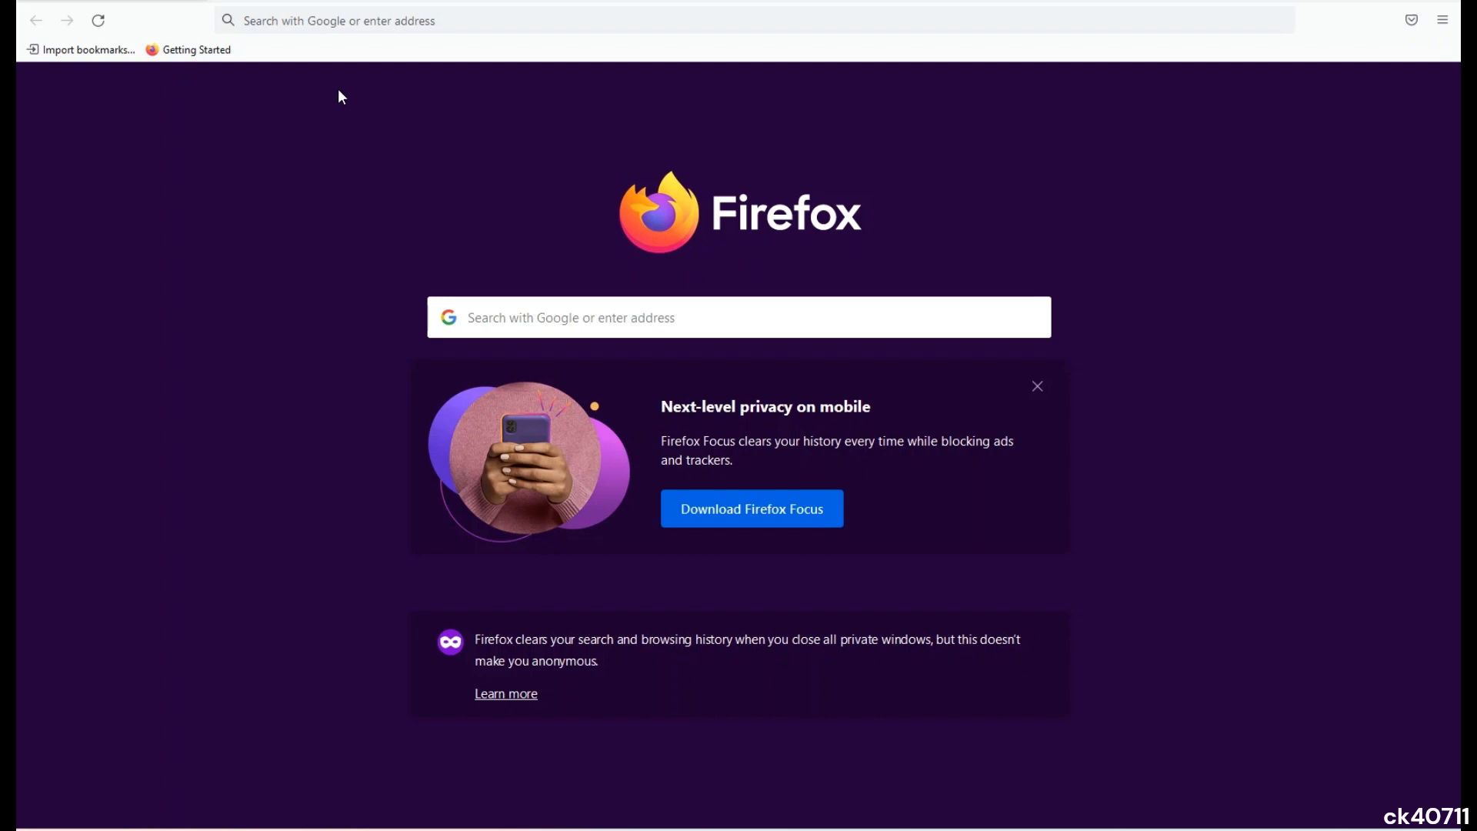
Enter obsproject.com in Firefox's address bar to load the OBS homepage.
left_click(396, 20)
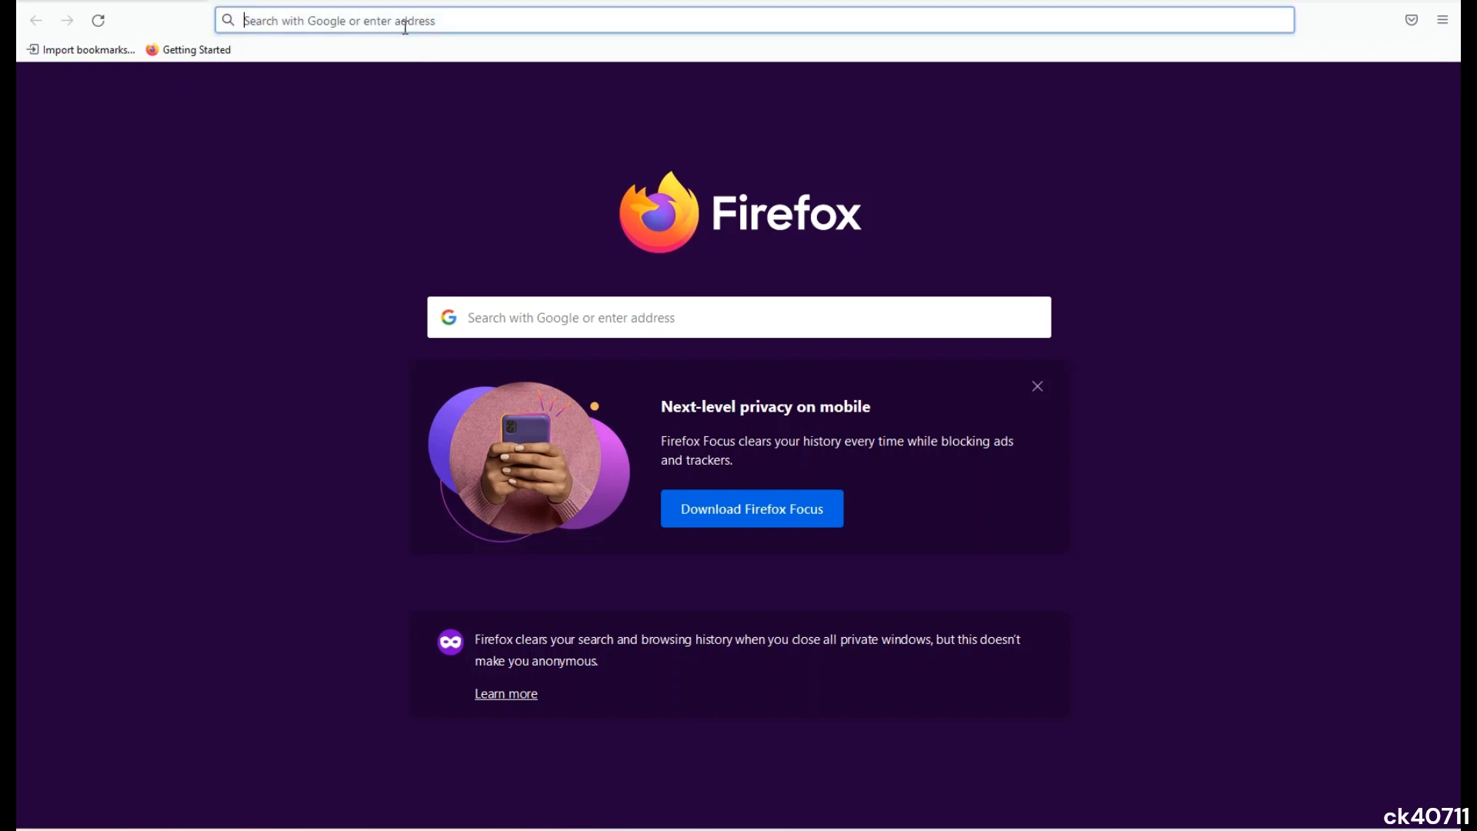
type("obspro")
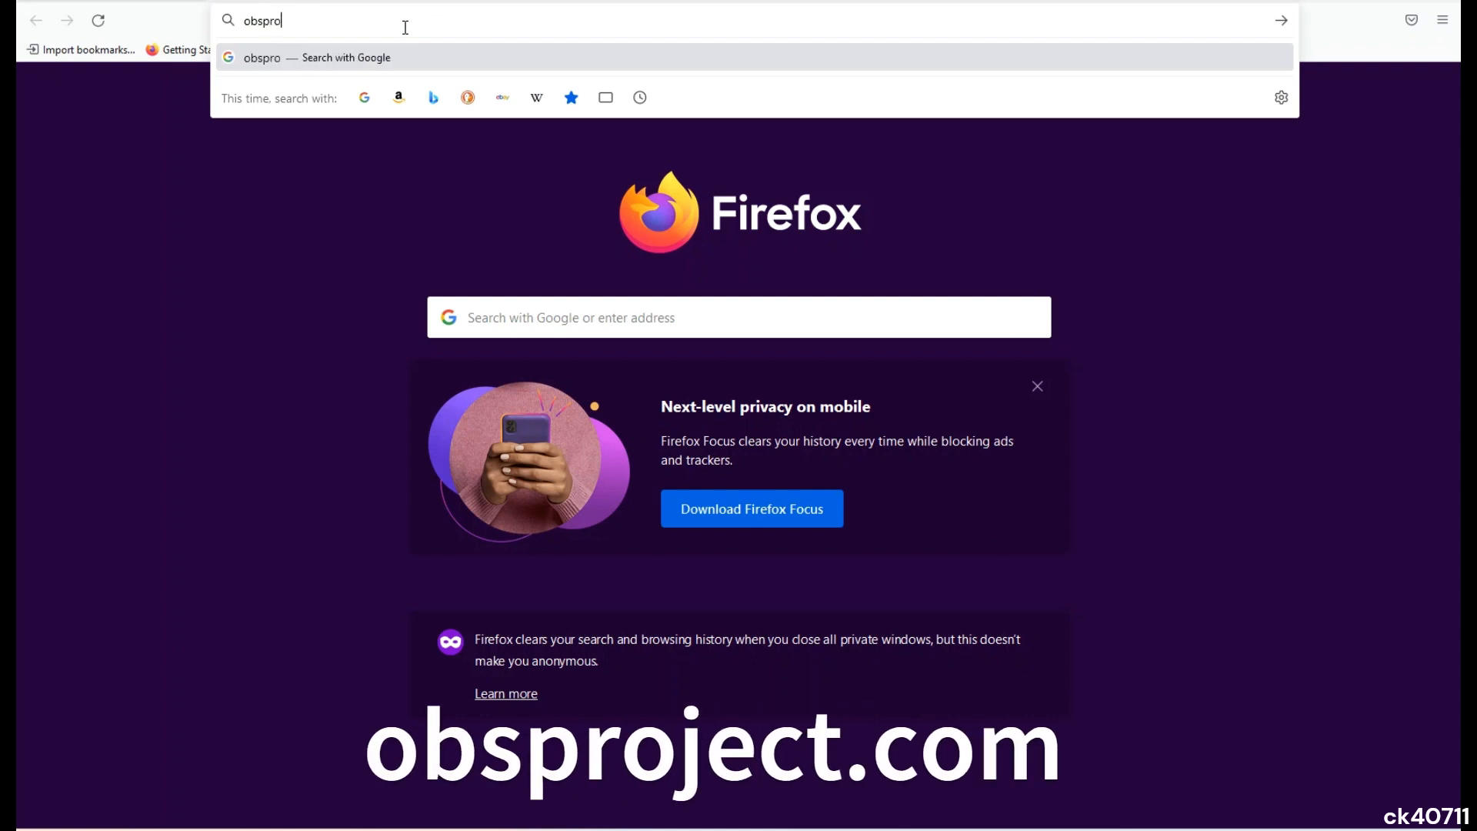
type("ject")
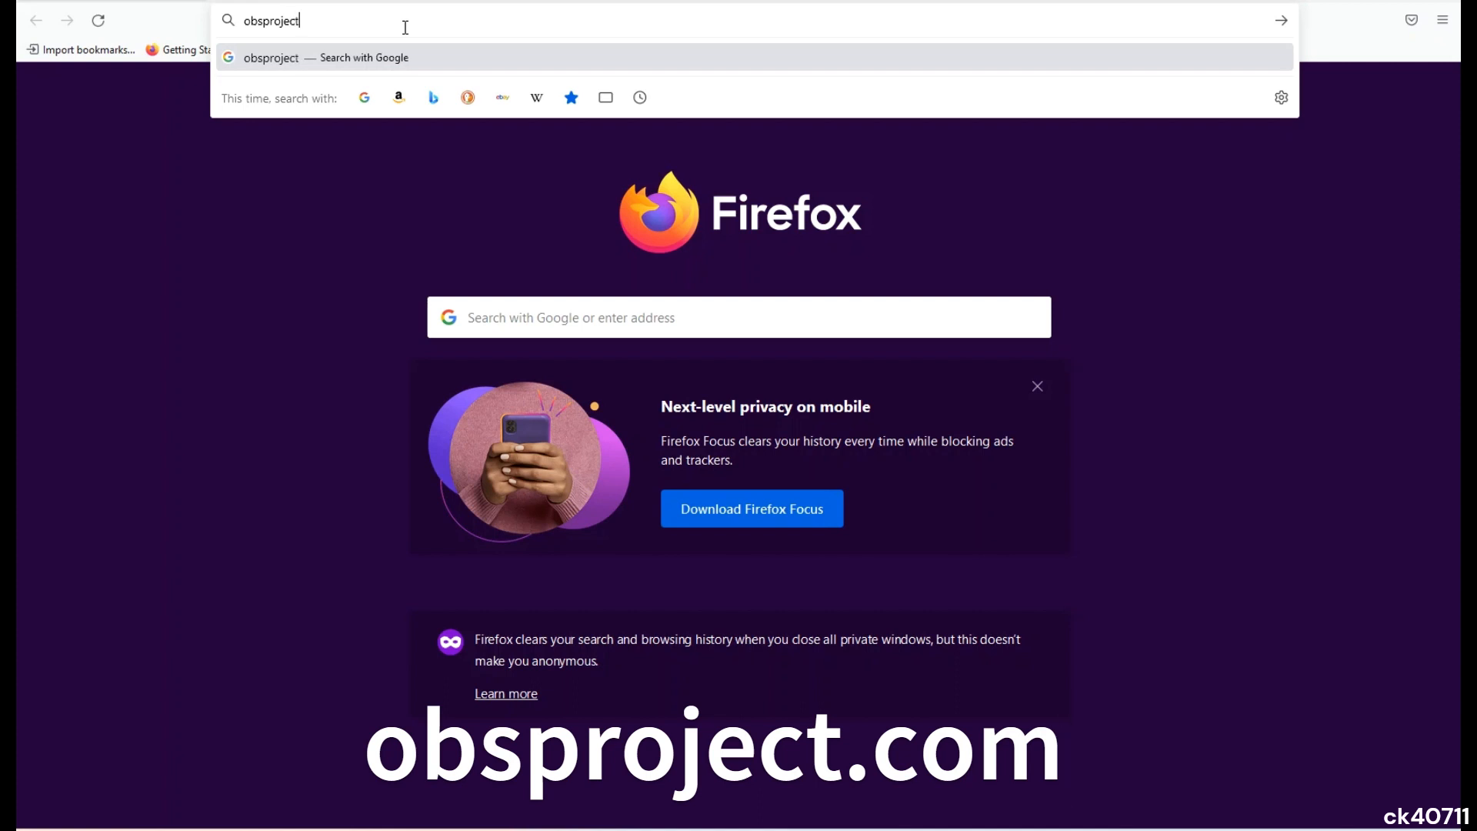
type(".com")
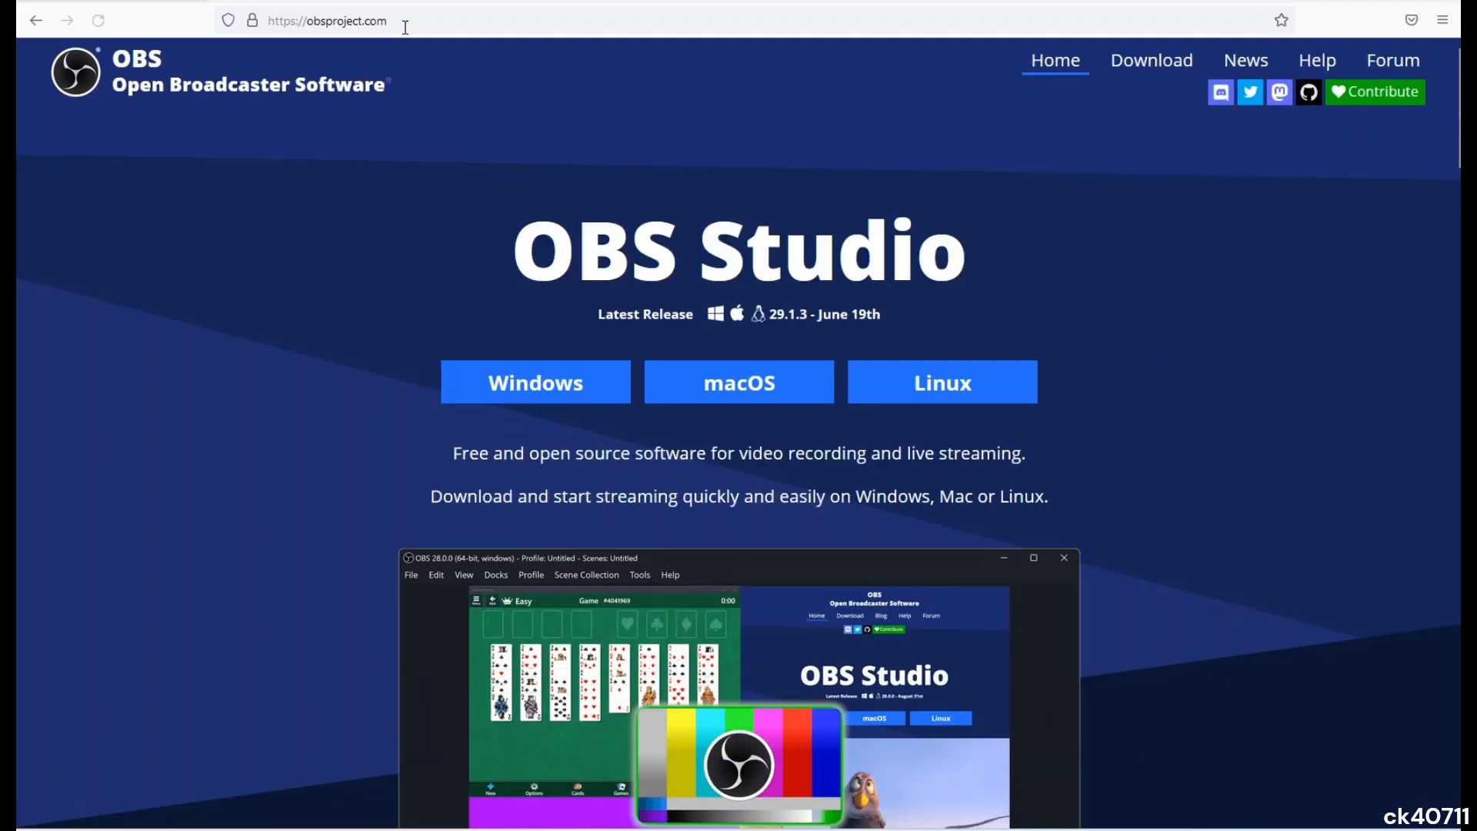
left_click(98, 20)
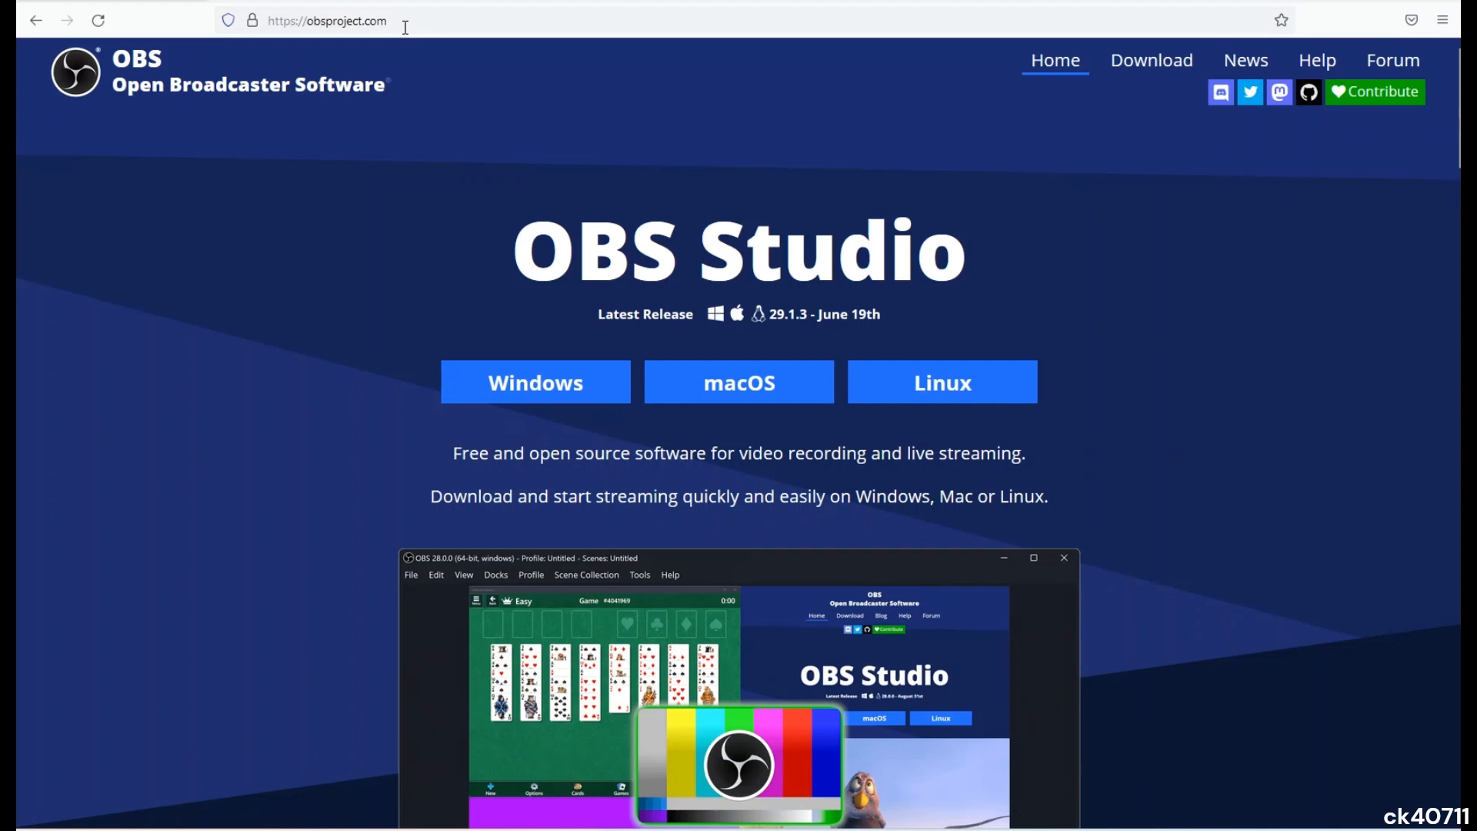
mouse_move(516, 215)
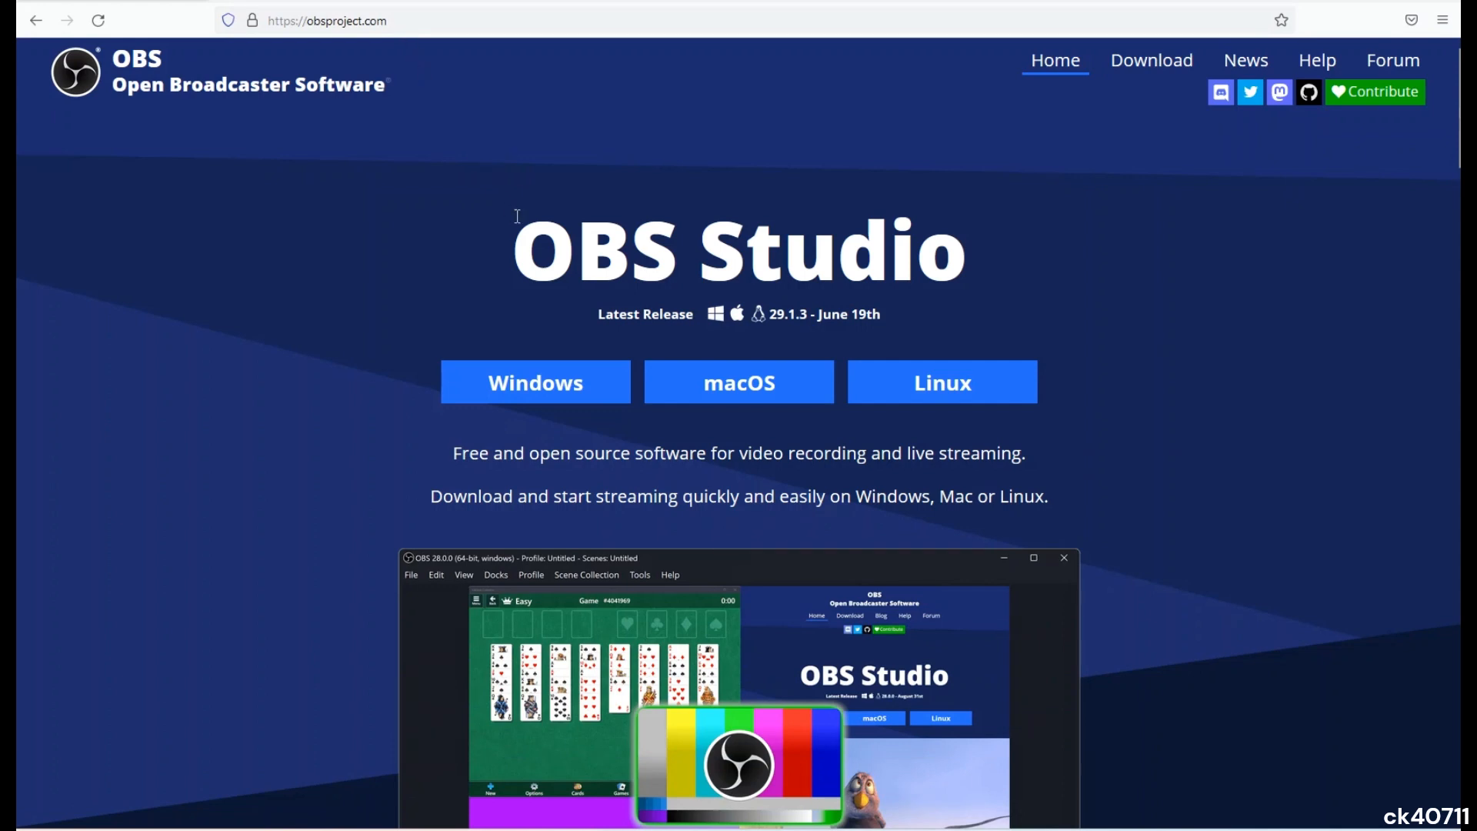
mouse_move(536, 381)
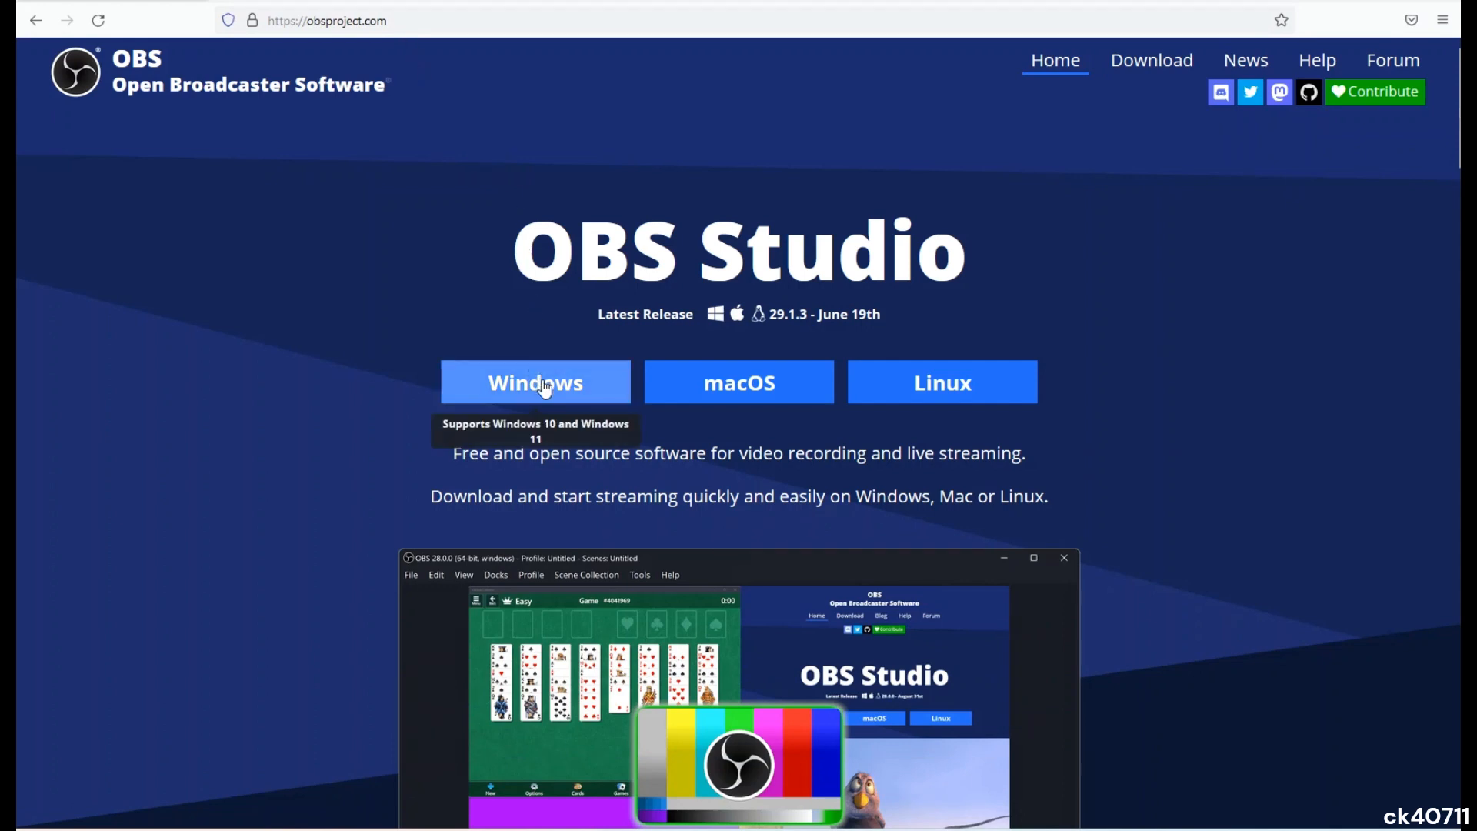
mouse_move(536, 381)
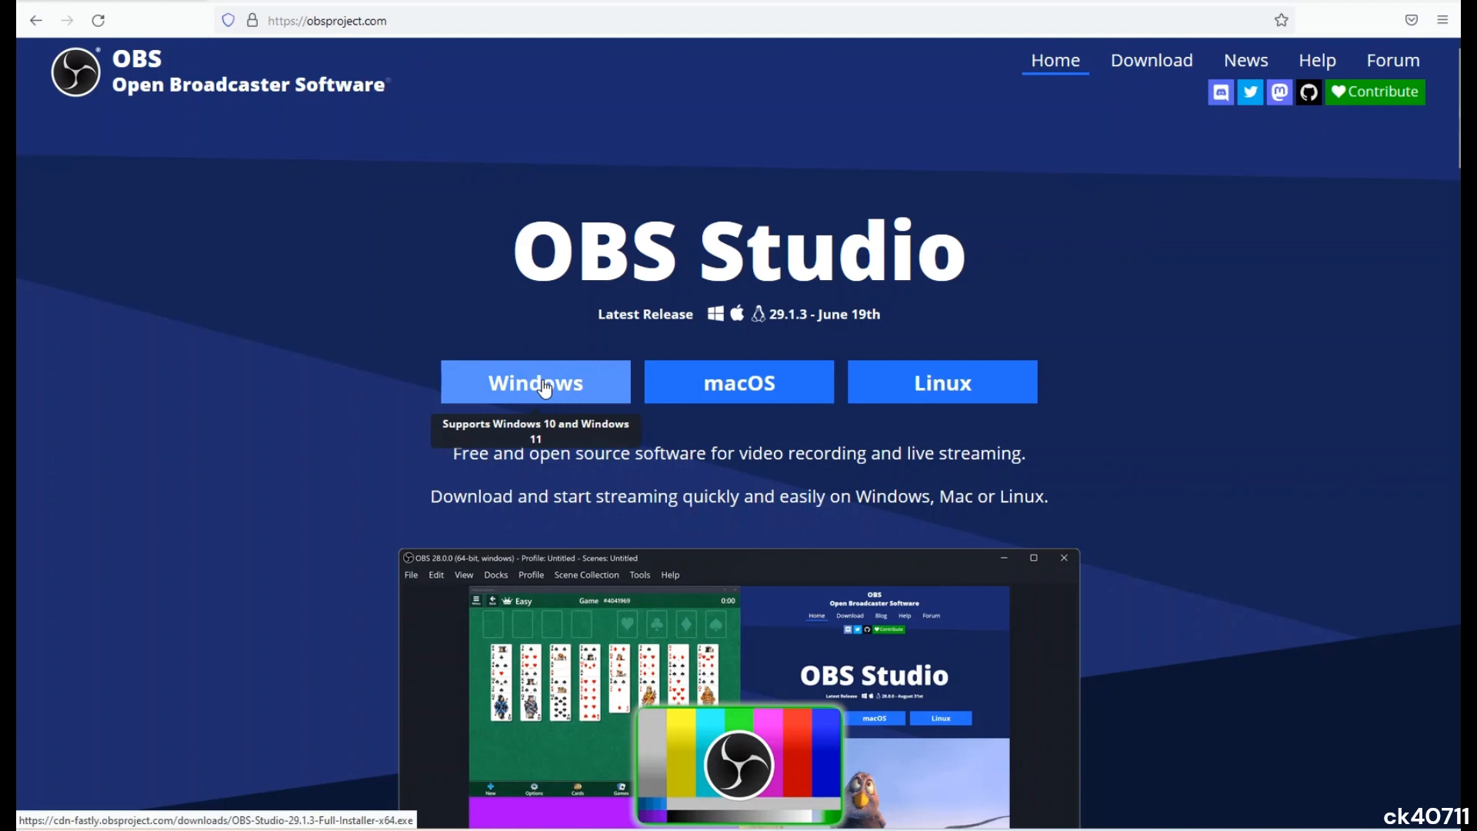
Download the OBS Studio installer for Windows from the homepage.
left_click(536, 382)
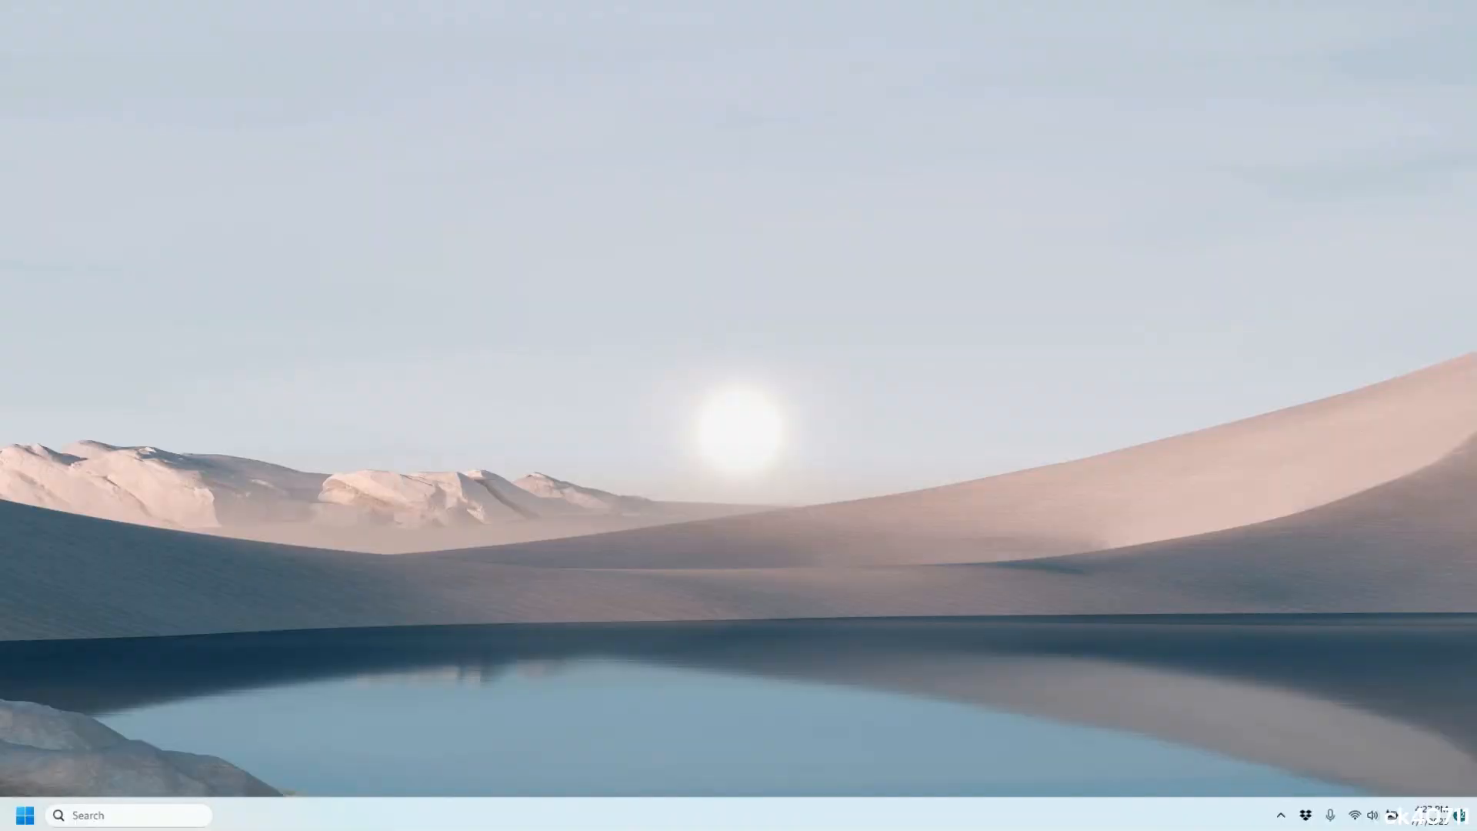
Launch OBS Studio from its shortcut.
left_click(24, 815)
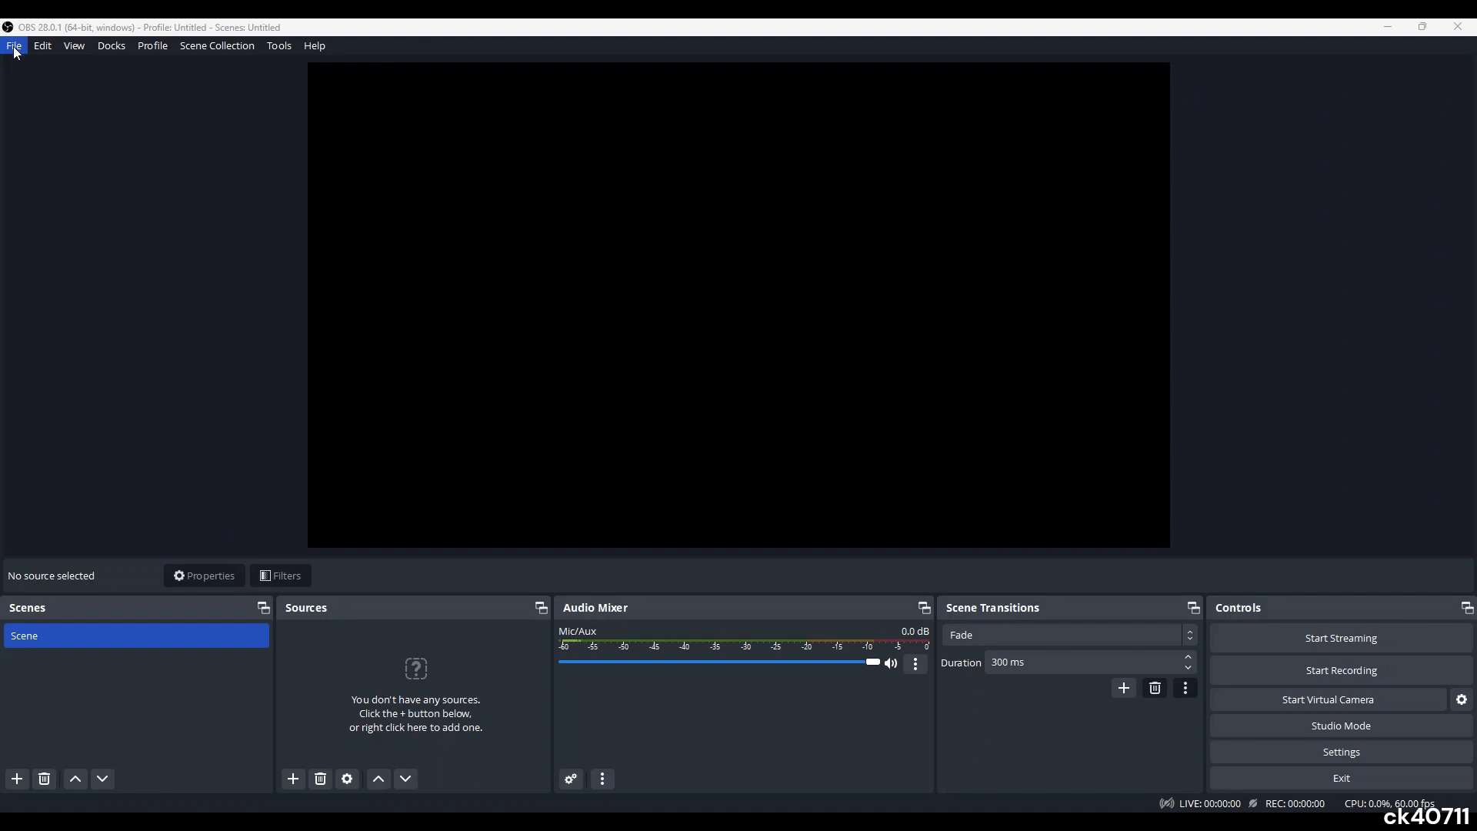
Set recording path D:/From OBS, Indistinguishable Quality and mp4 format, then save.
left_click(13, 45)
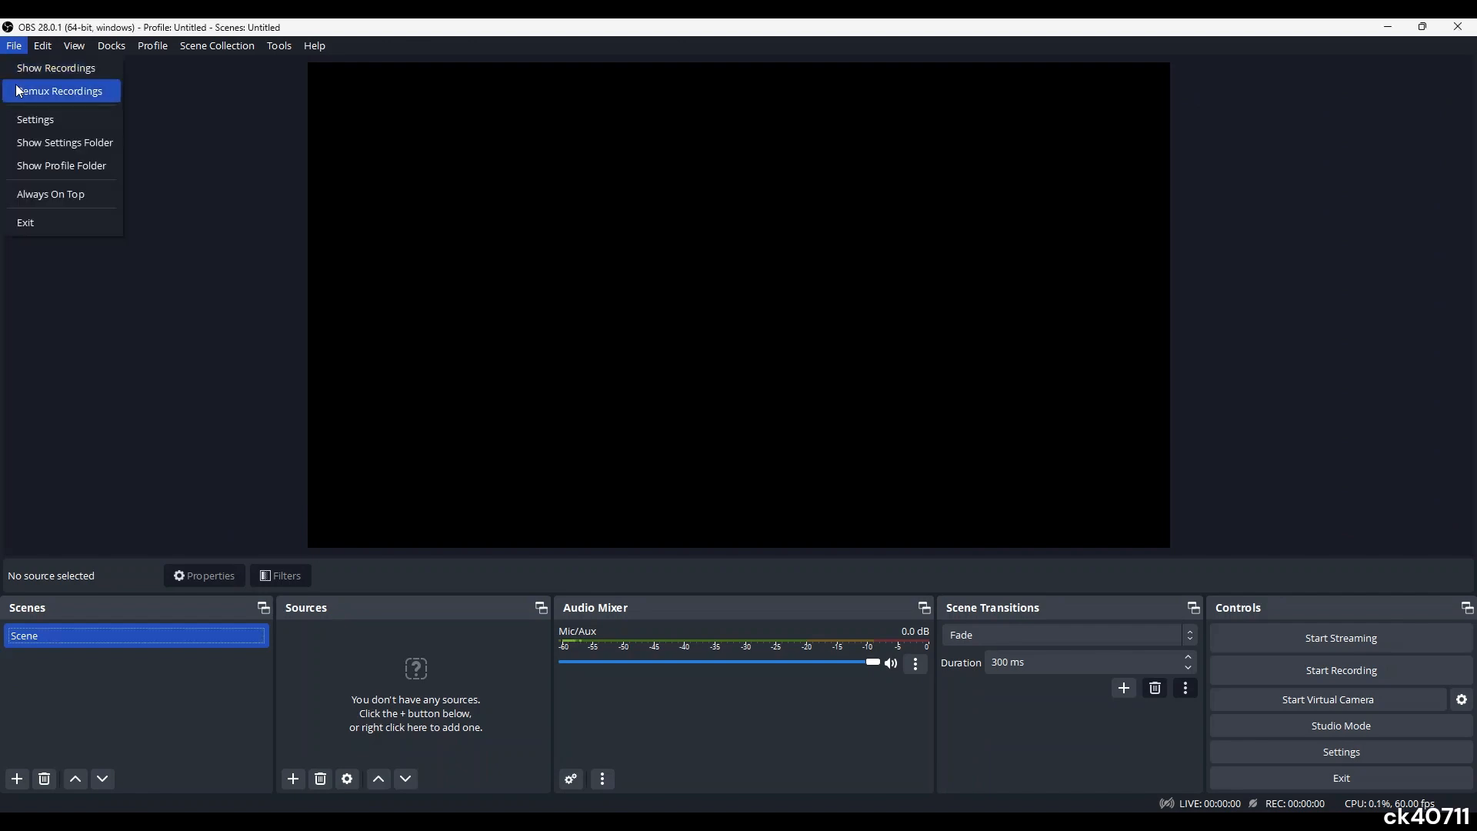
left_click(35, 119)
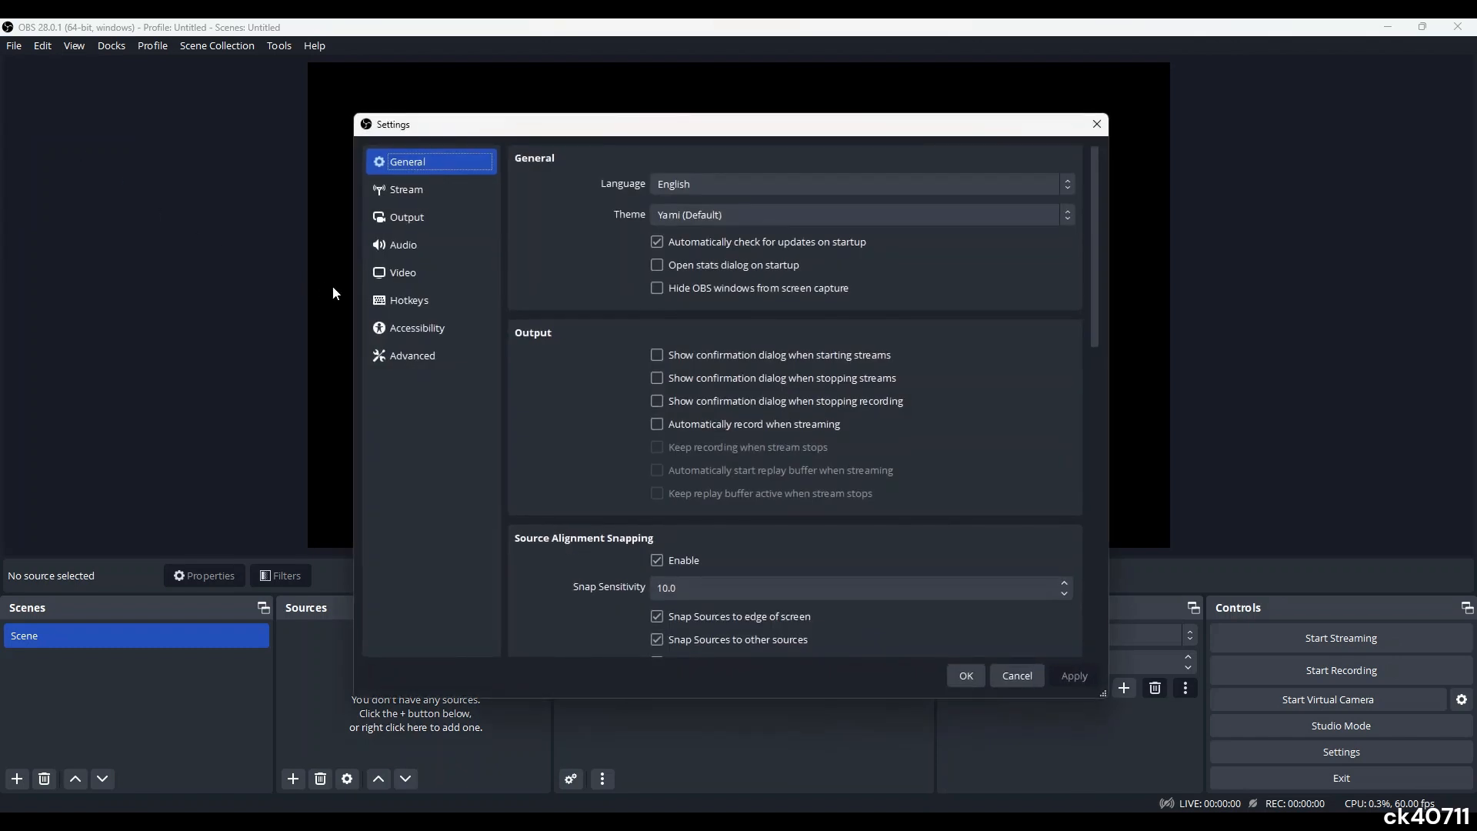
left_click(407, 217)
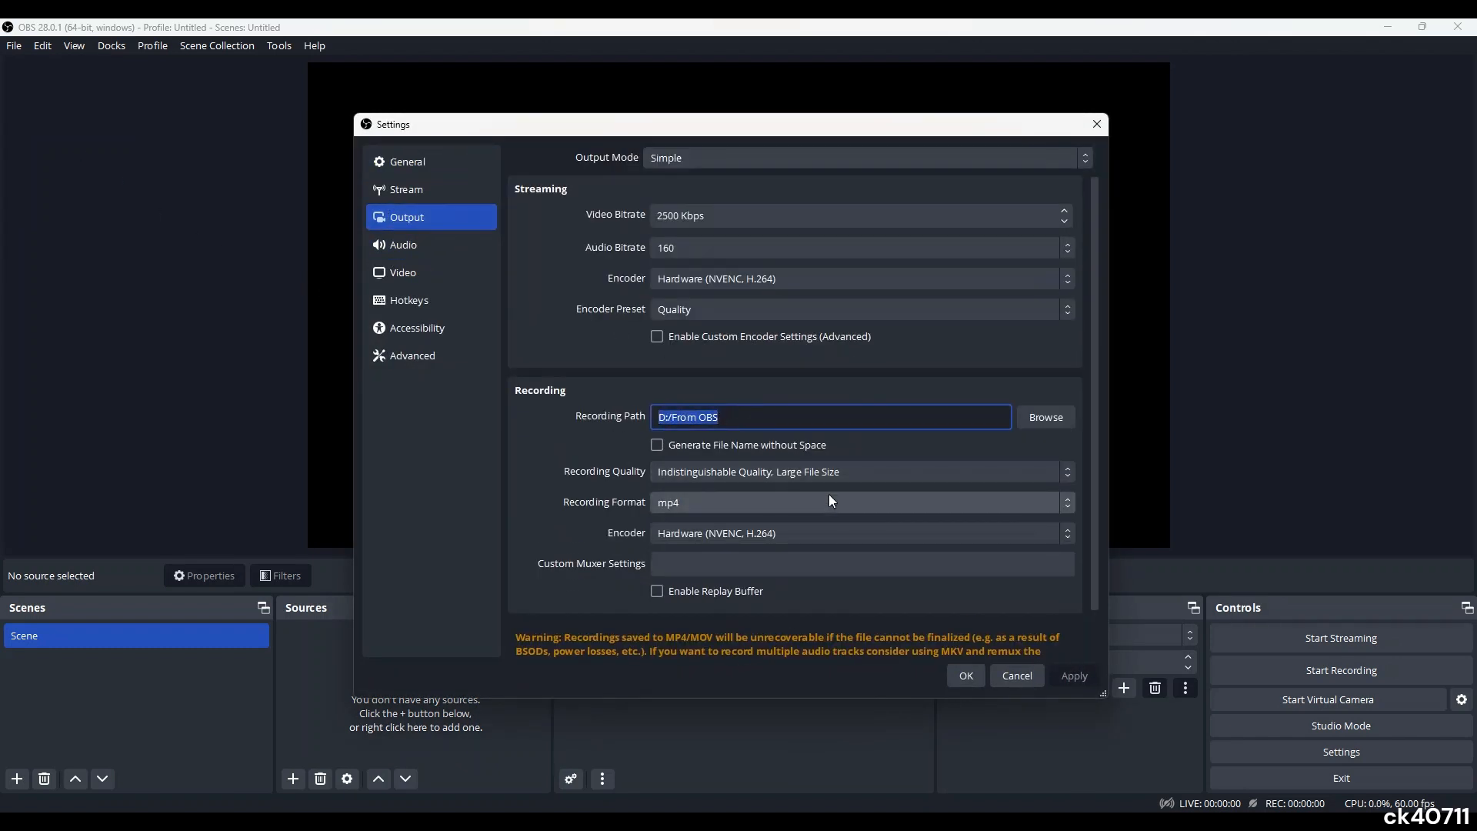
mouse_move(897, 475)
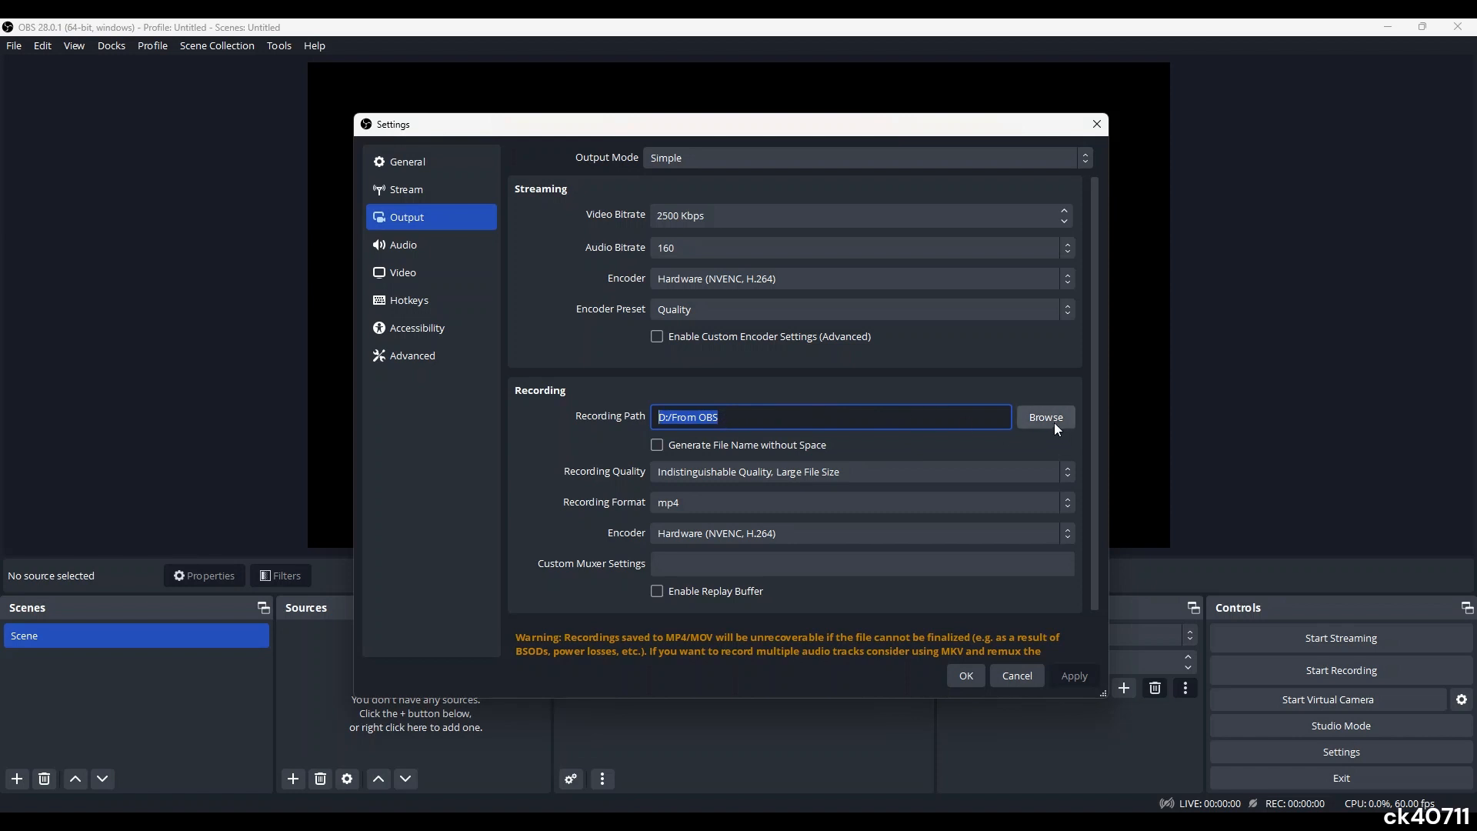
left_click(1067, 471)
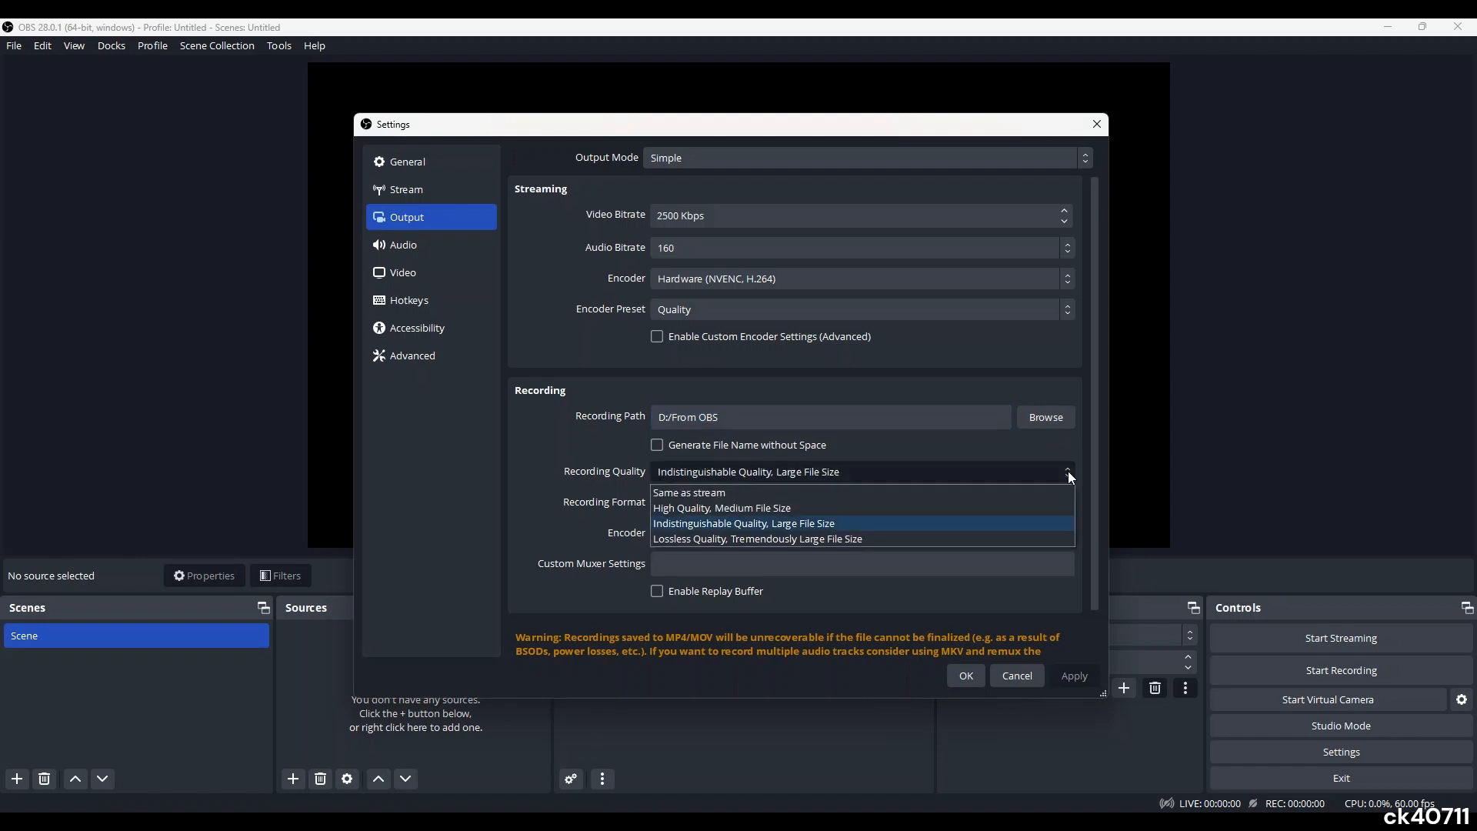
mouse_move(1051, 461)
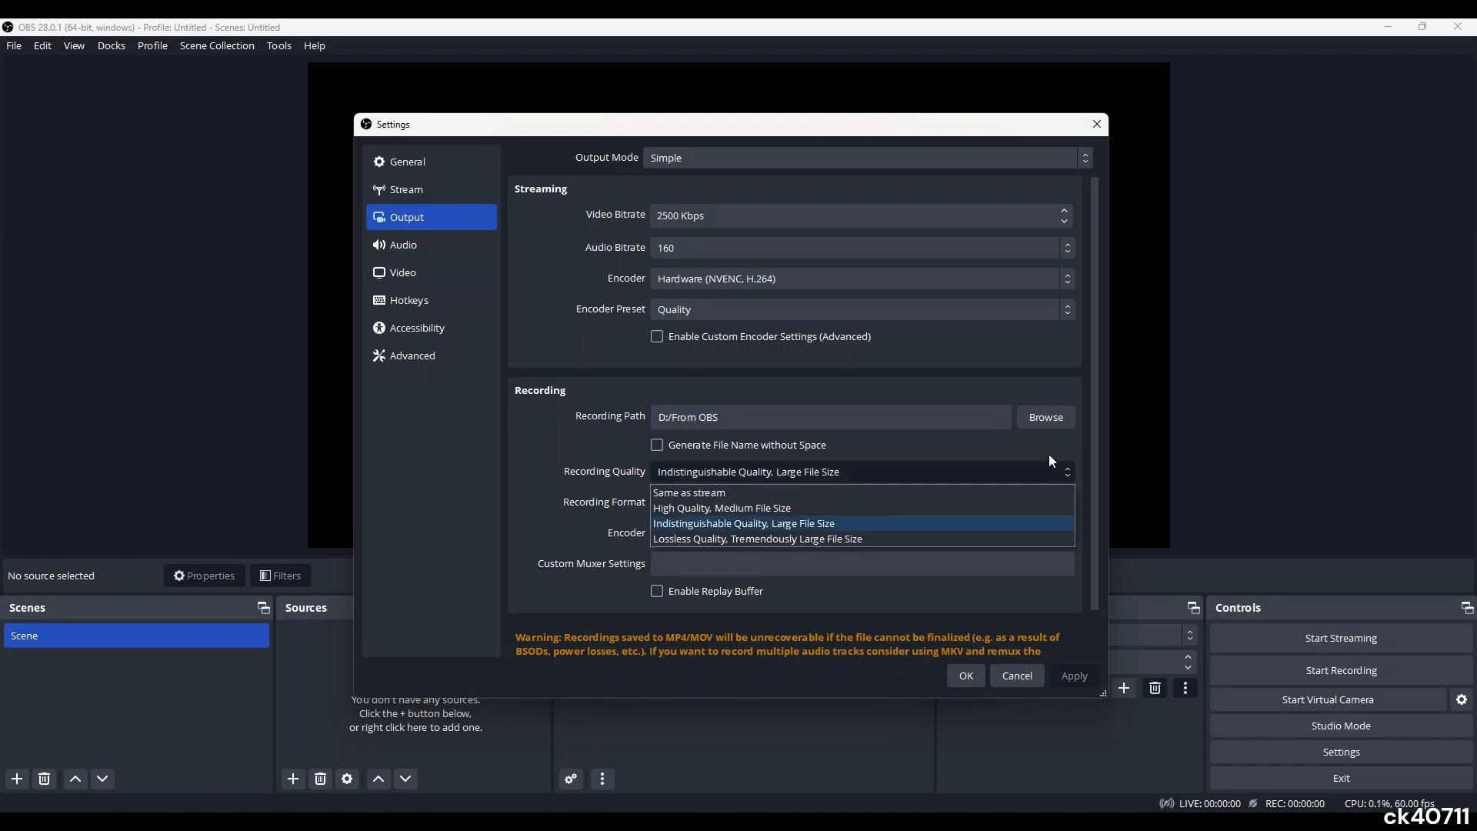
left_click(1066, 503)
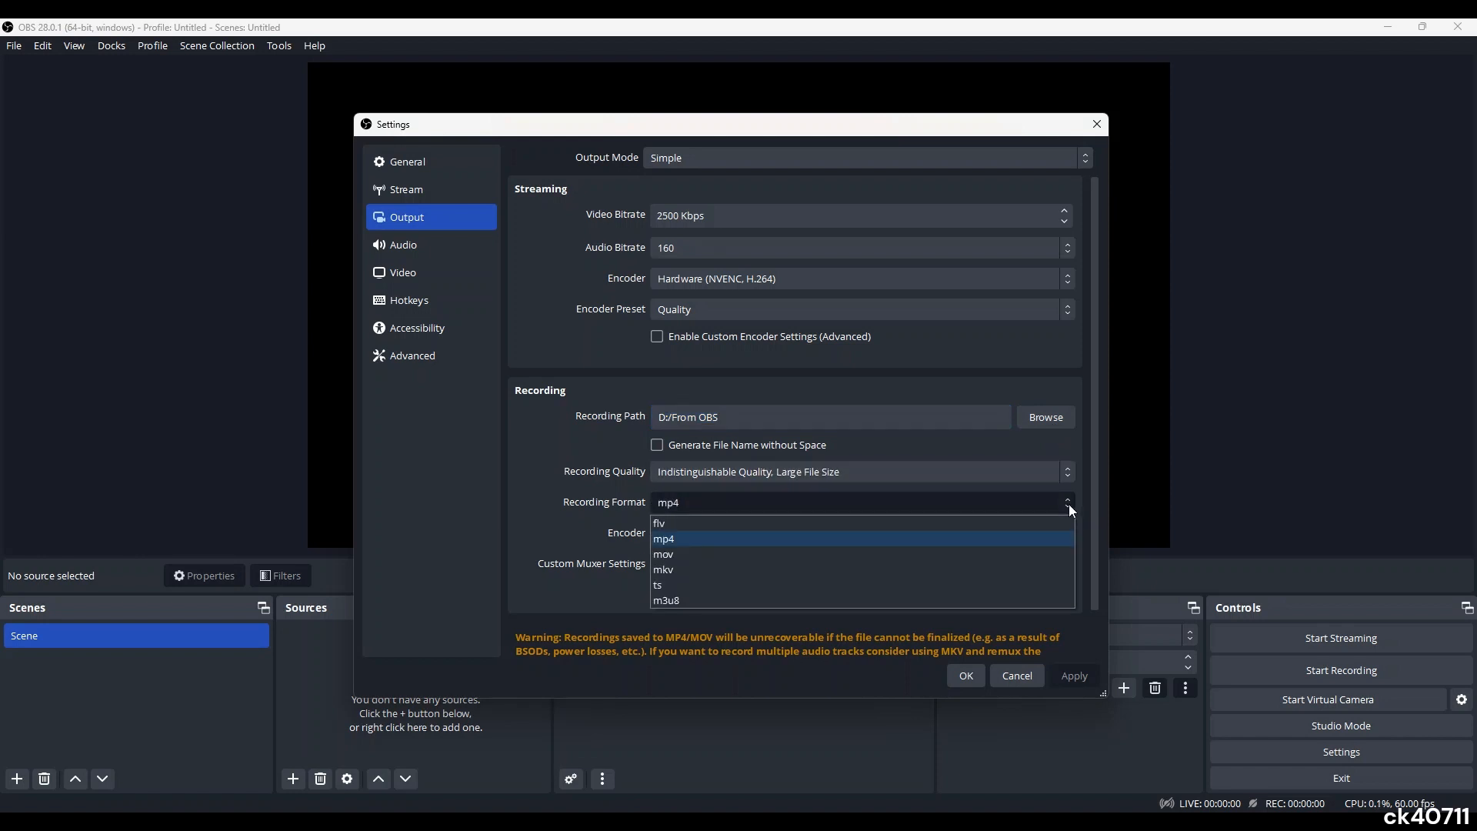
mouse_move(1036, 459)
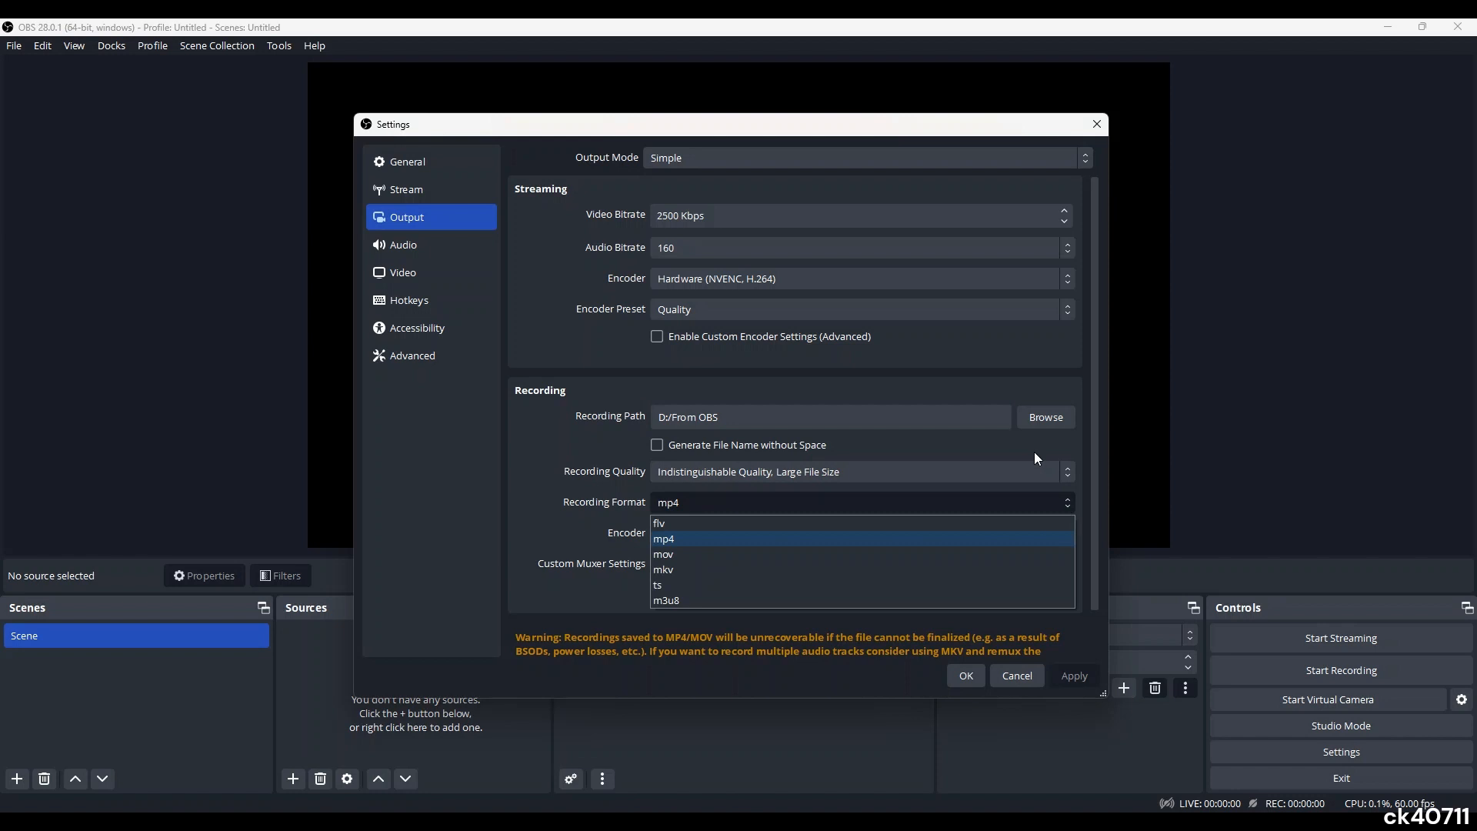
left_click(664, 537)
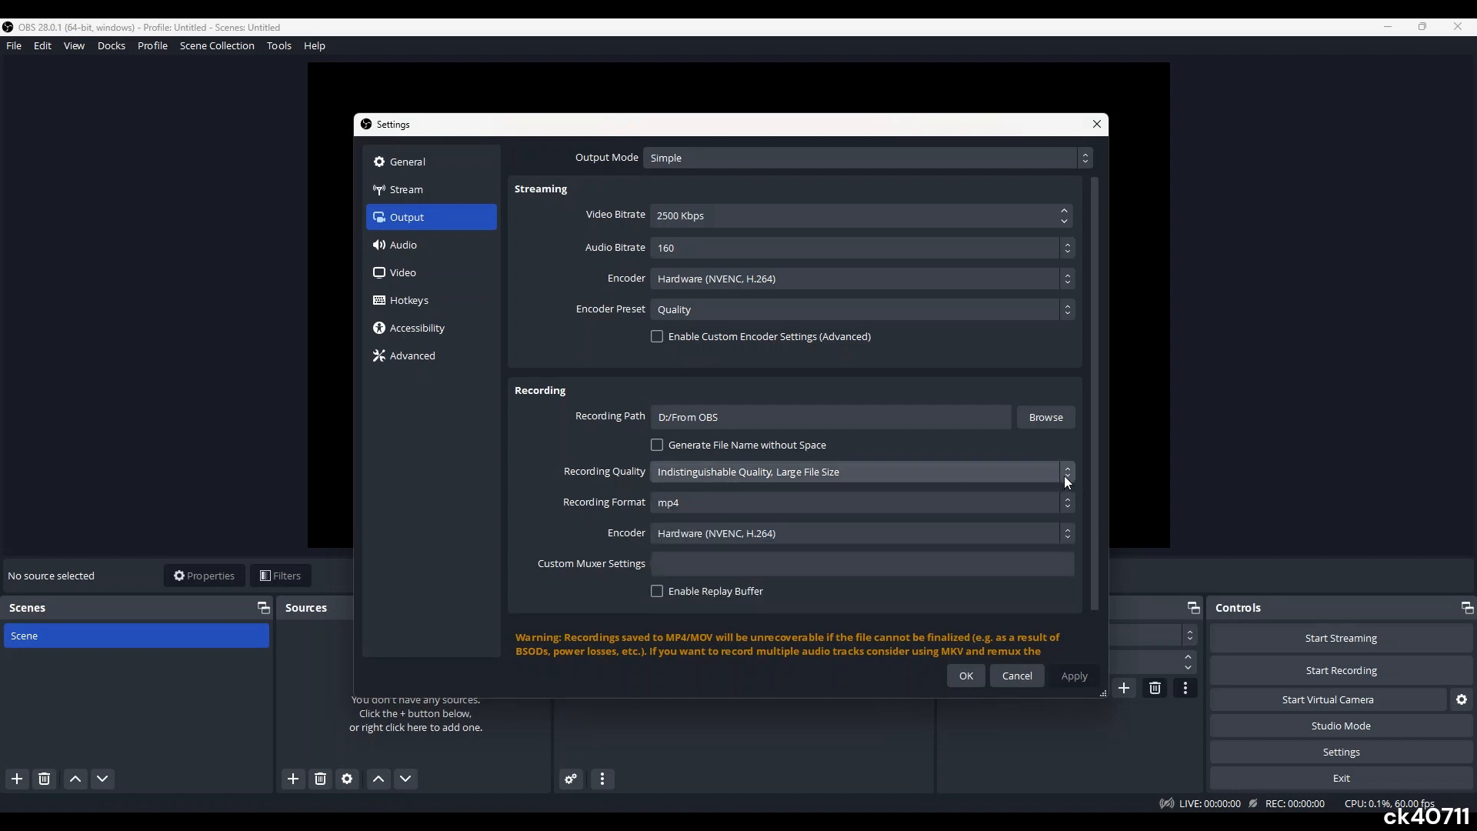
left_click(857, 471)
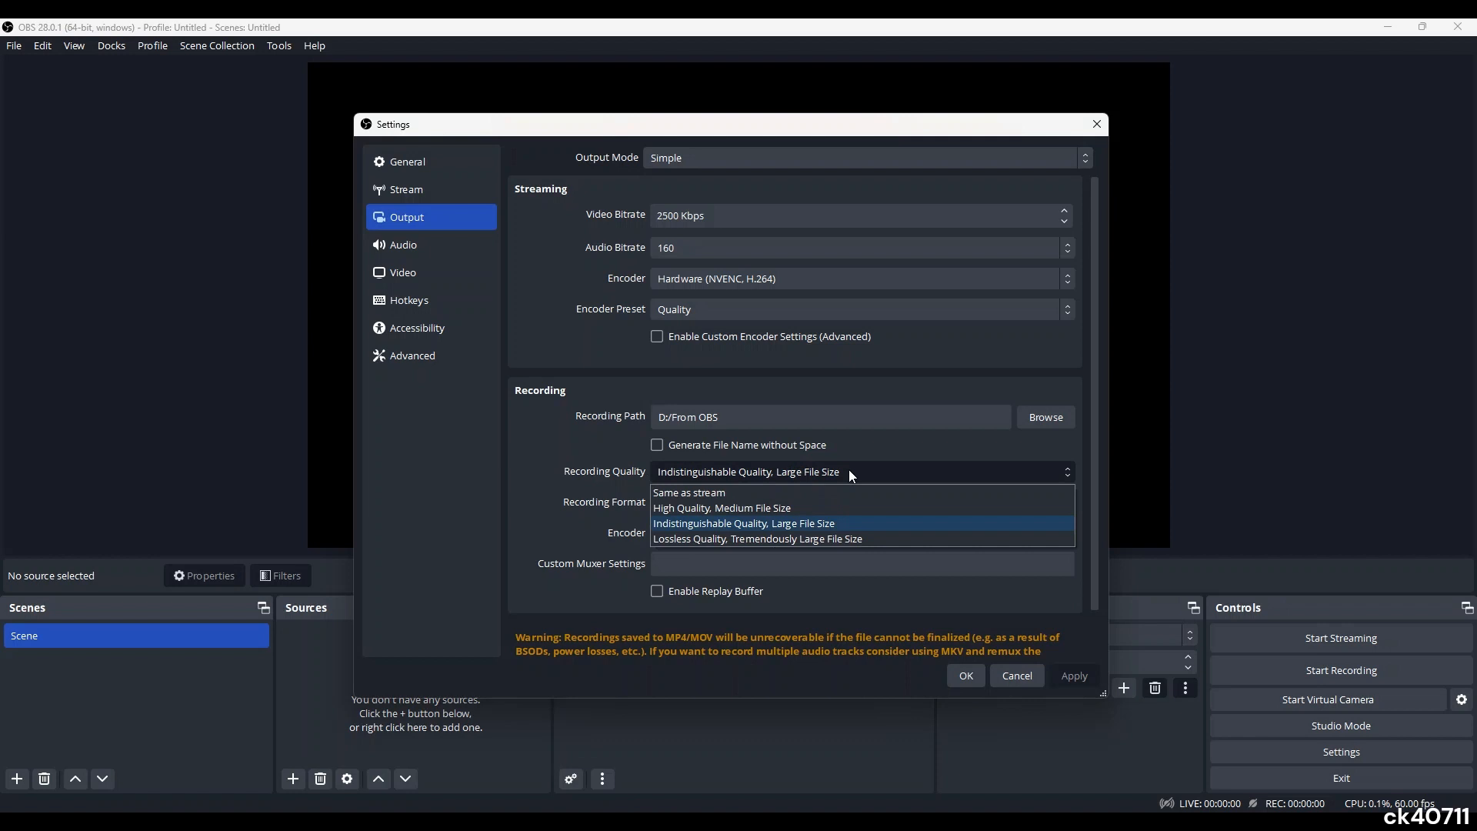
mouse_move(815, 532)
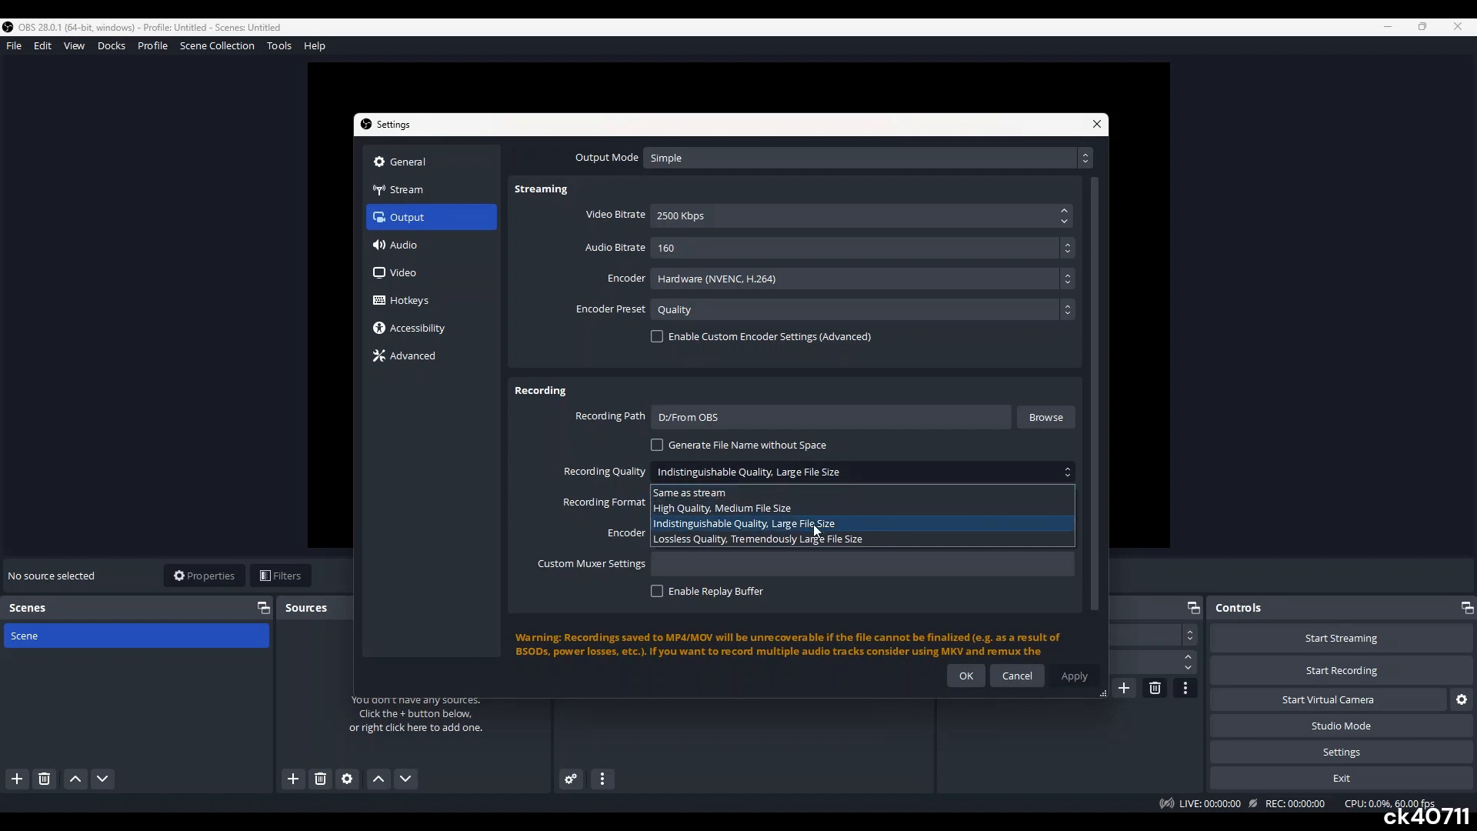
left_click(744, 523)
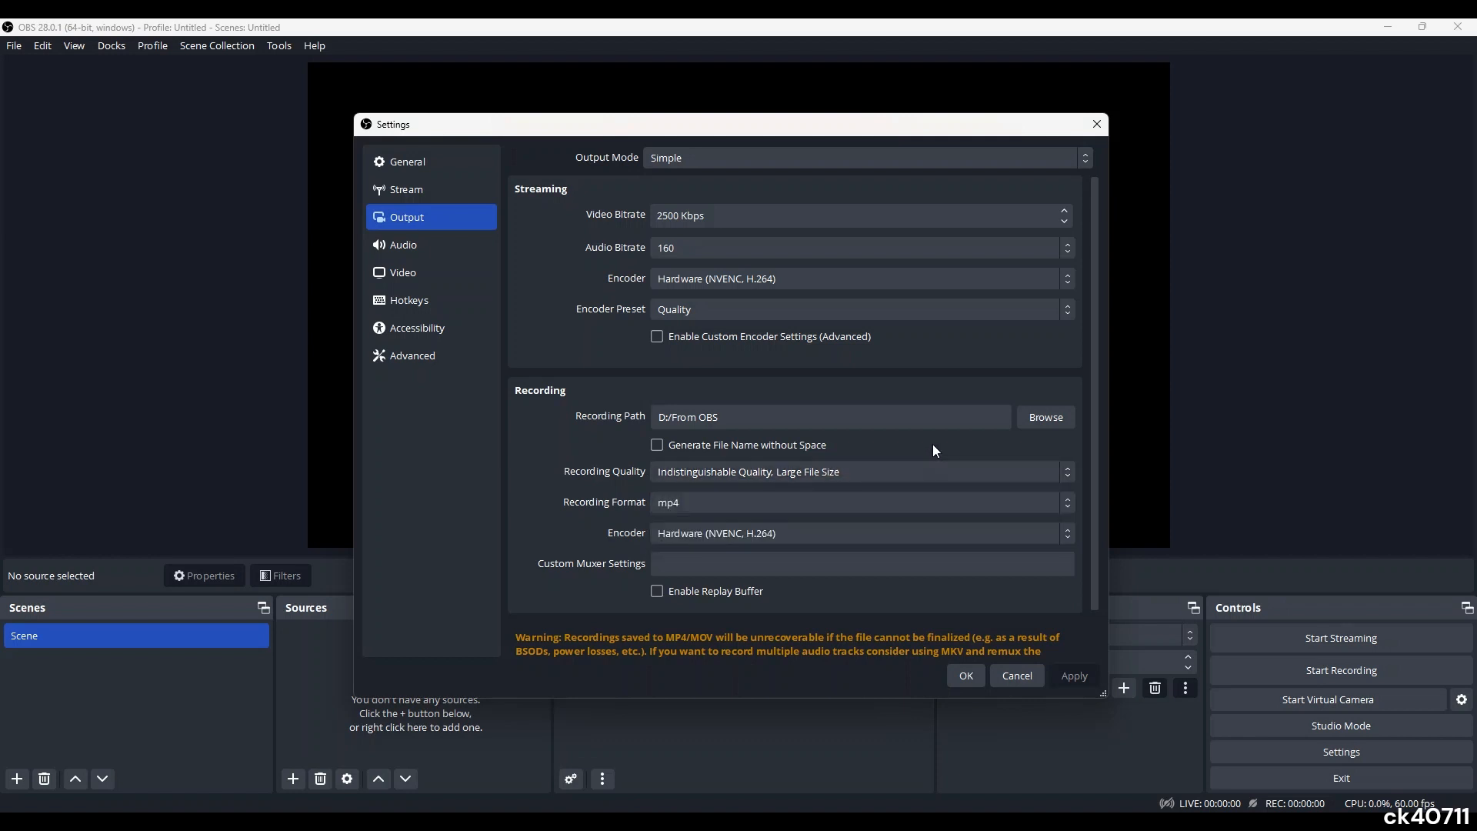
mouse_move(1055, 609)
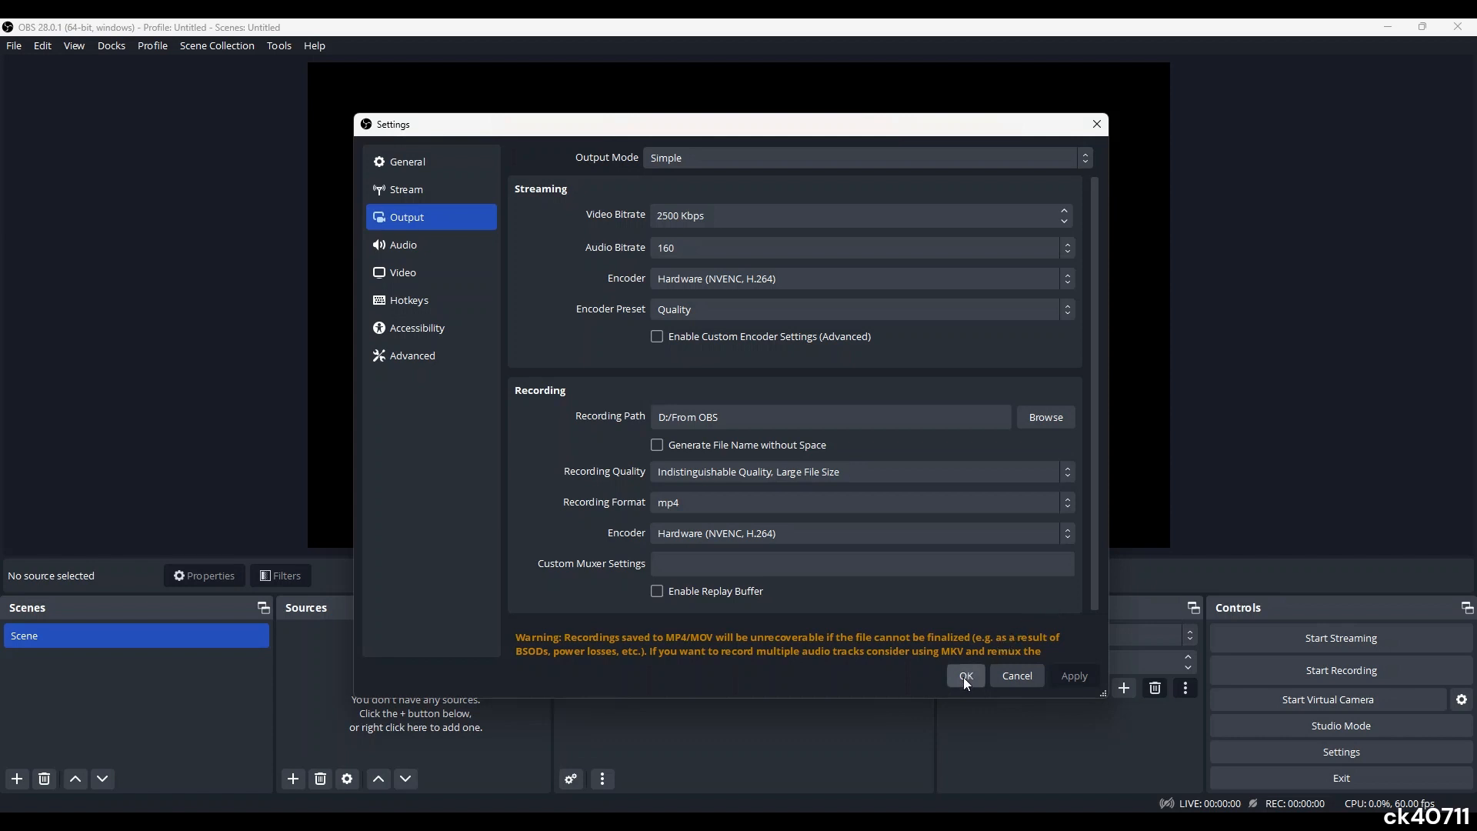
left_click(963, 676)
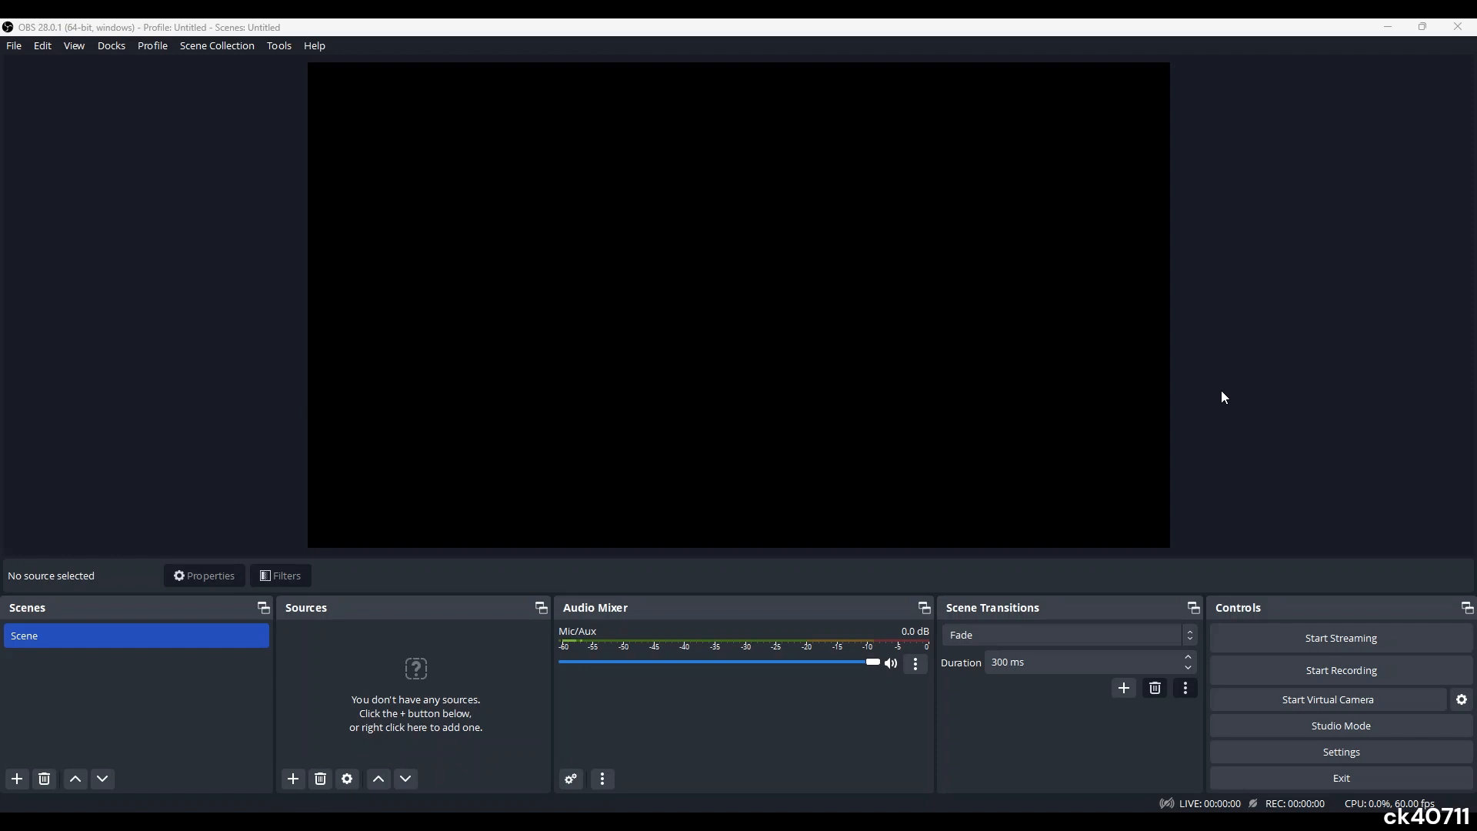
Set Base (Canvas) and Output (Scaled) resolutions to 960x720 in Video settings.
left_click(13, 45)
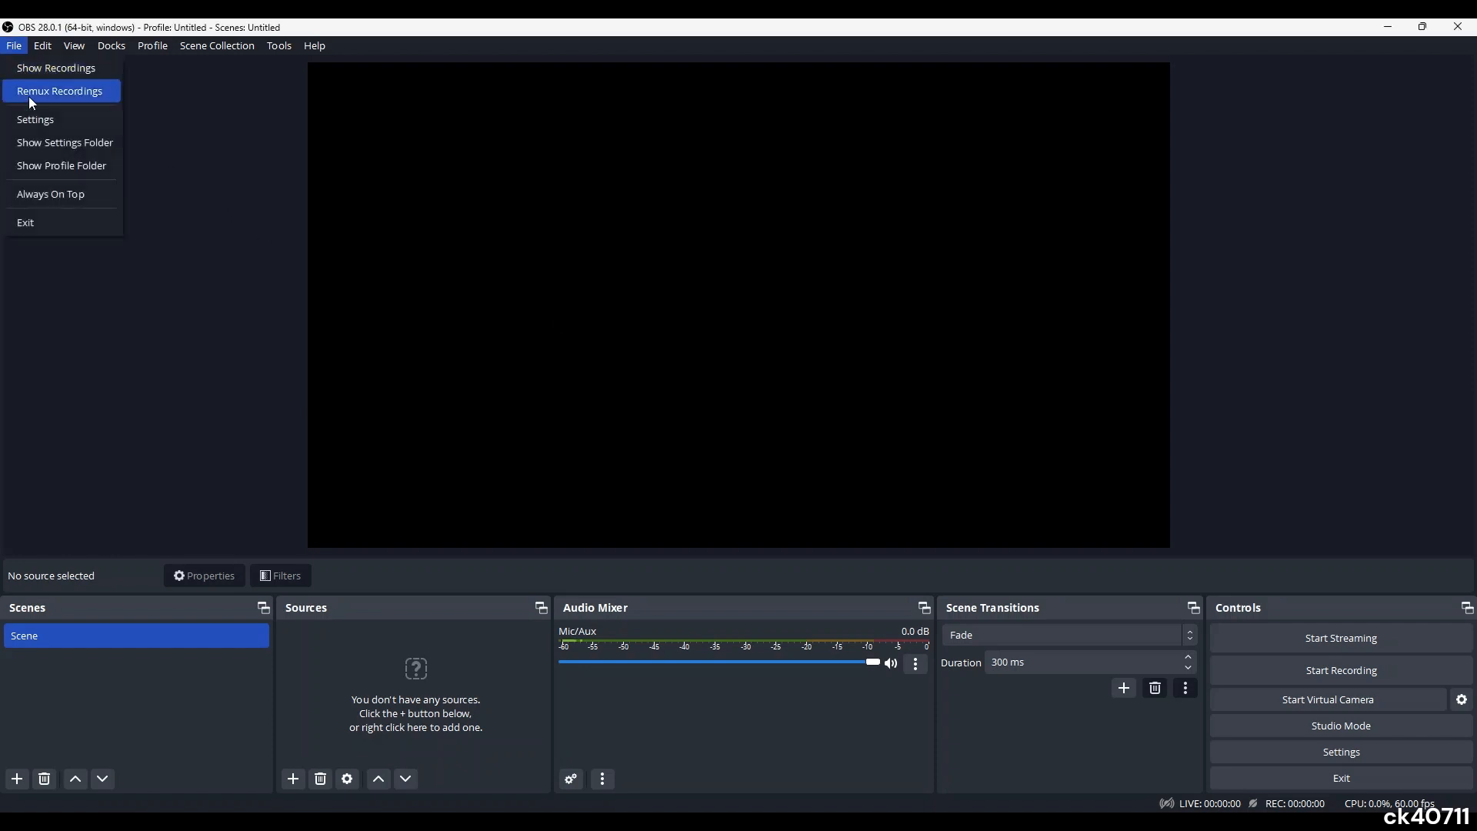
left_click(35, 119)
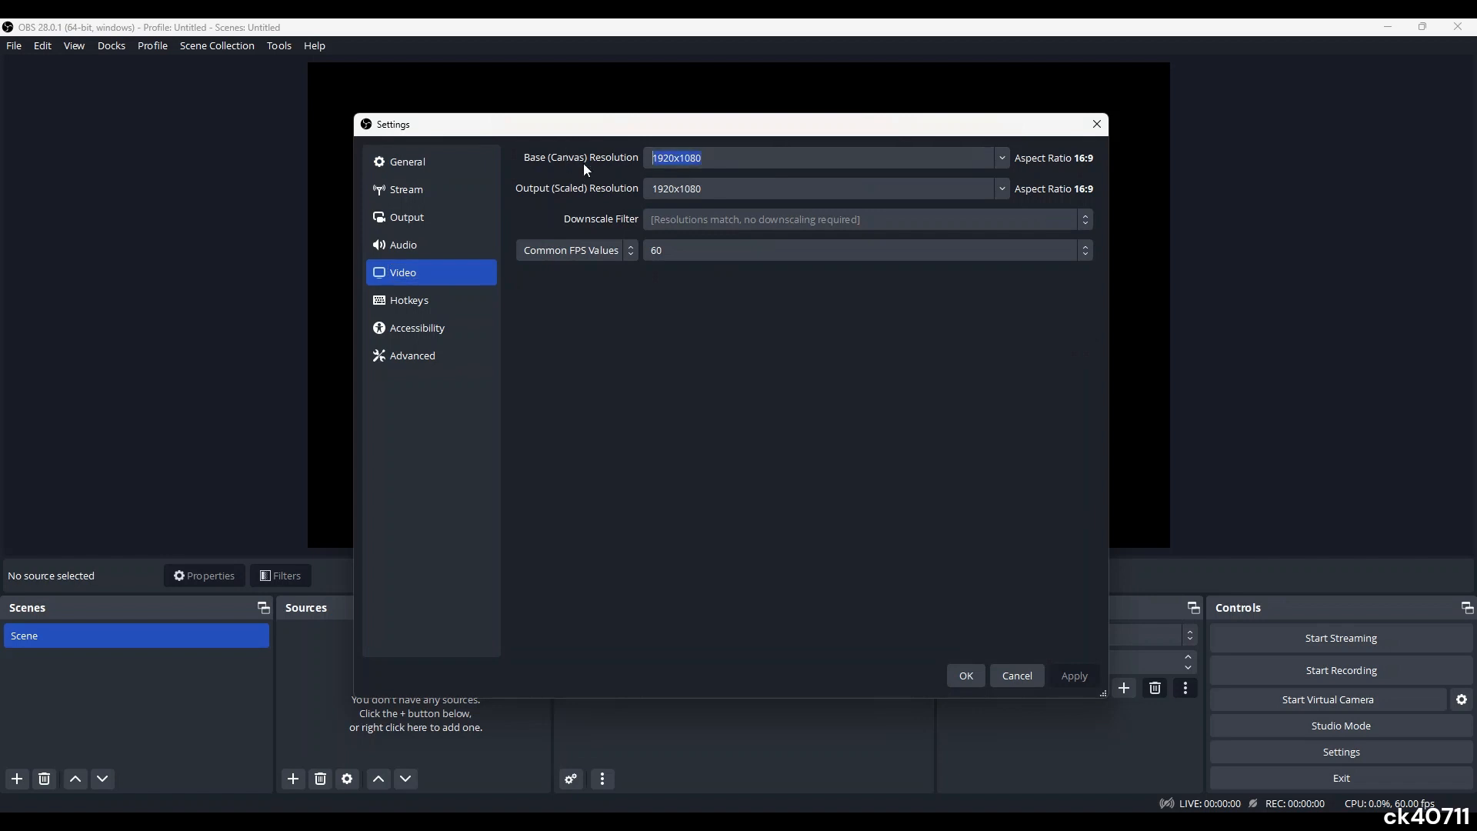
mouse_move(1085, 170)
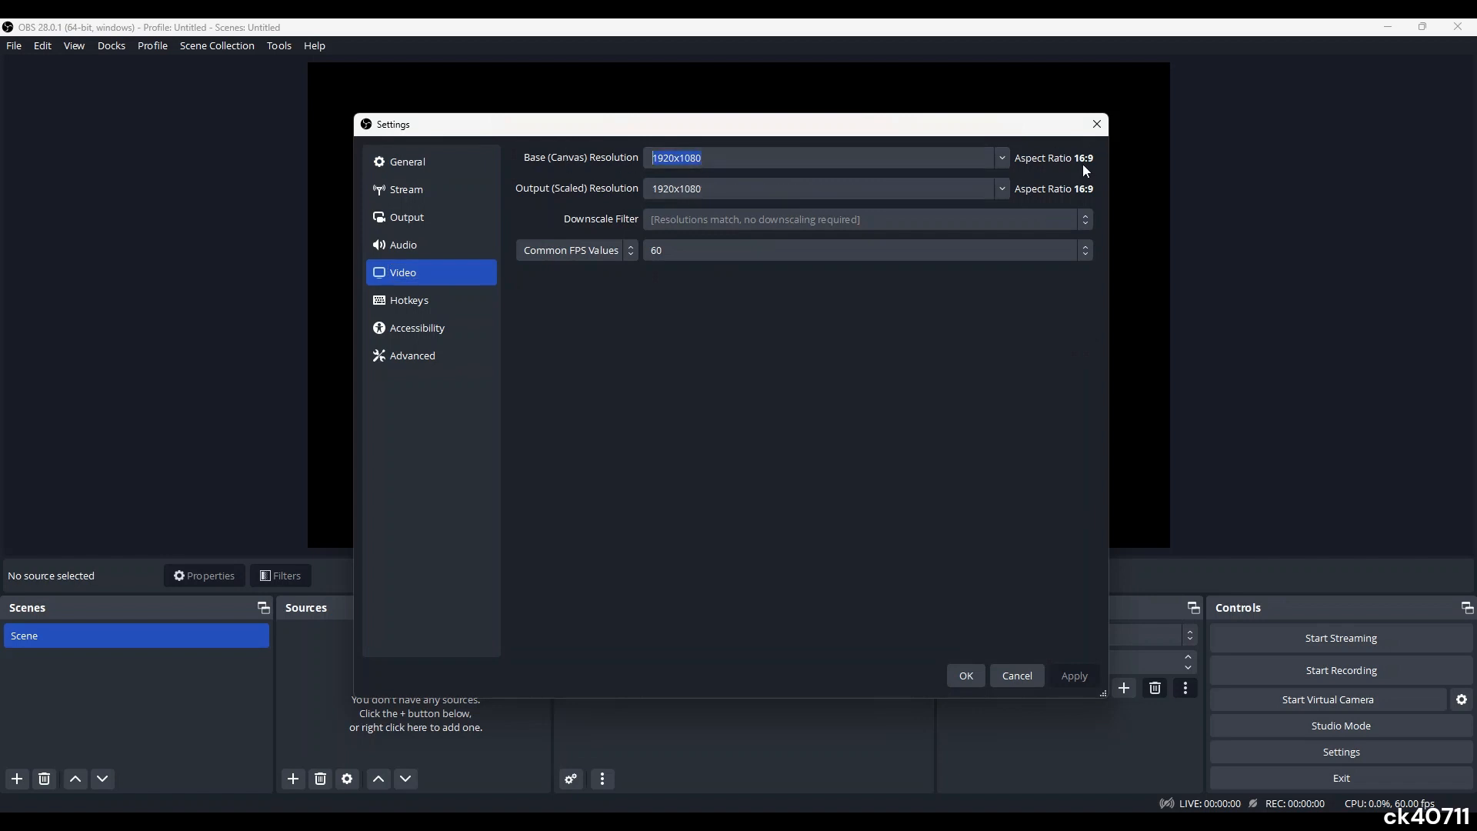
mouse_move(882, 176)
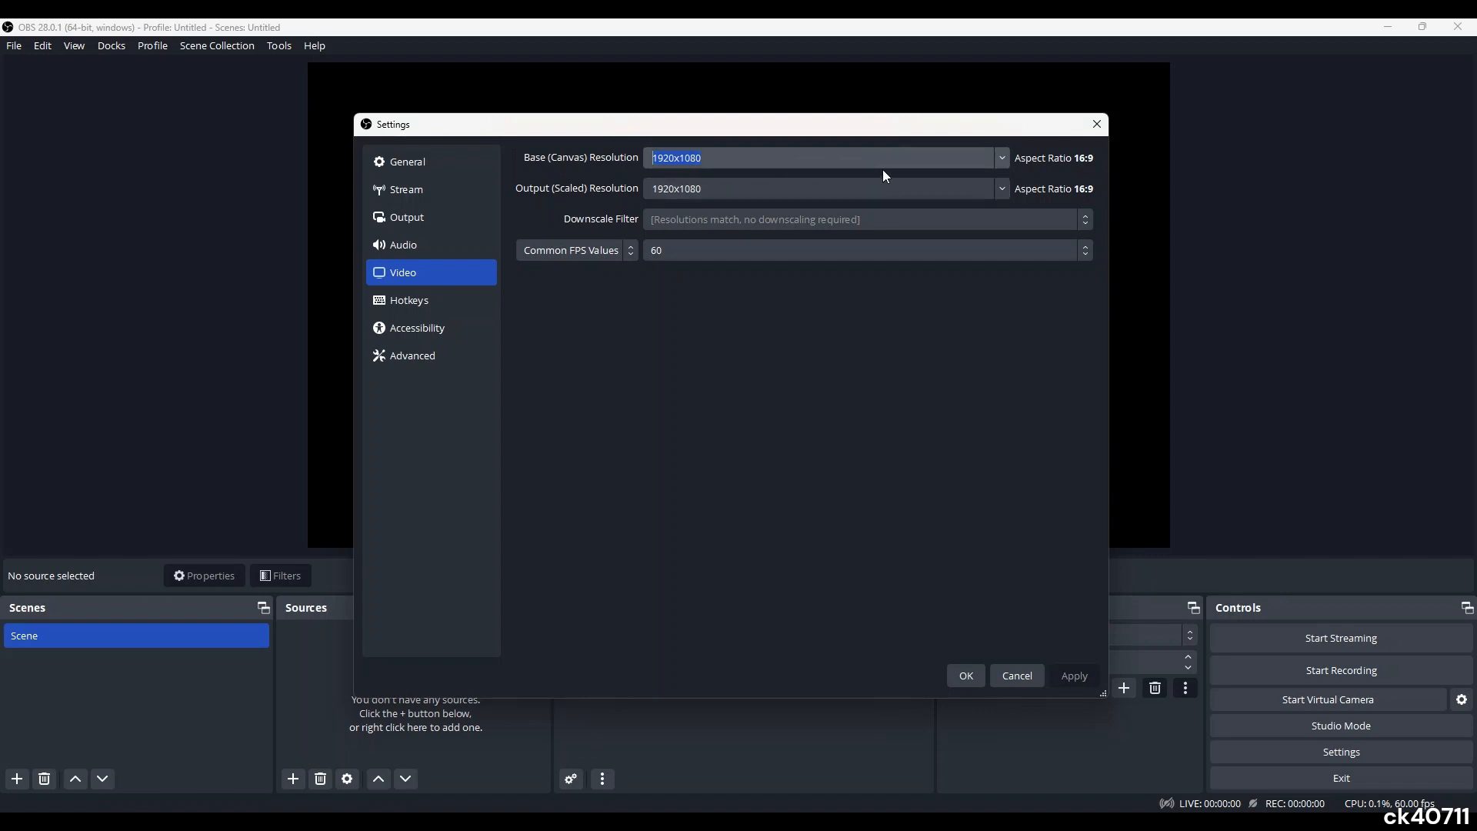
left_click(1000, 157)
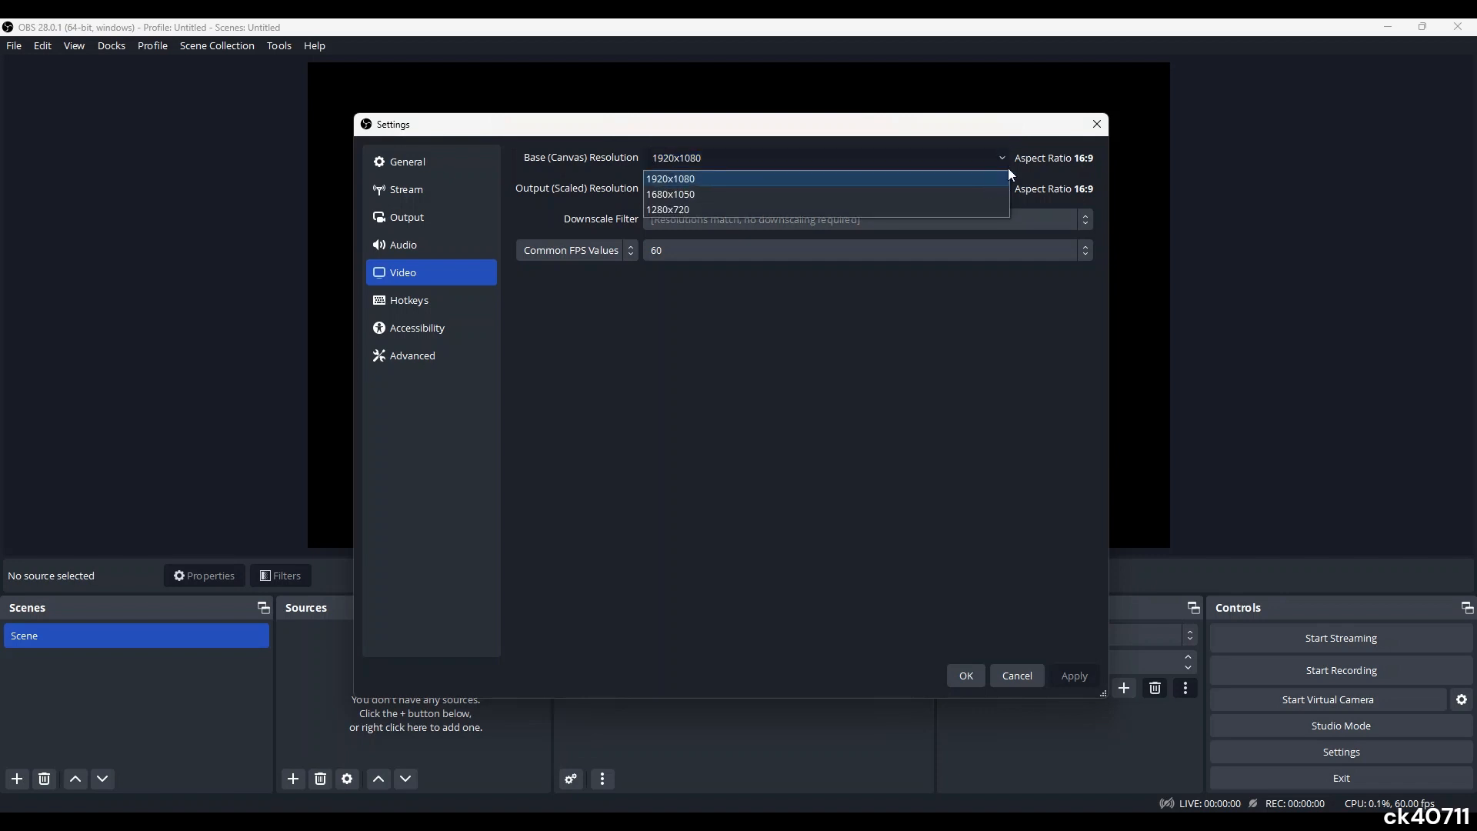
left_click(671, 179)
type("320x240")
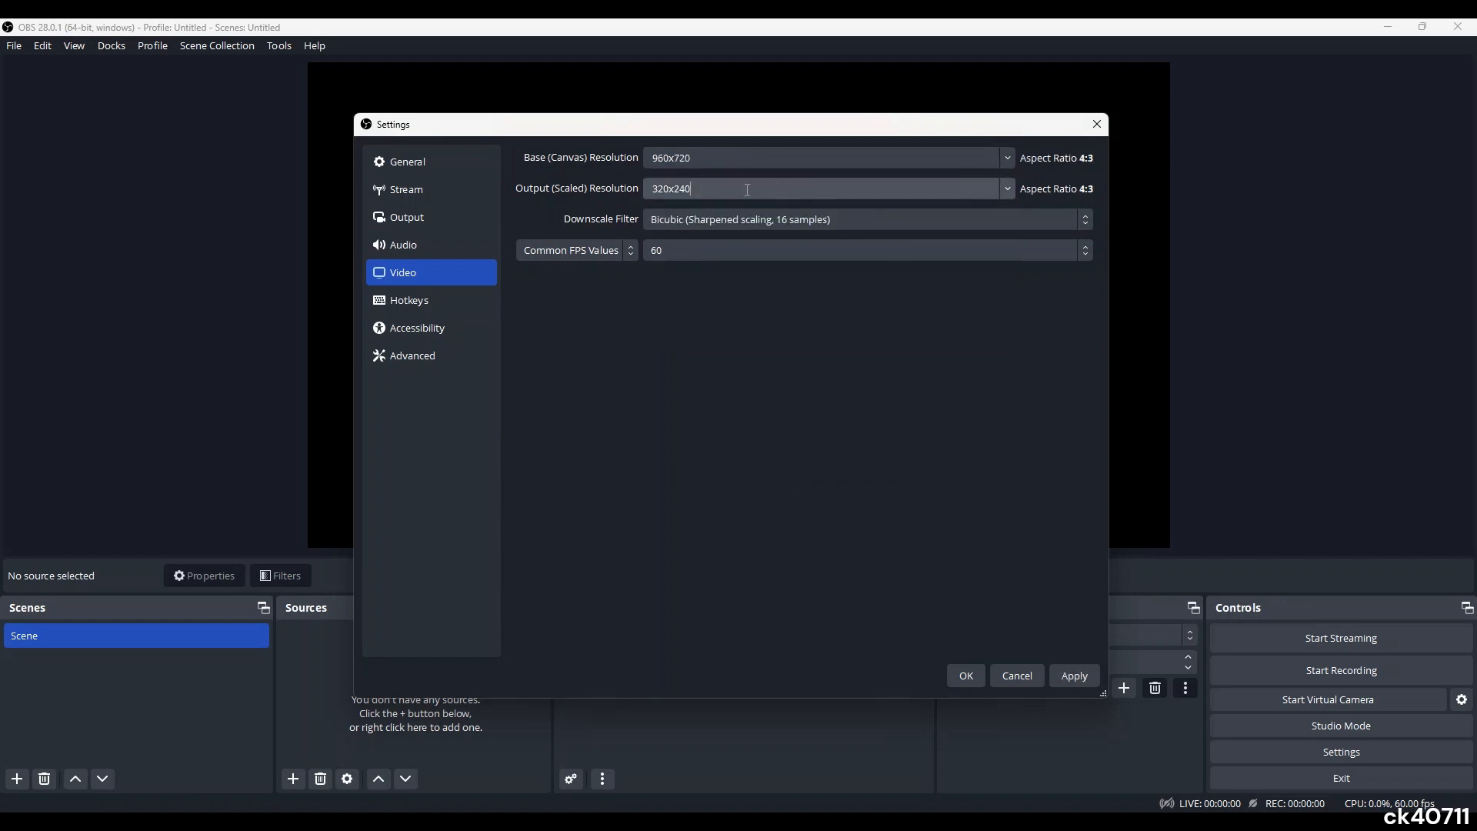
type("960x720")
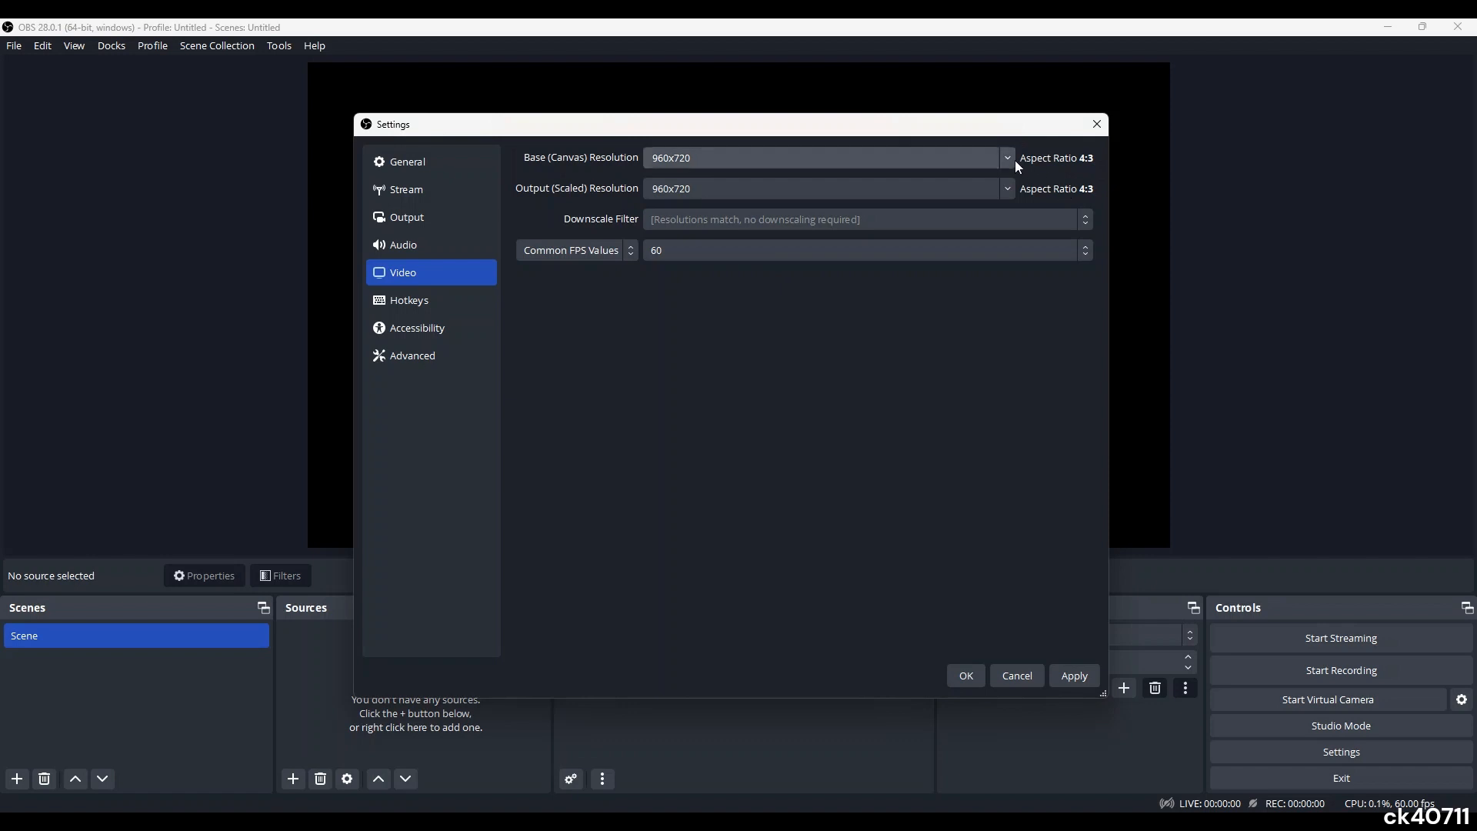
left_click(994, 189)
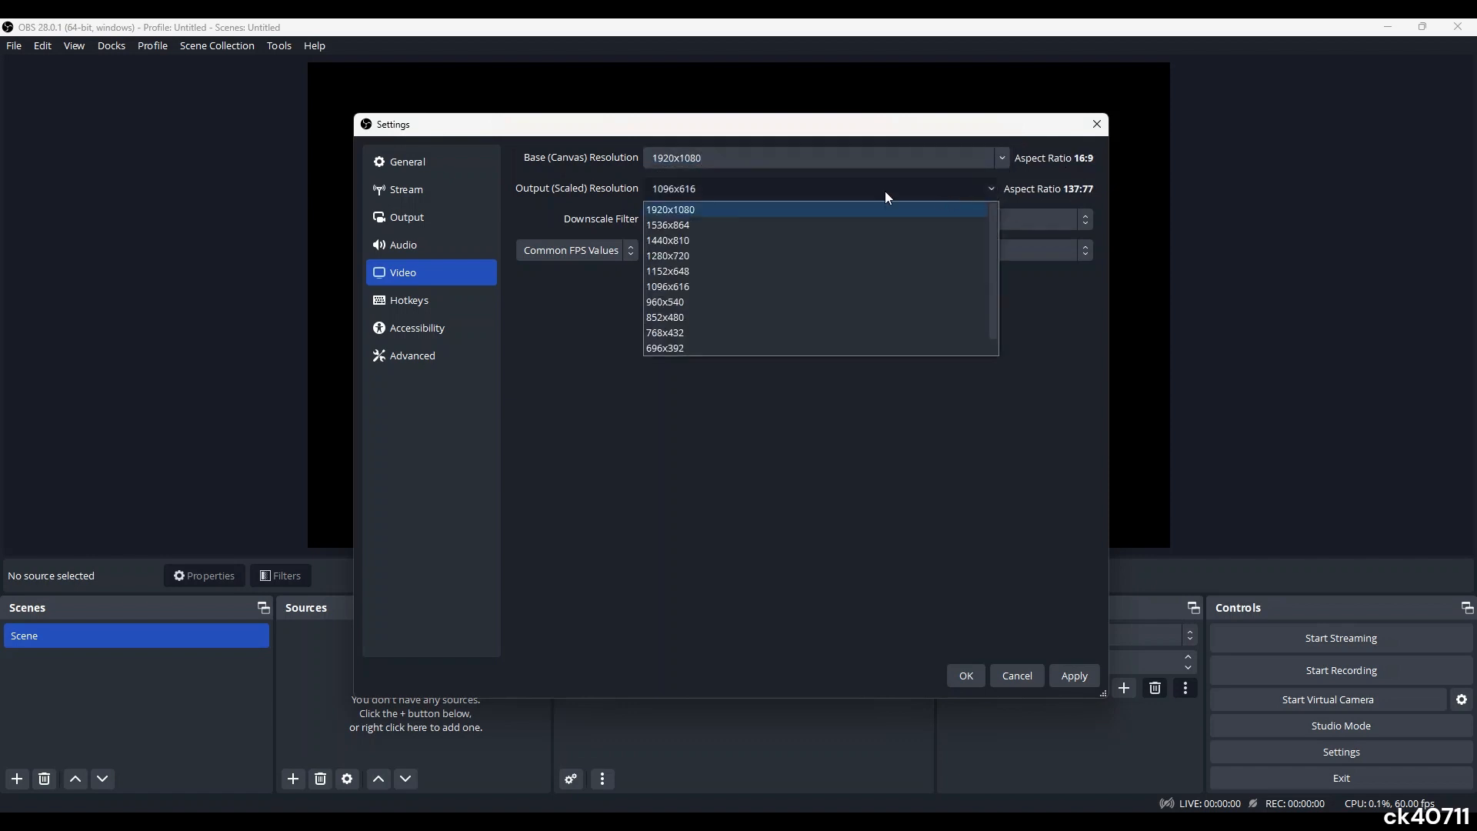
left_click(671, 210)
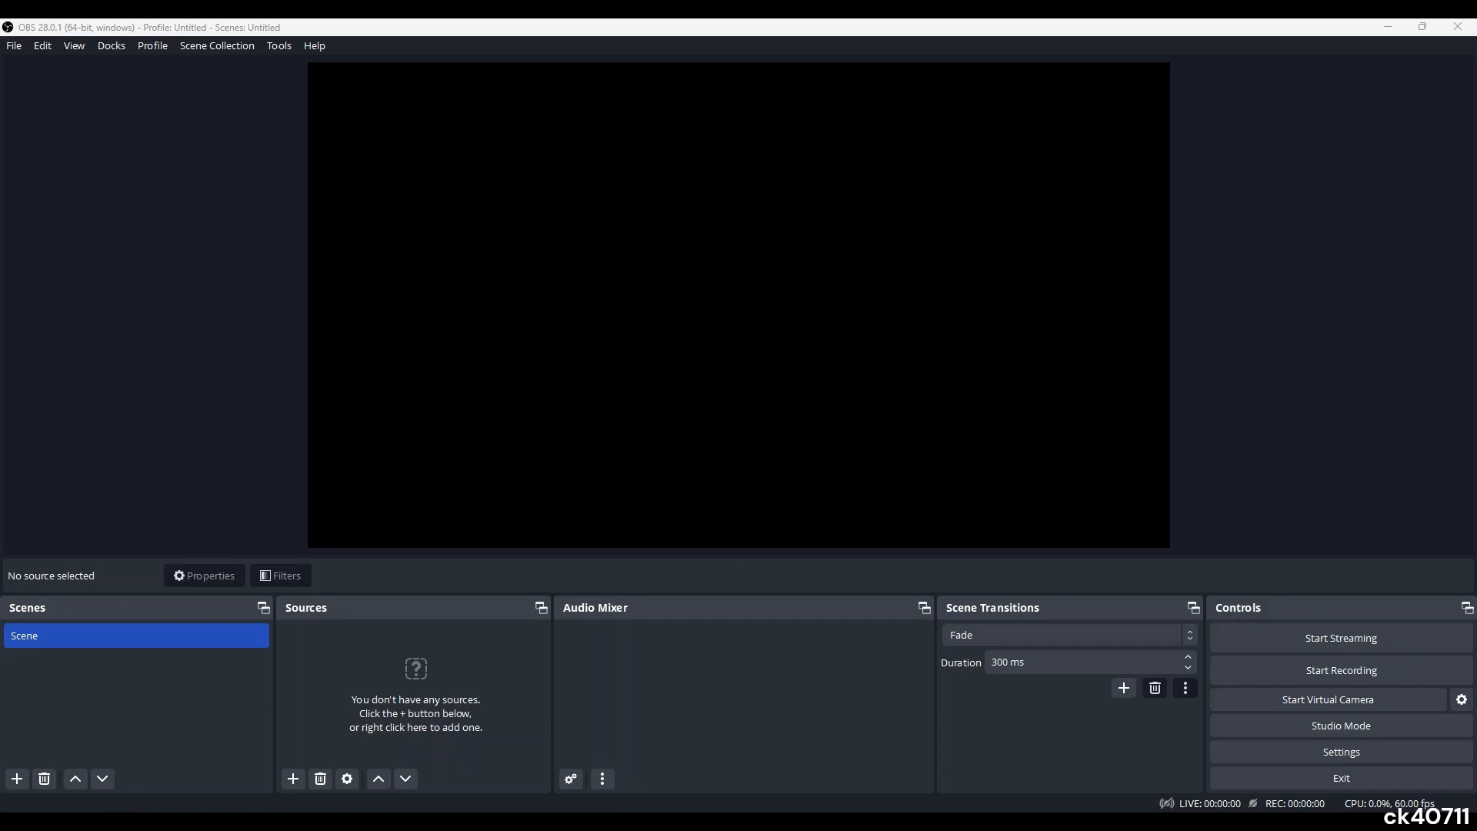
mouse_move(685, 523)
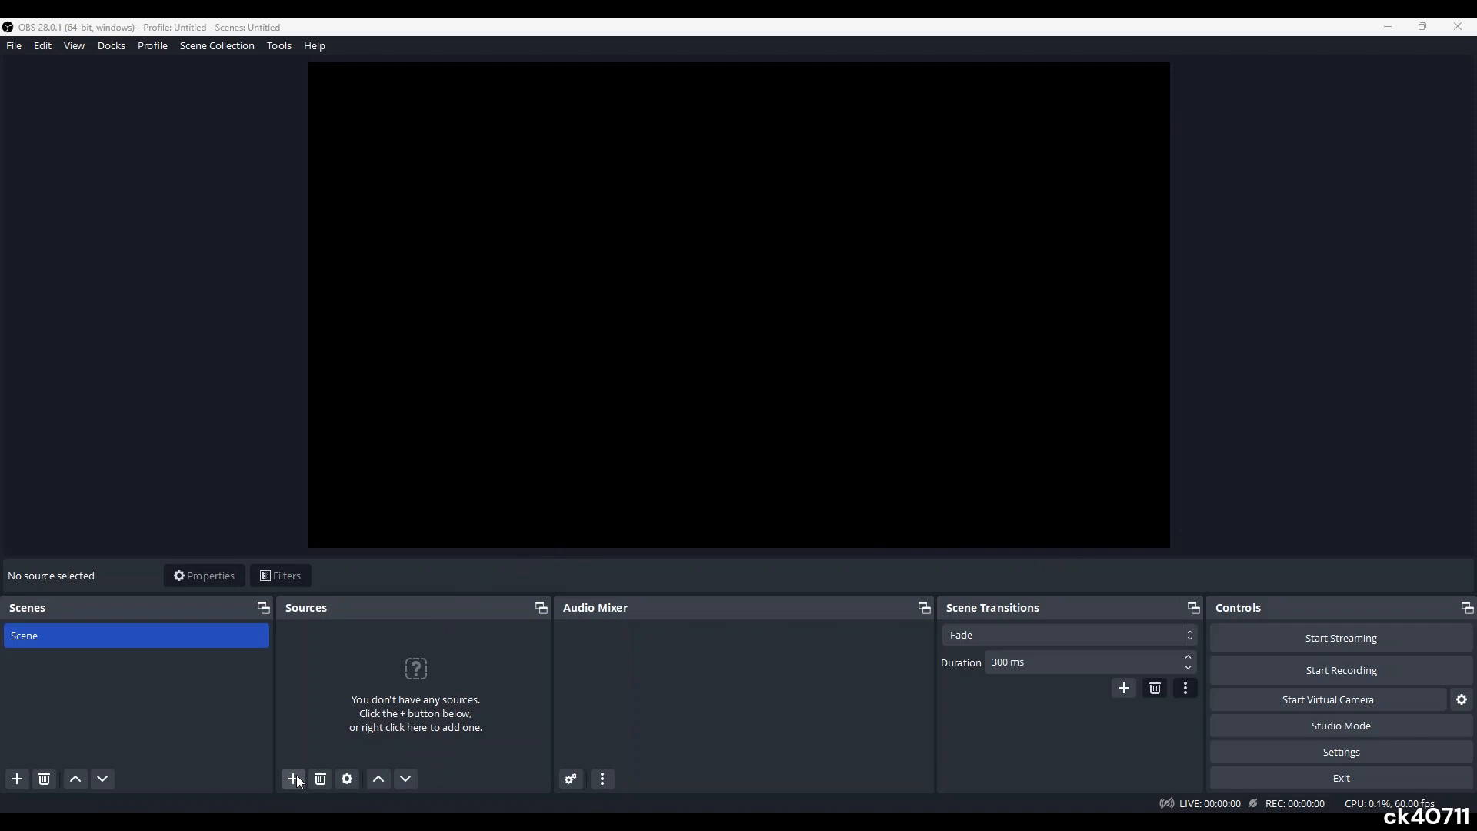
mouse_move(292, 609)
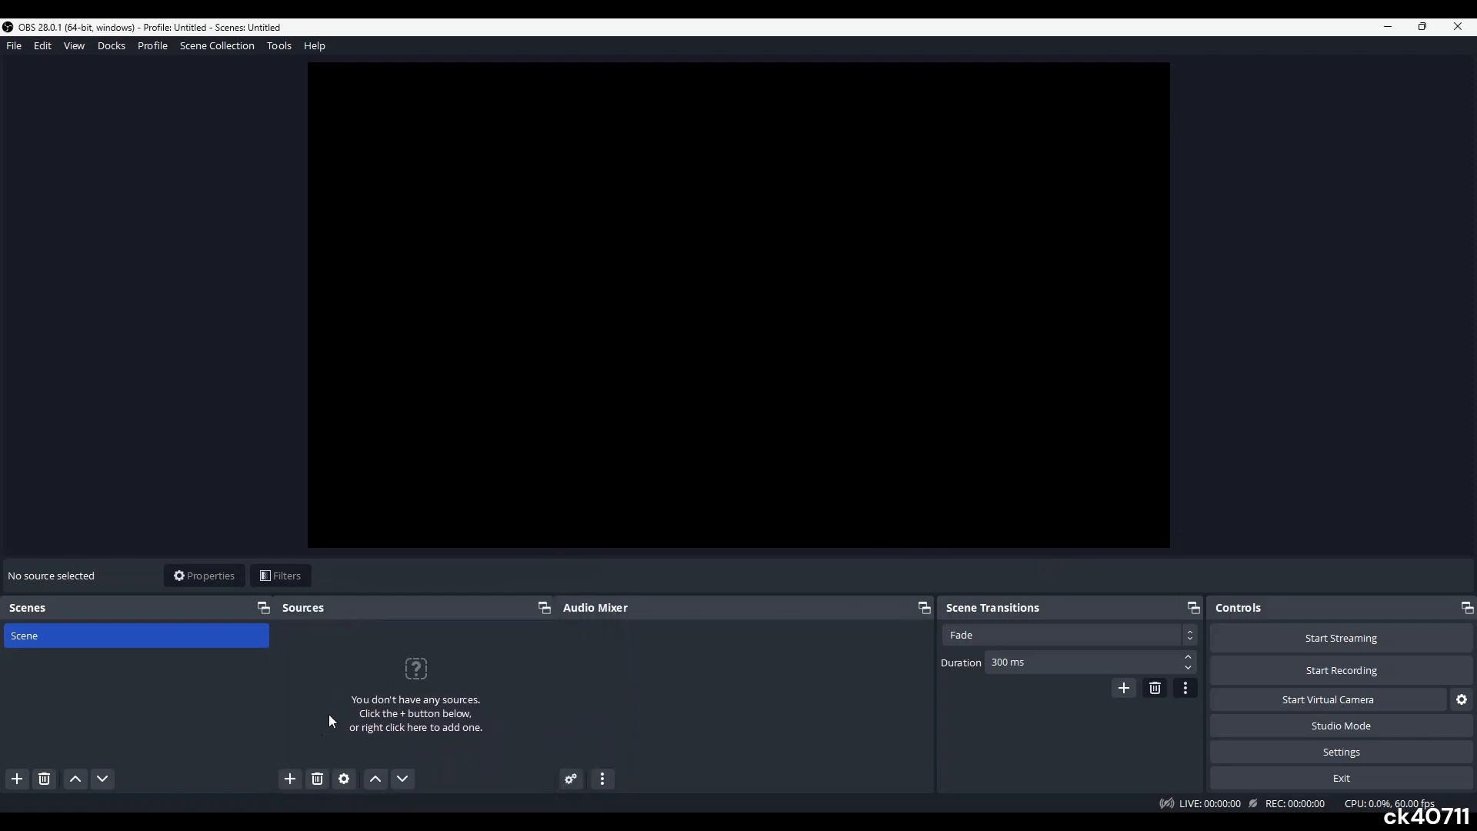
mouse_move(340, 740)
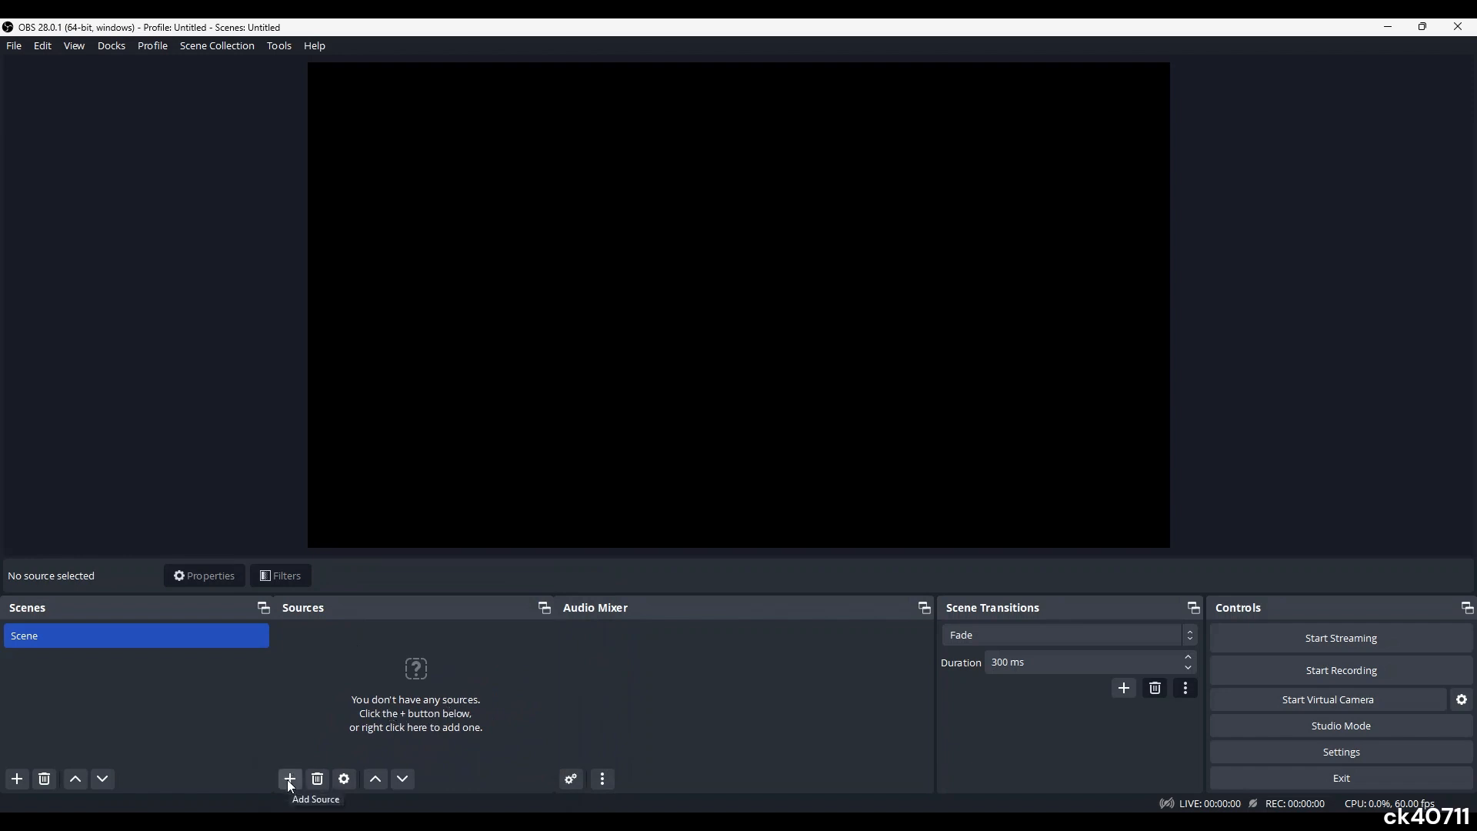
Open the Add Source menu from the Sources panel.
left_click(289, 780)
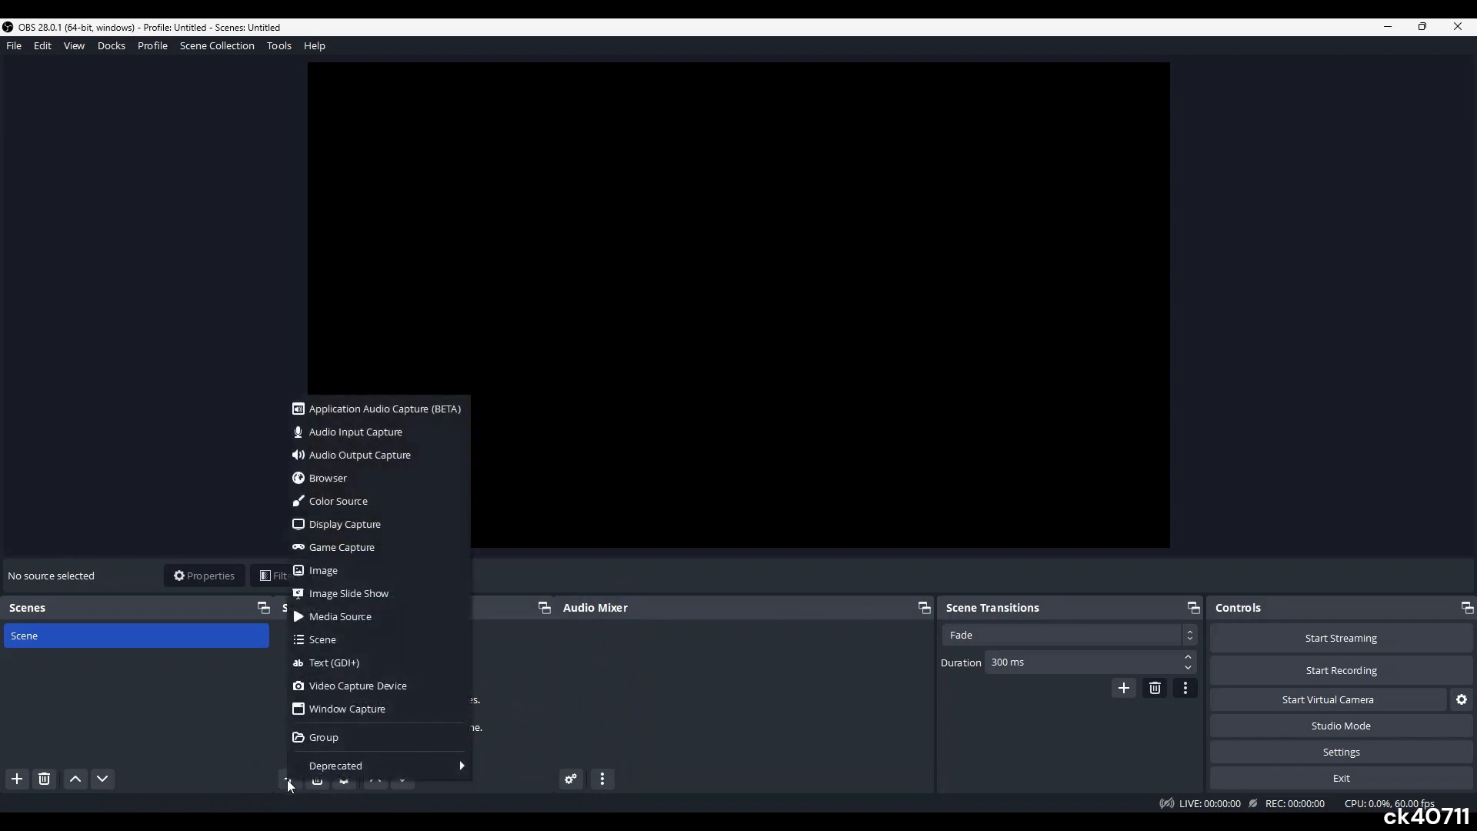
mouse_move(358, 685)
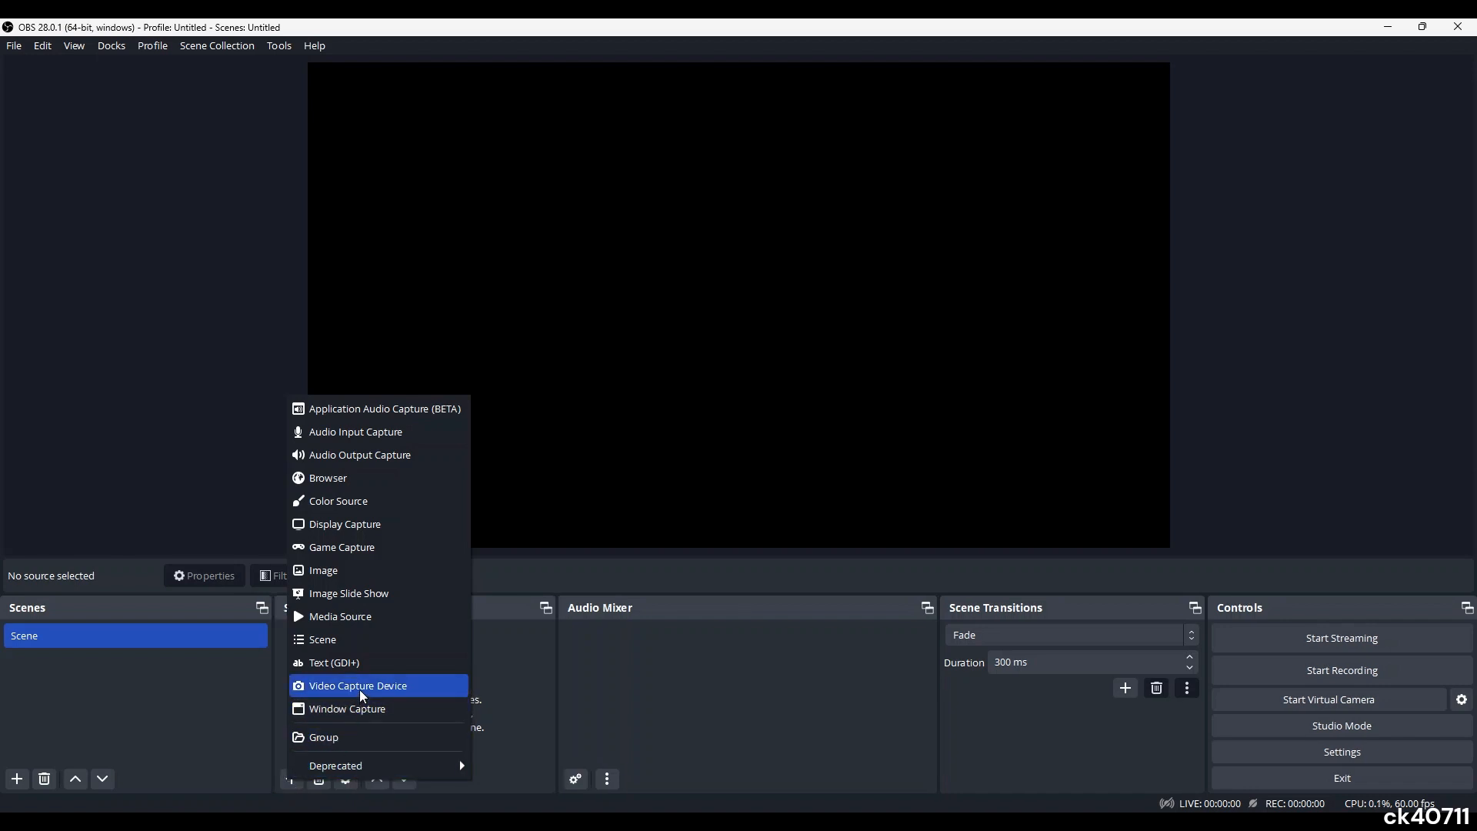
Add a Video Capture Device source named VCR.
left_click(358, 685)
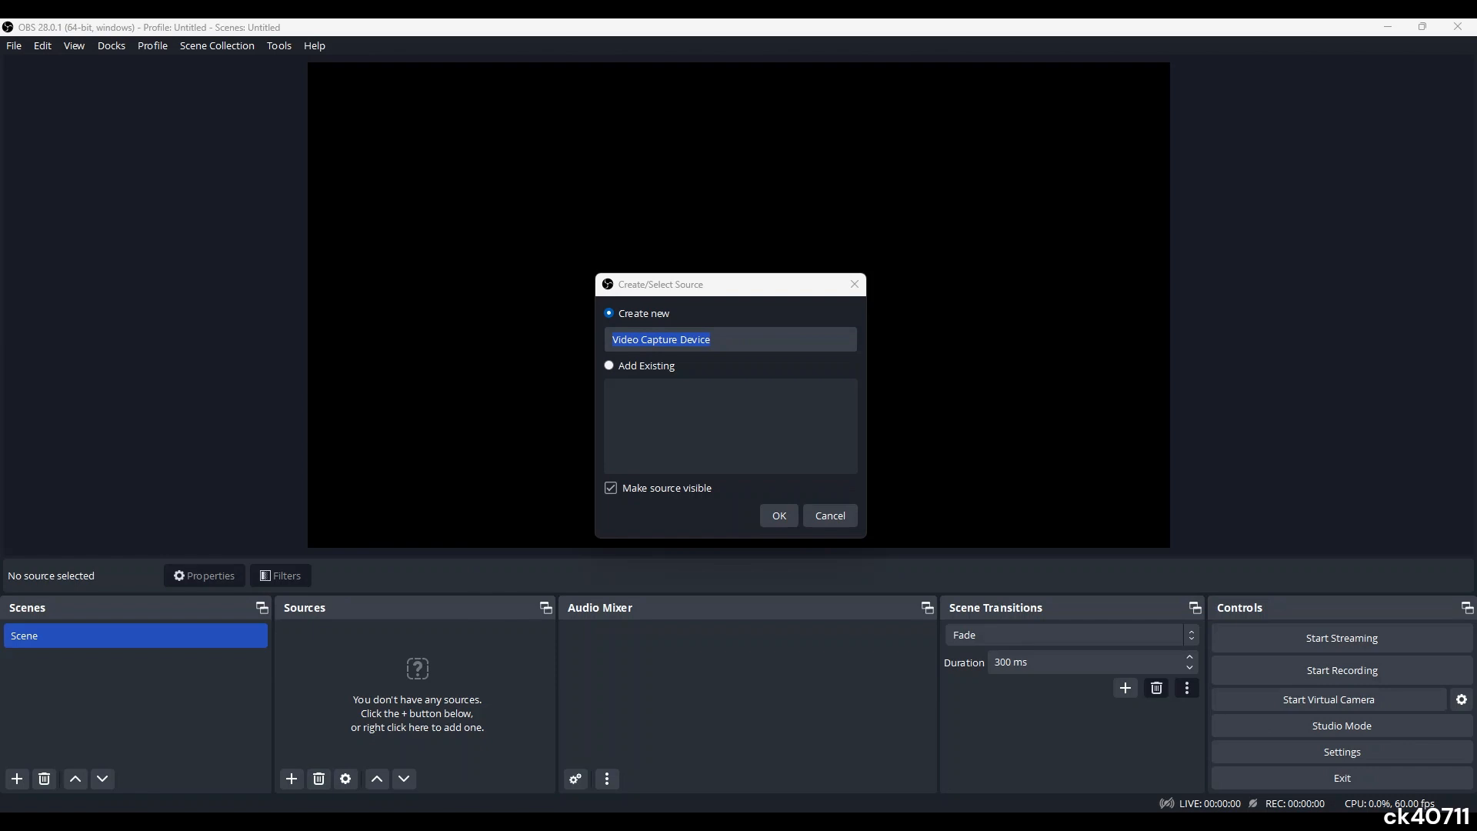
mouse_move(876, 354)
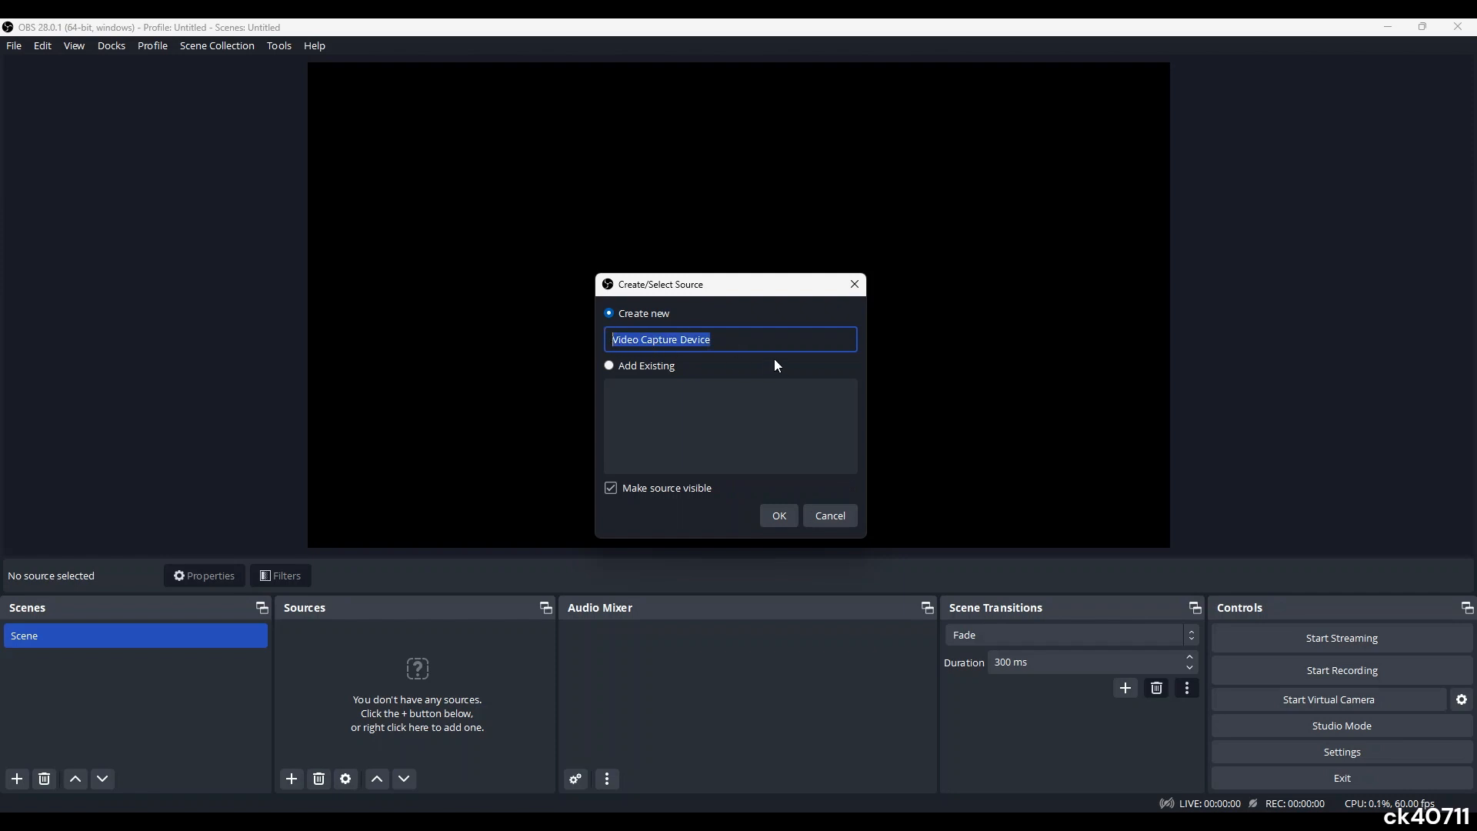
type("VCR")
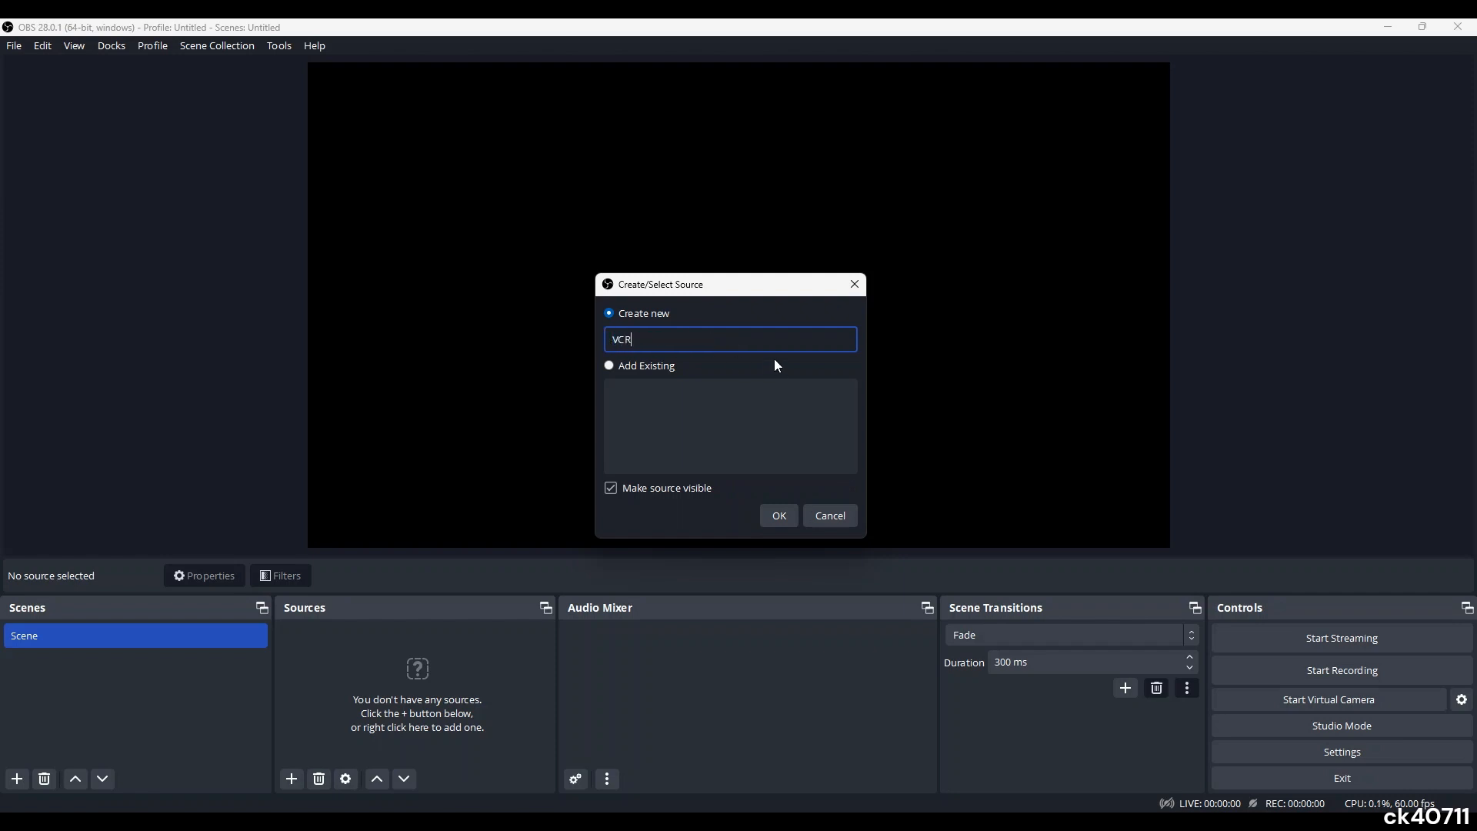
mouse_move(889, 419)
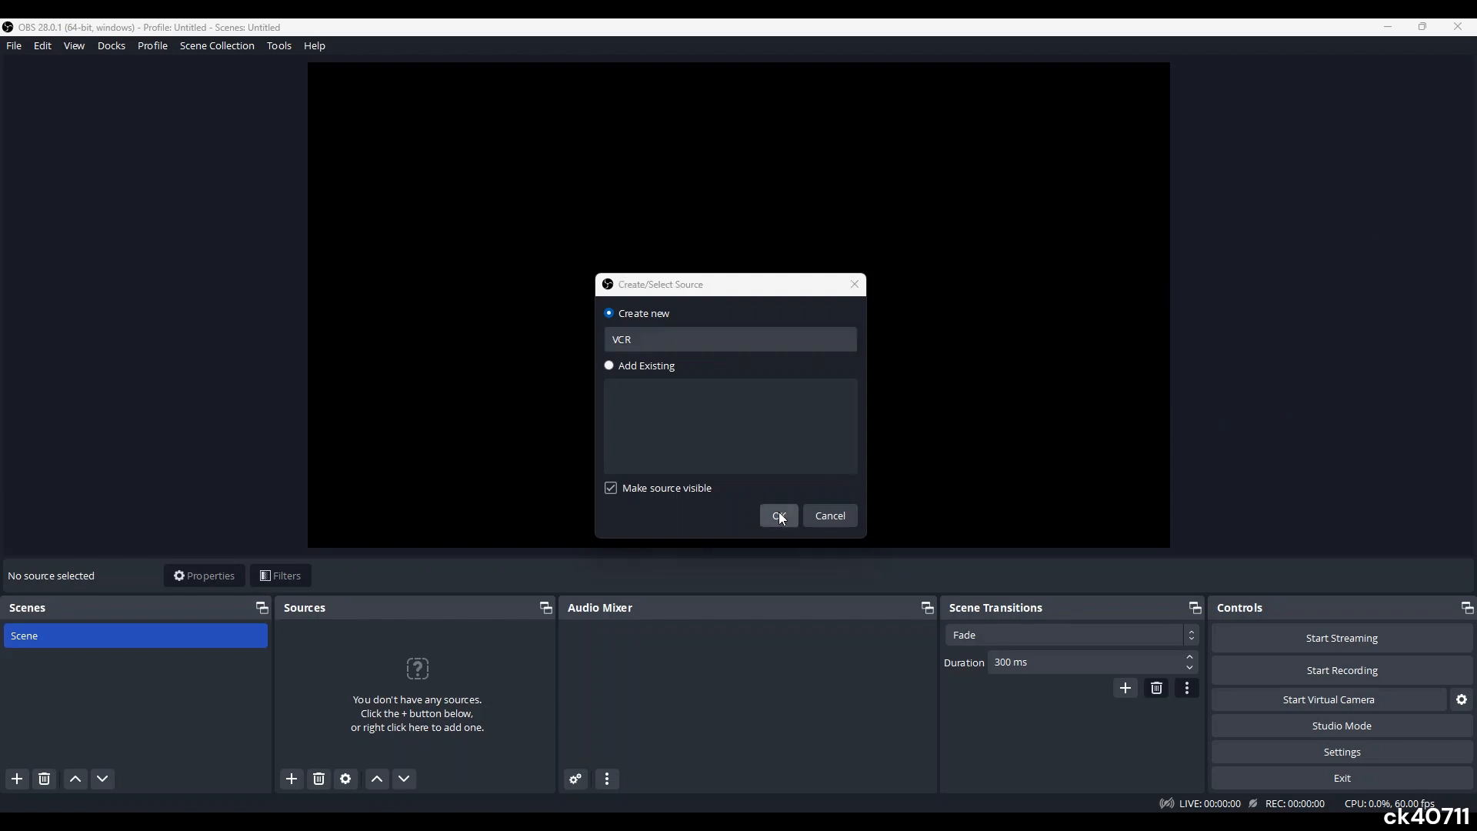
left_click(778, 516)
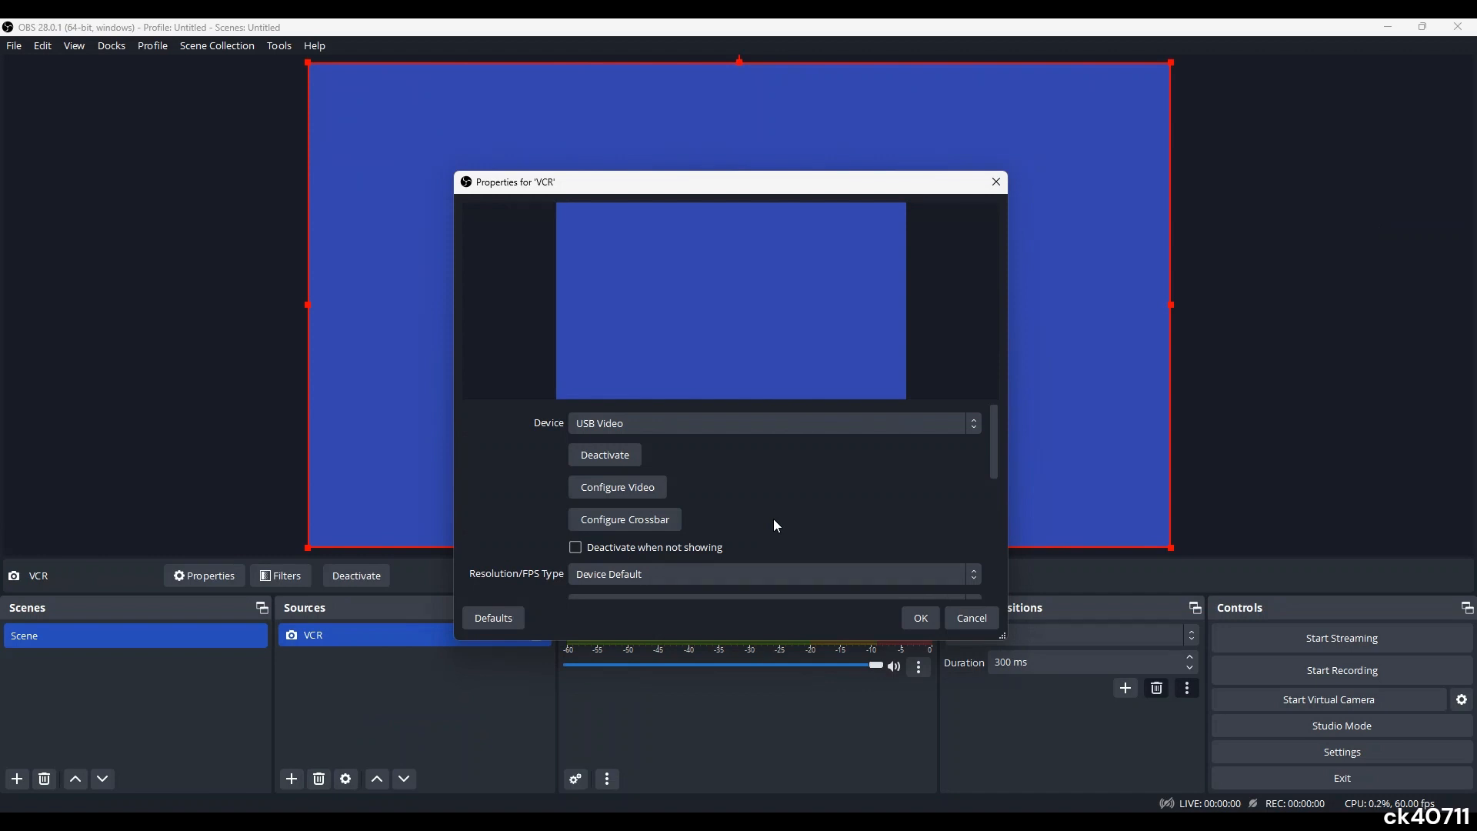
mouse_move(726, 424)
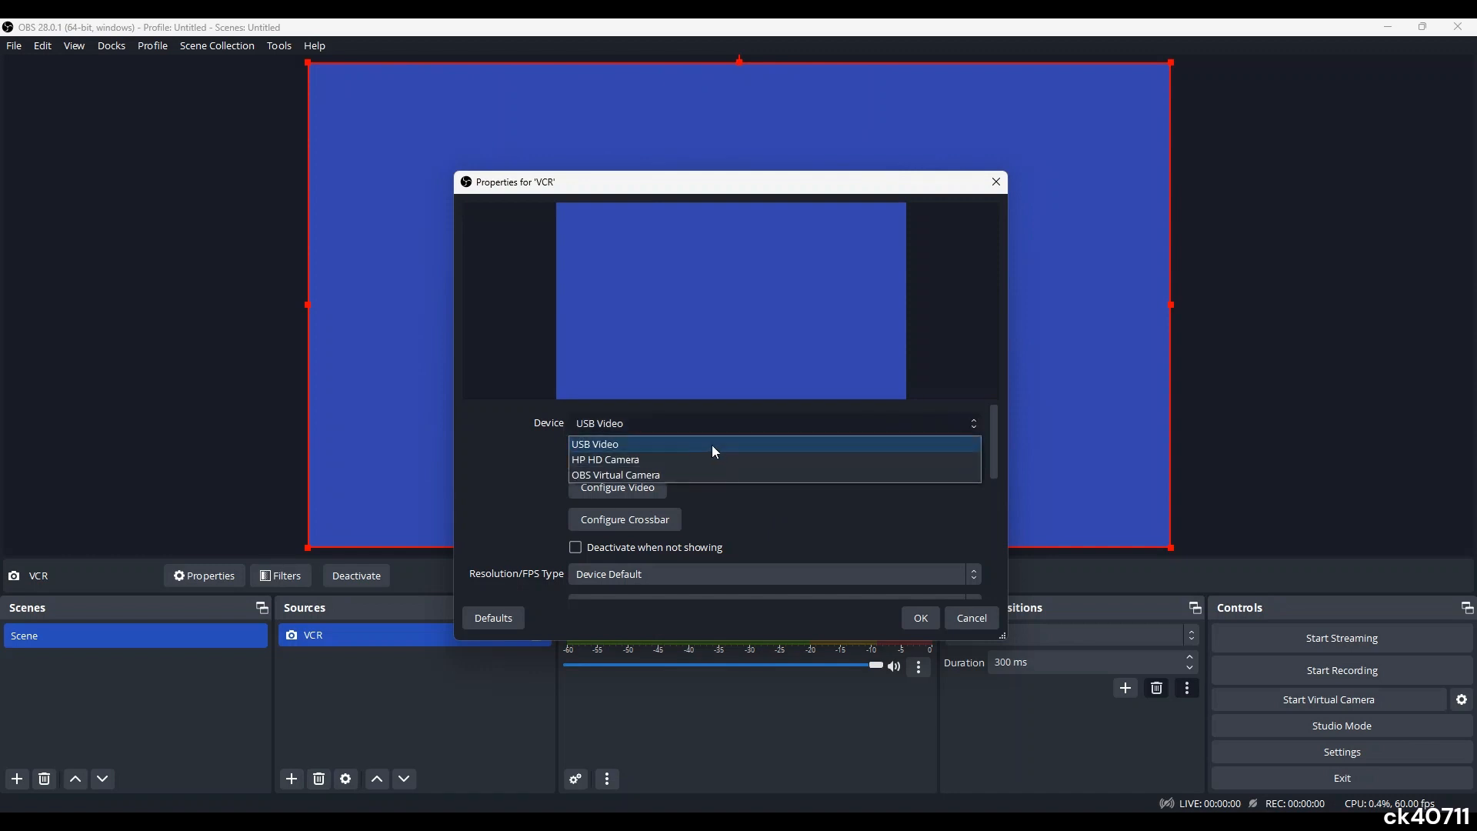
Set the VCR source's capture device to USB Video and confirm its properties.
left_click(595, 444)
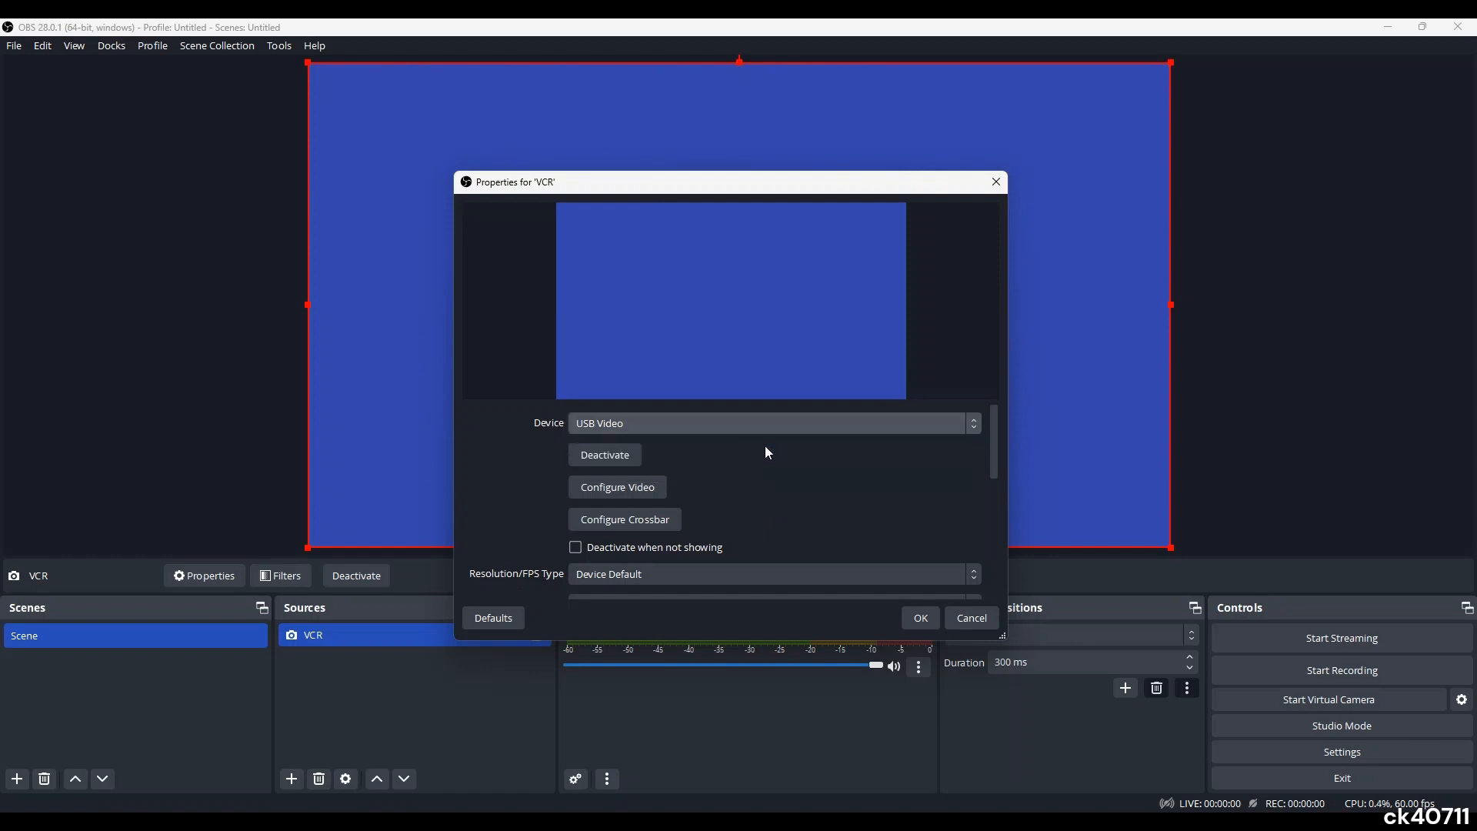
left_click(771, 422)
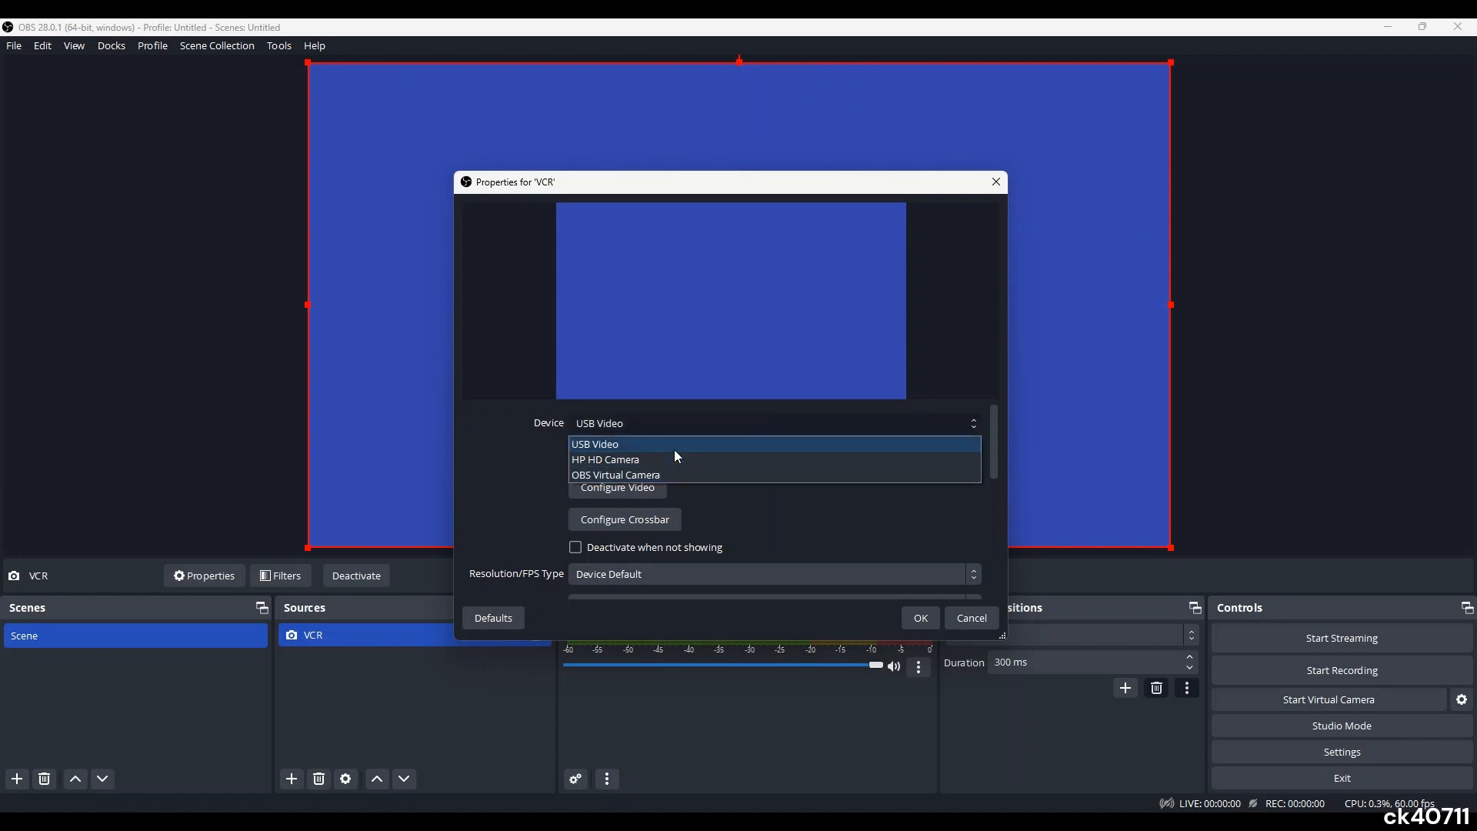
mouse_move(616, 474)
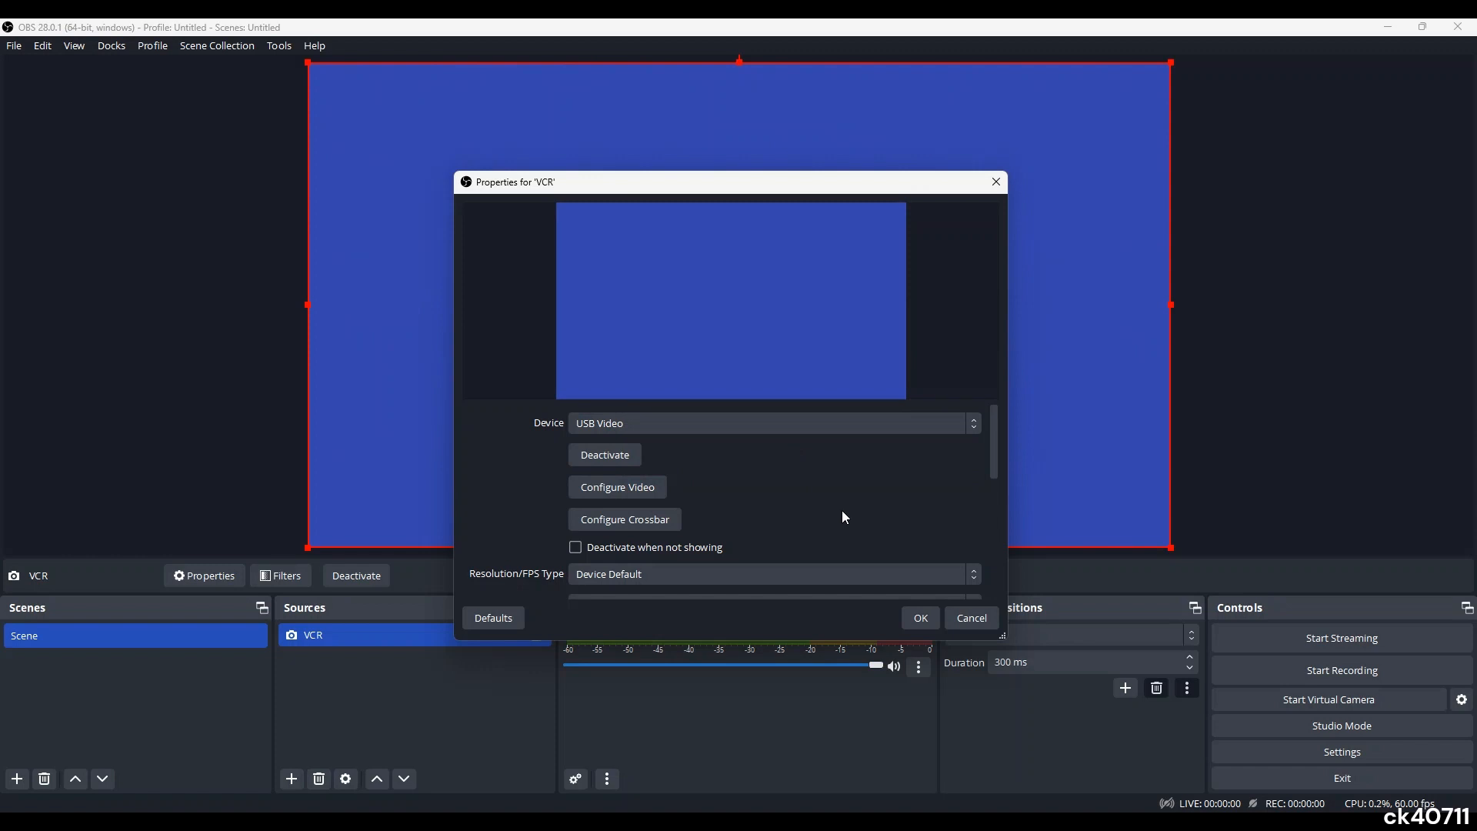
mouse_move(831, 449)
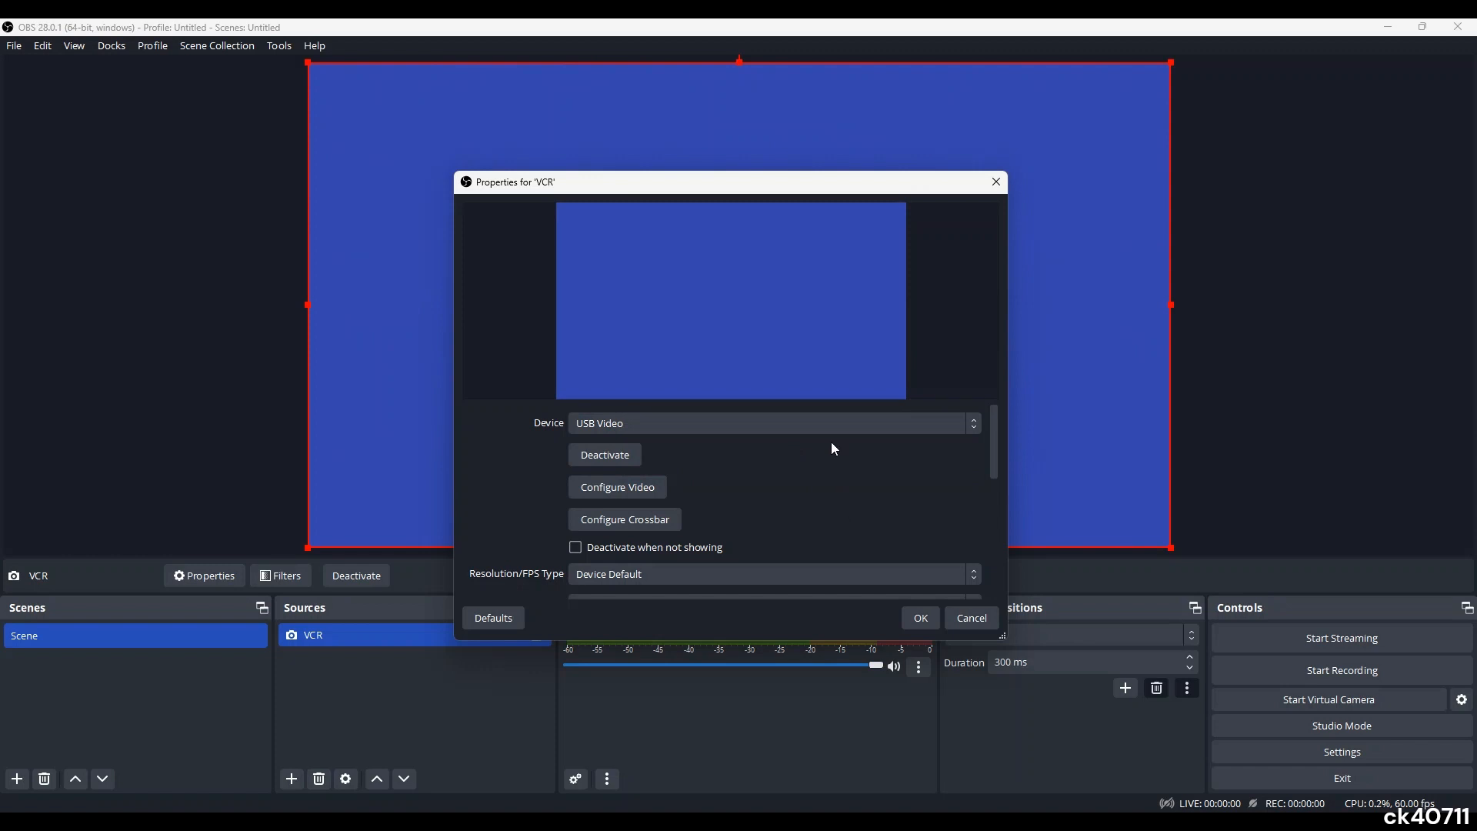
left_click(770, 423)
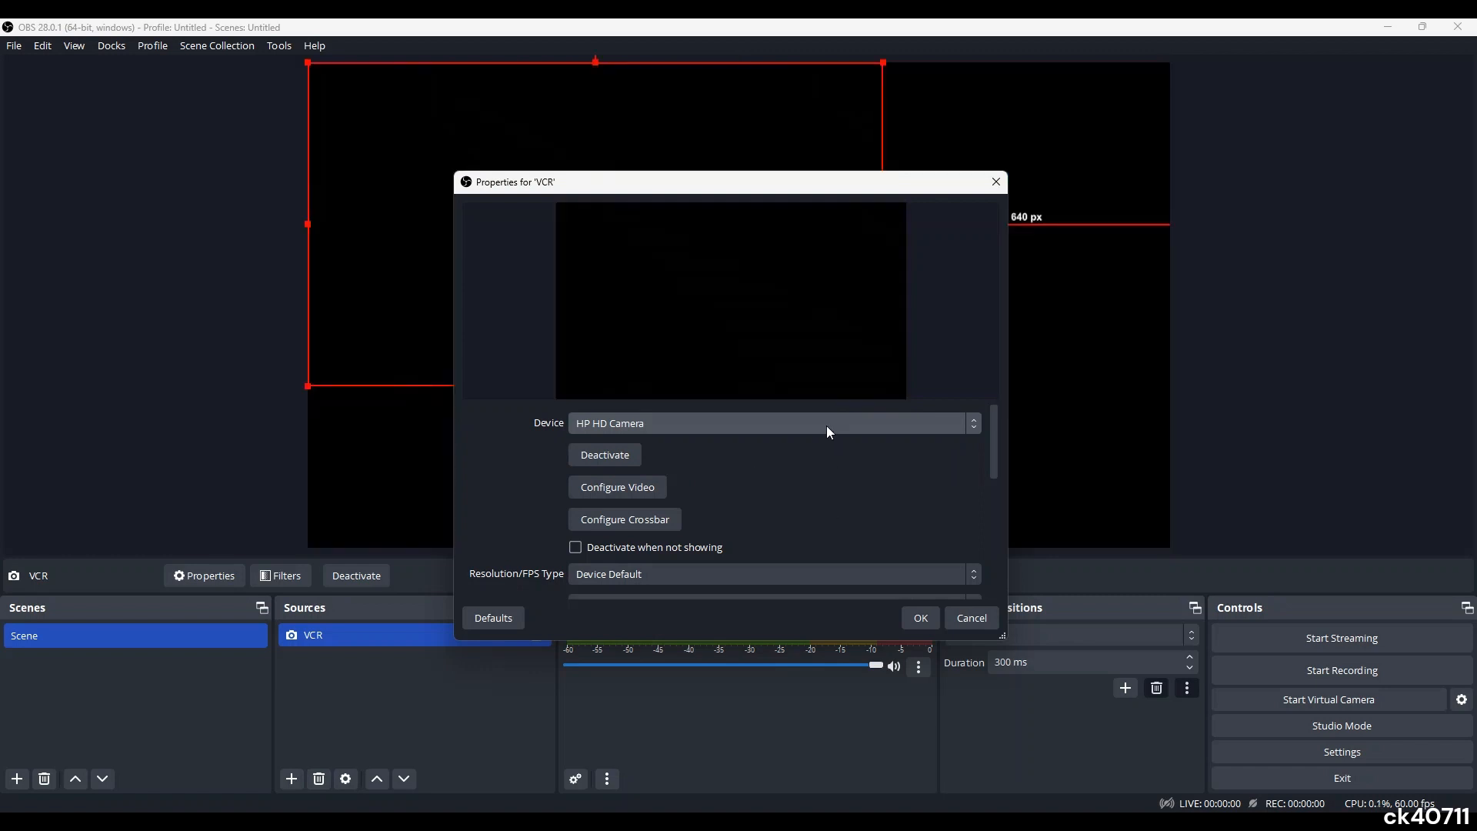
left_click(769, 423)
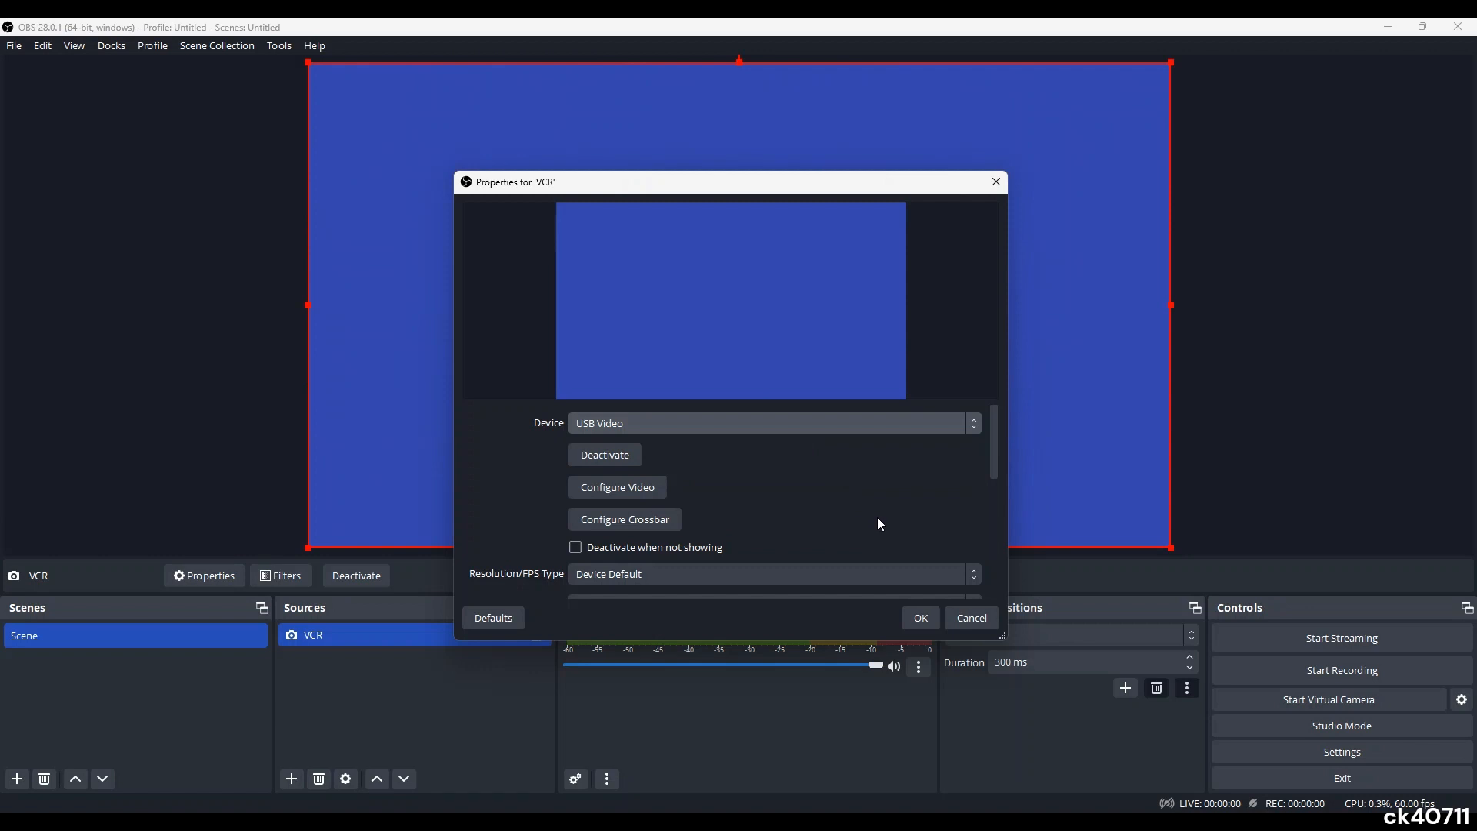
mouse_move(978, 520)
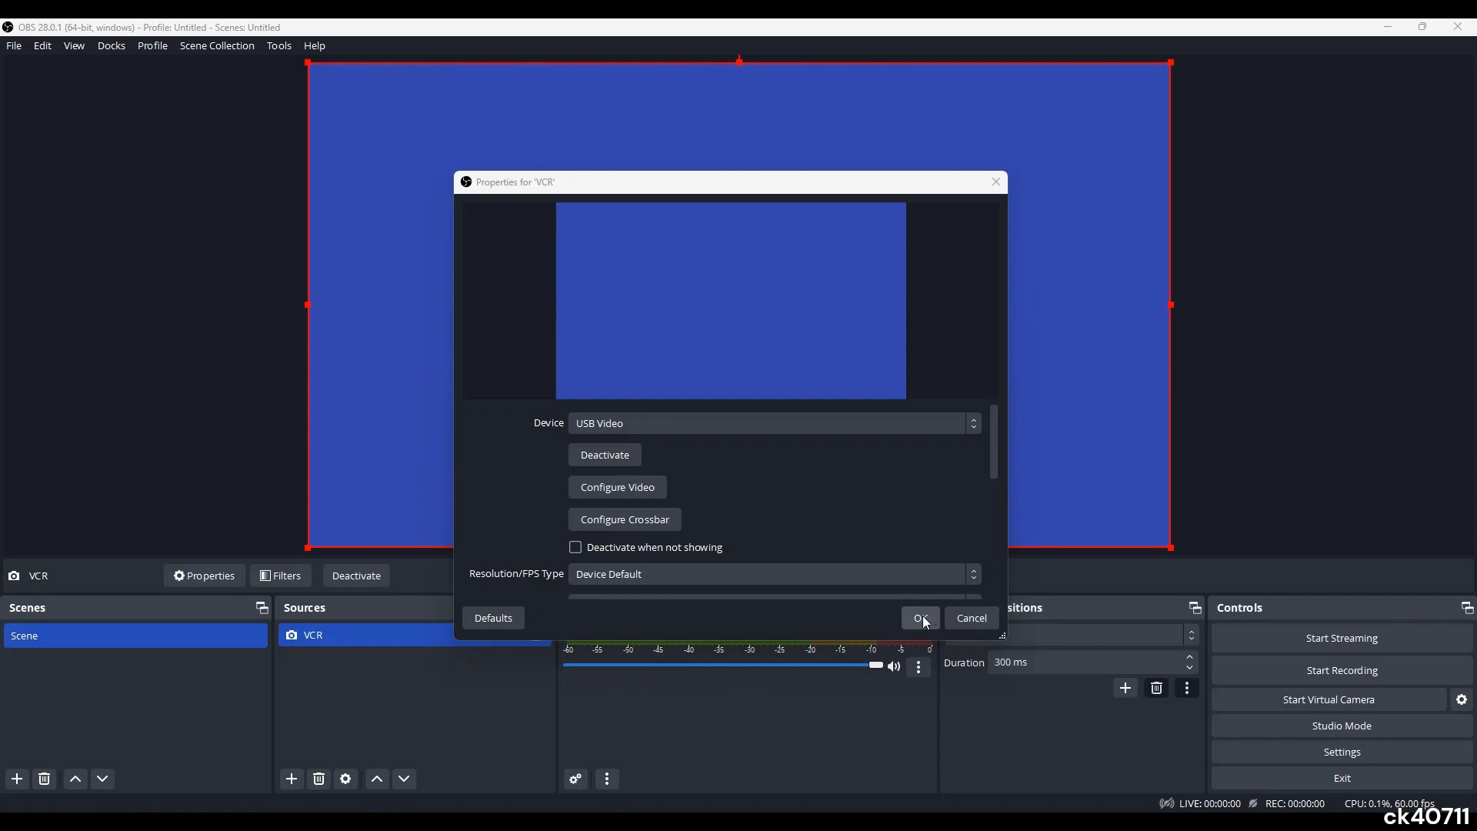
left_click(916, 618)
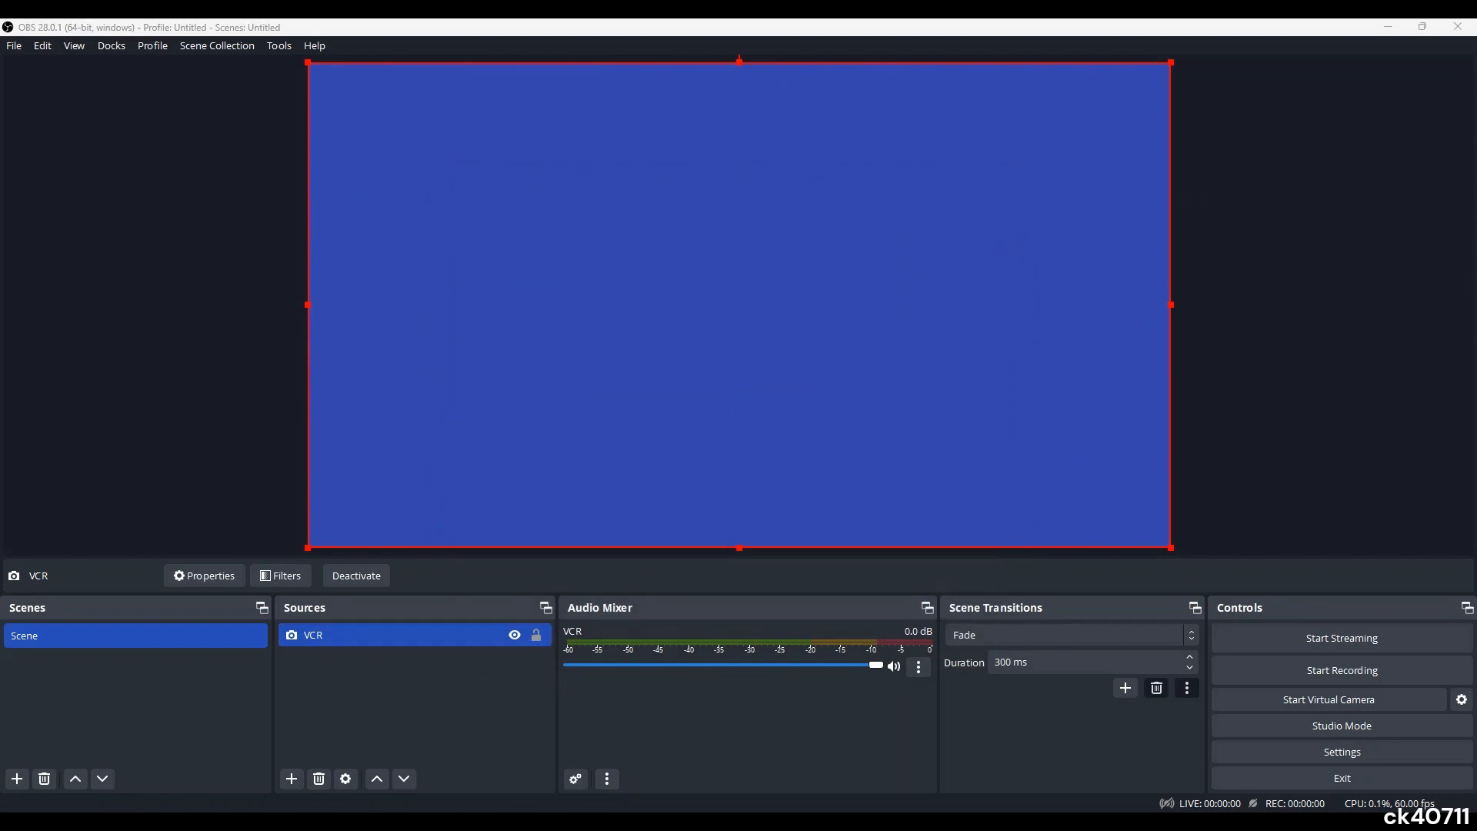
mouse_move(1288, 499)
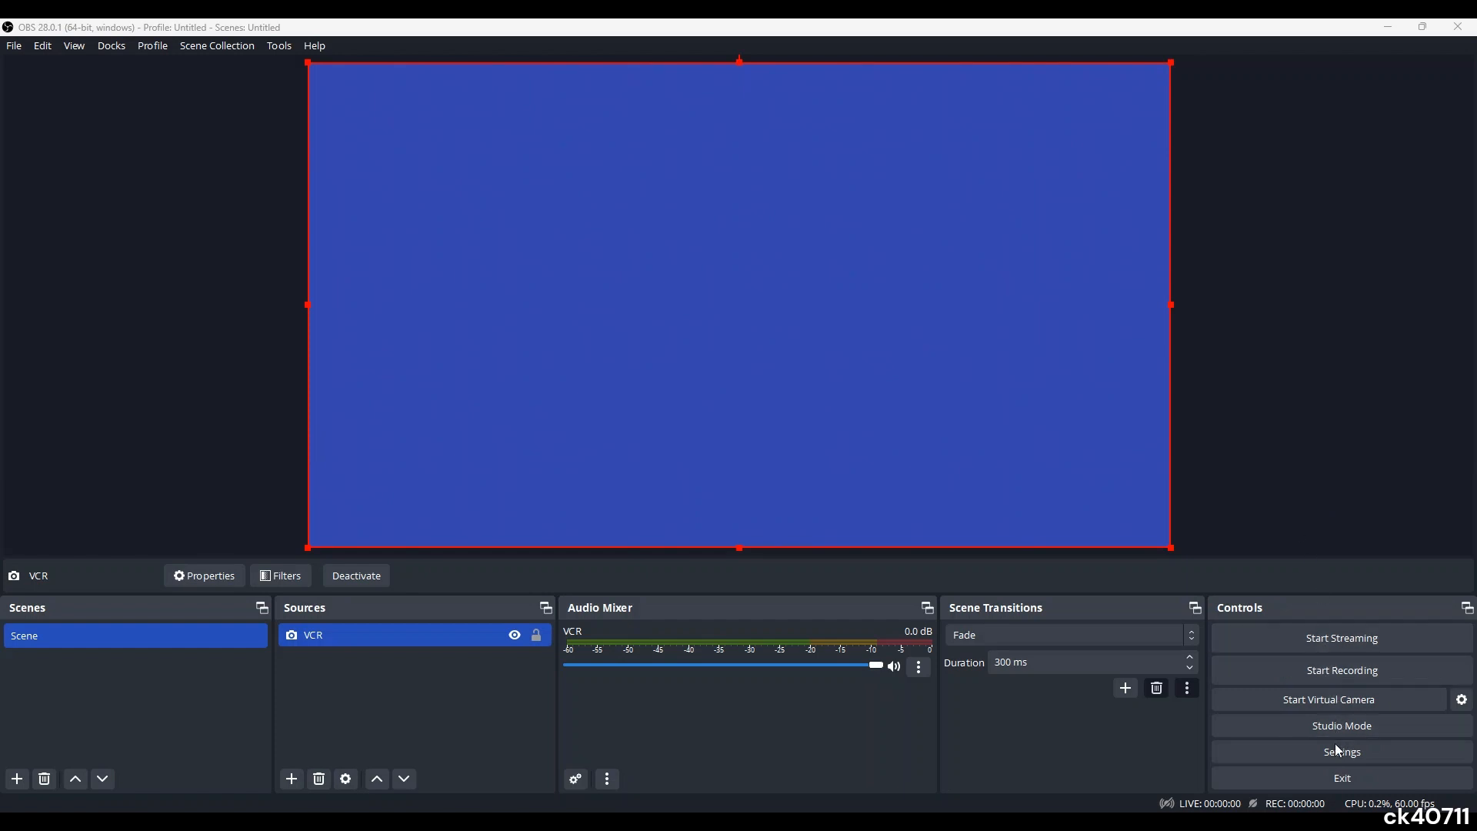
Set Mic/Auxiliary Audio to Digital Audio Interface (2- USB Digital Audio) in Audio settings.
left_click(1340, 751)
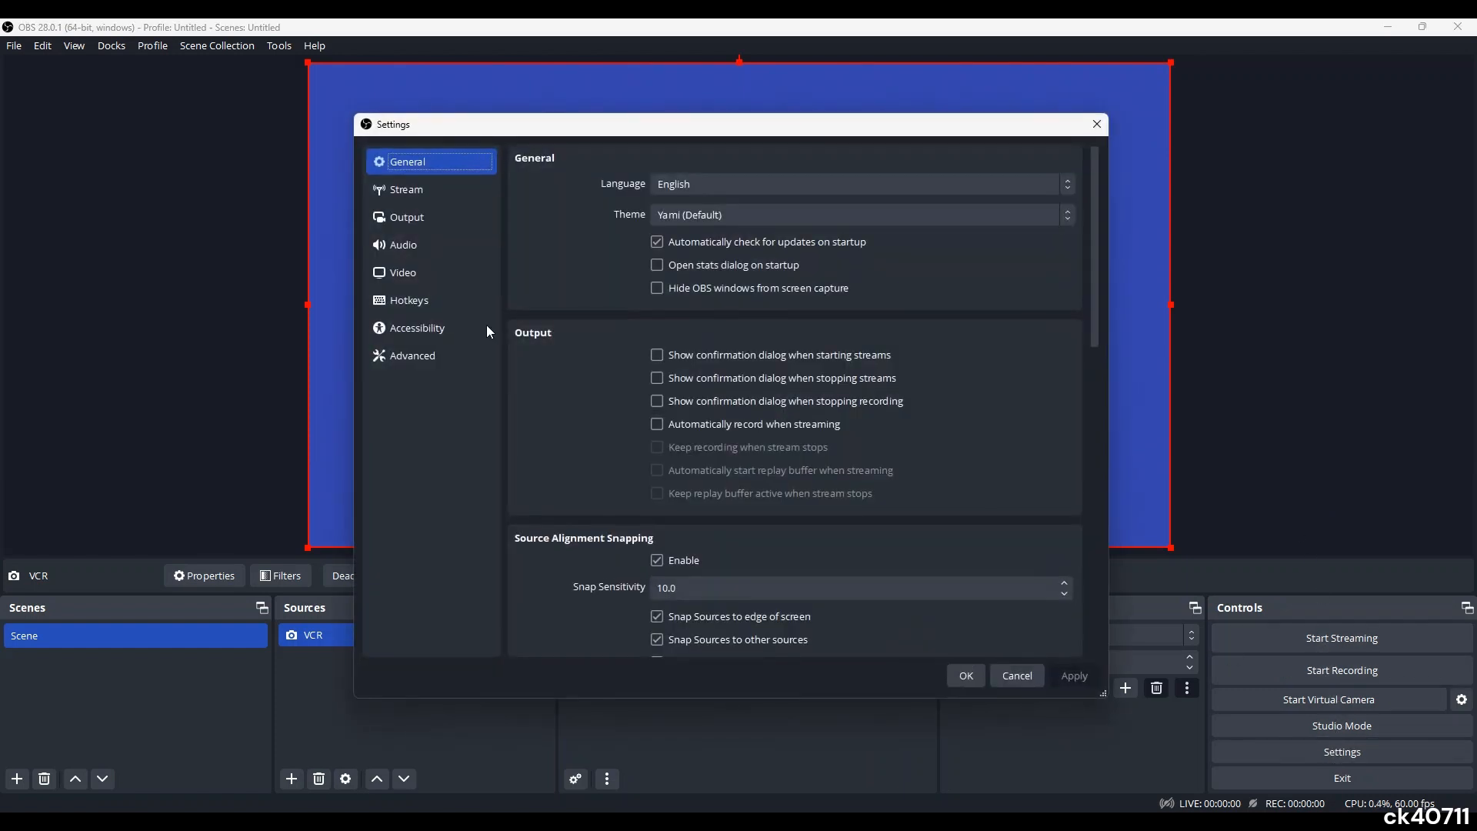
left_click(403, 244)
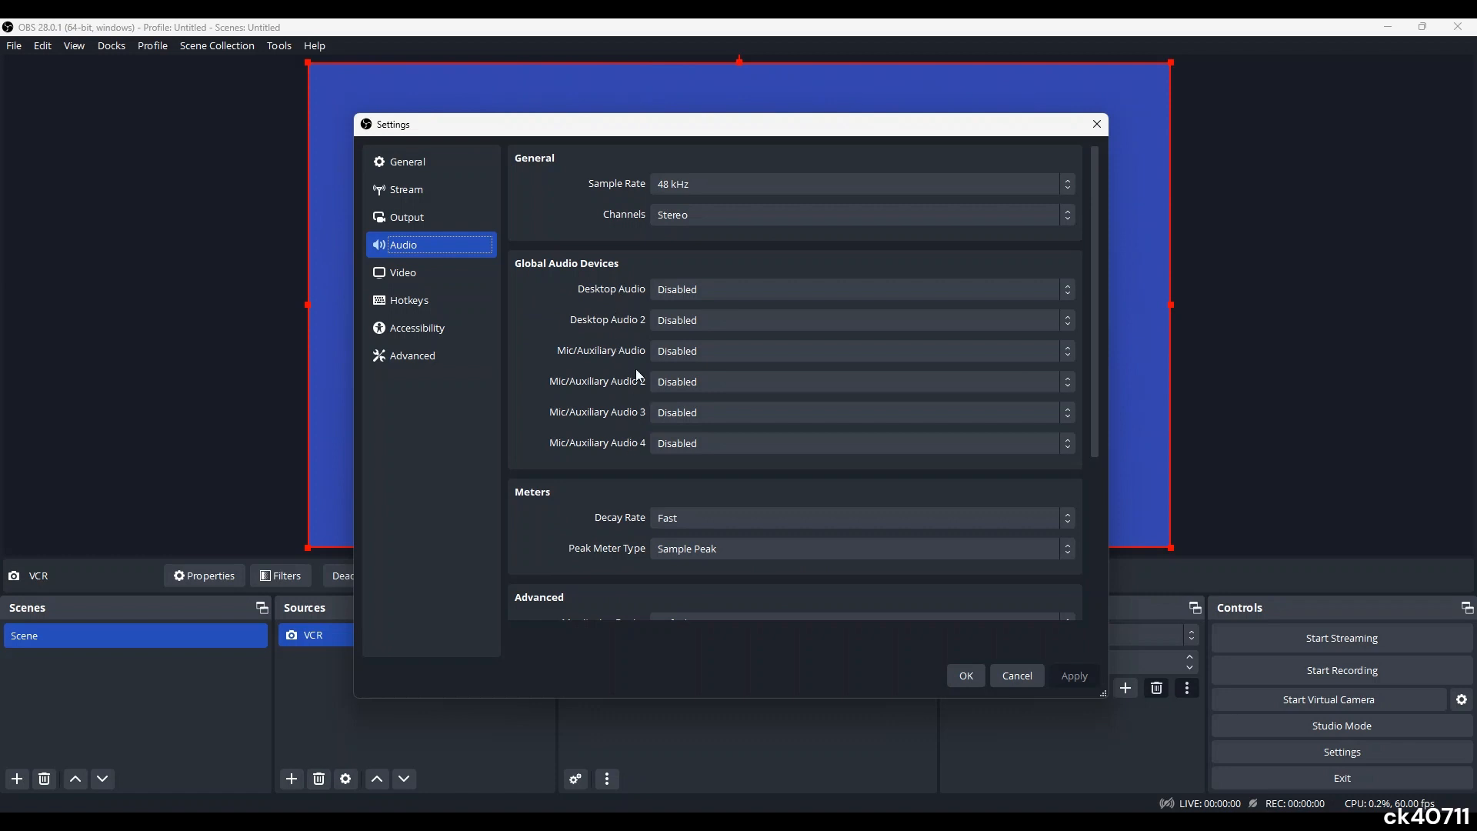
mouse_move(643, 293)
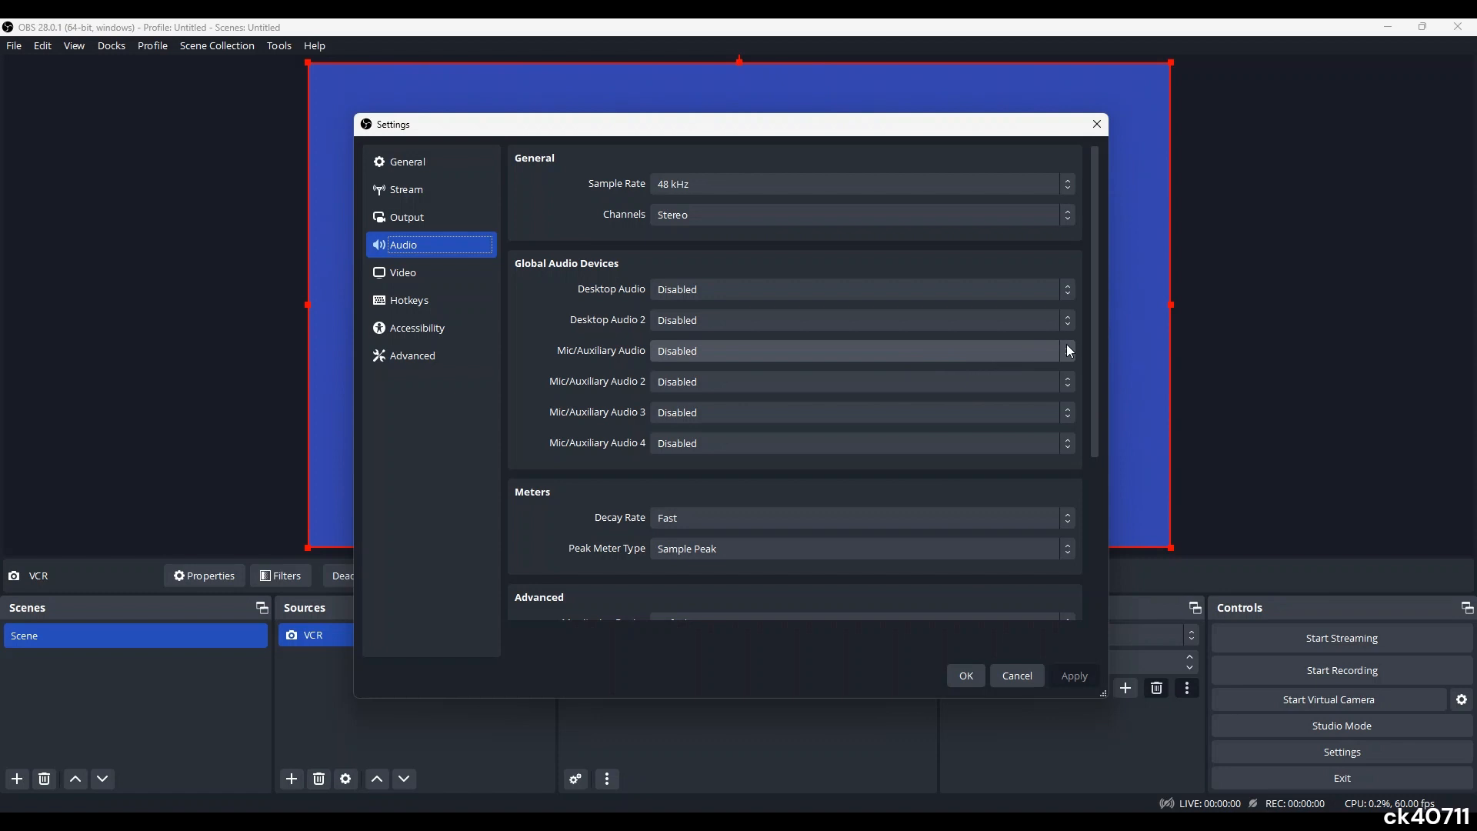
left_click(1067, 351)
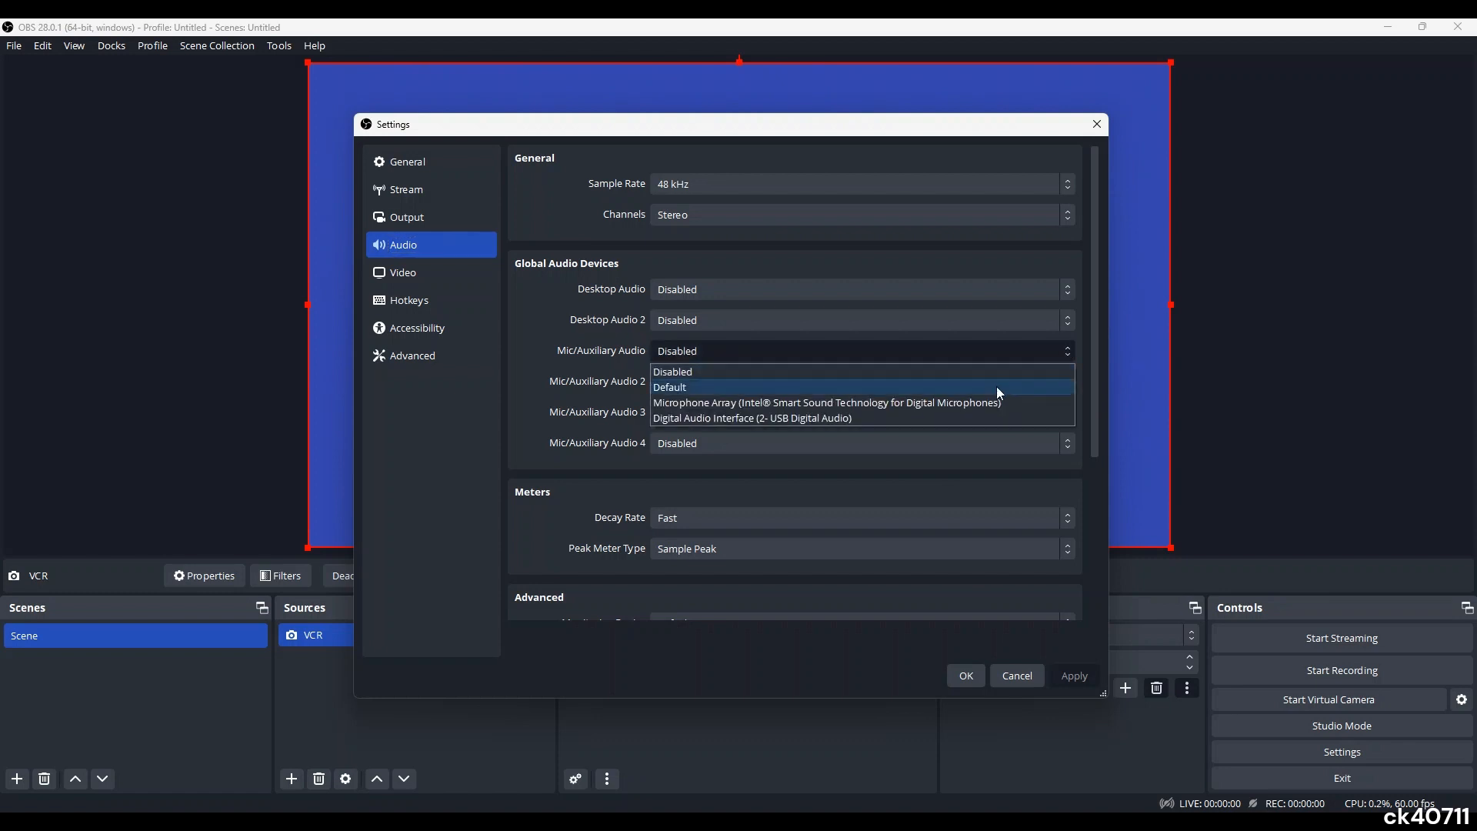
mouse_move(952, 417)
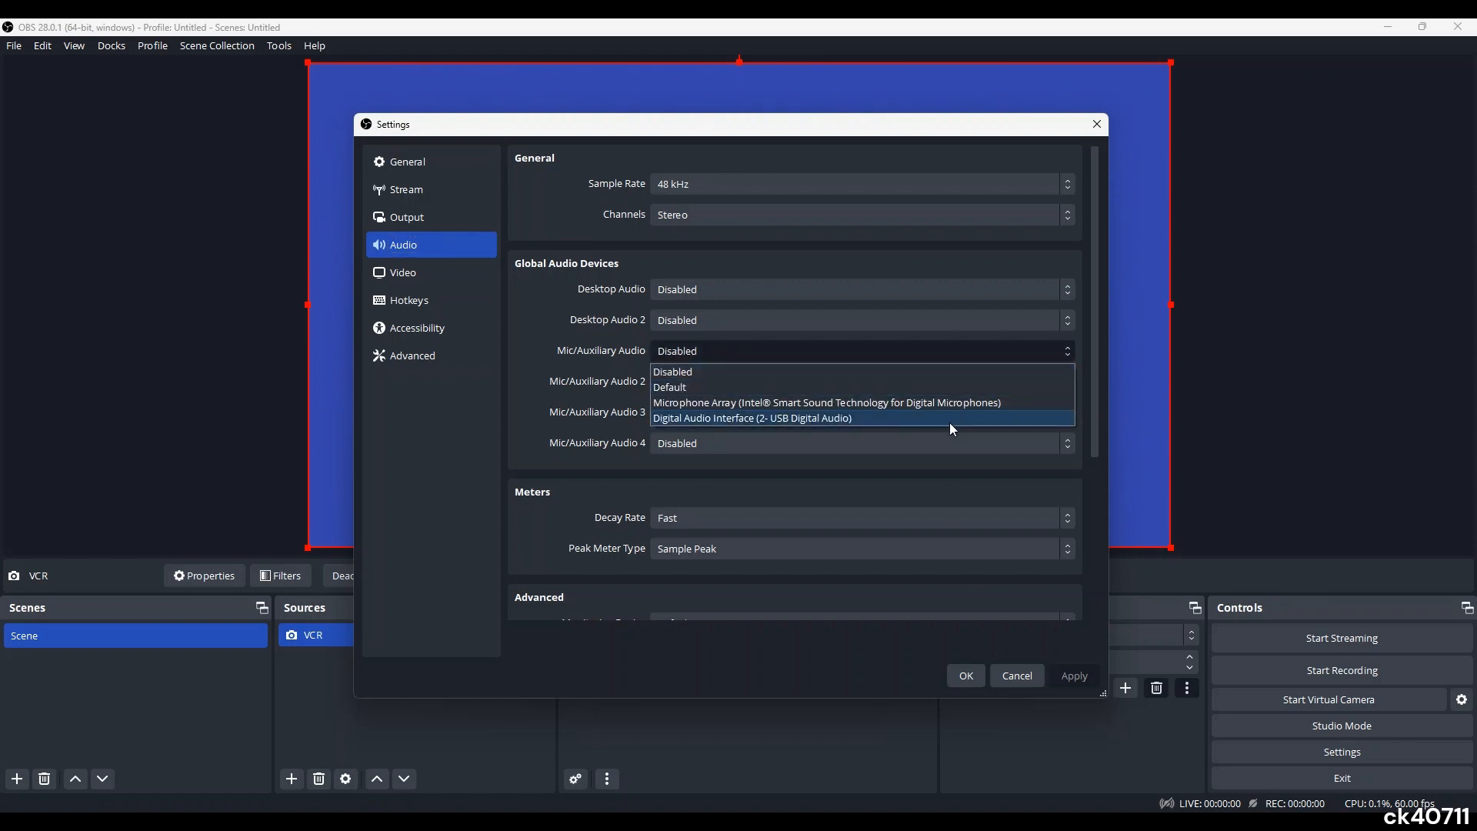
left_click(751, 417)
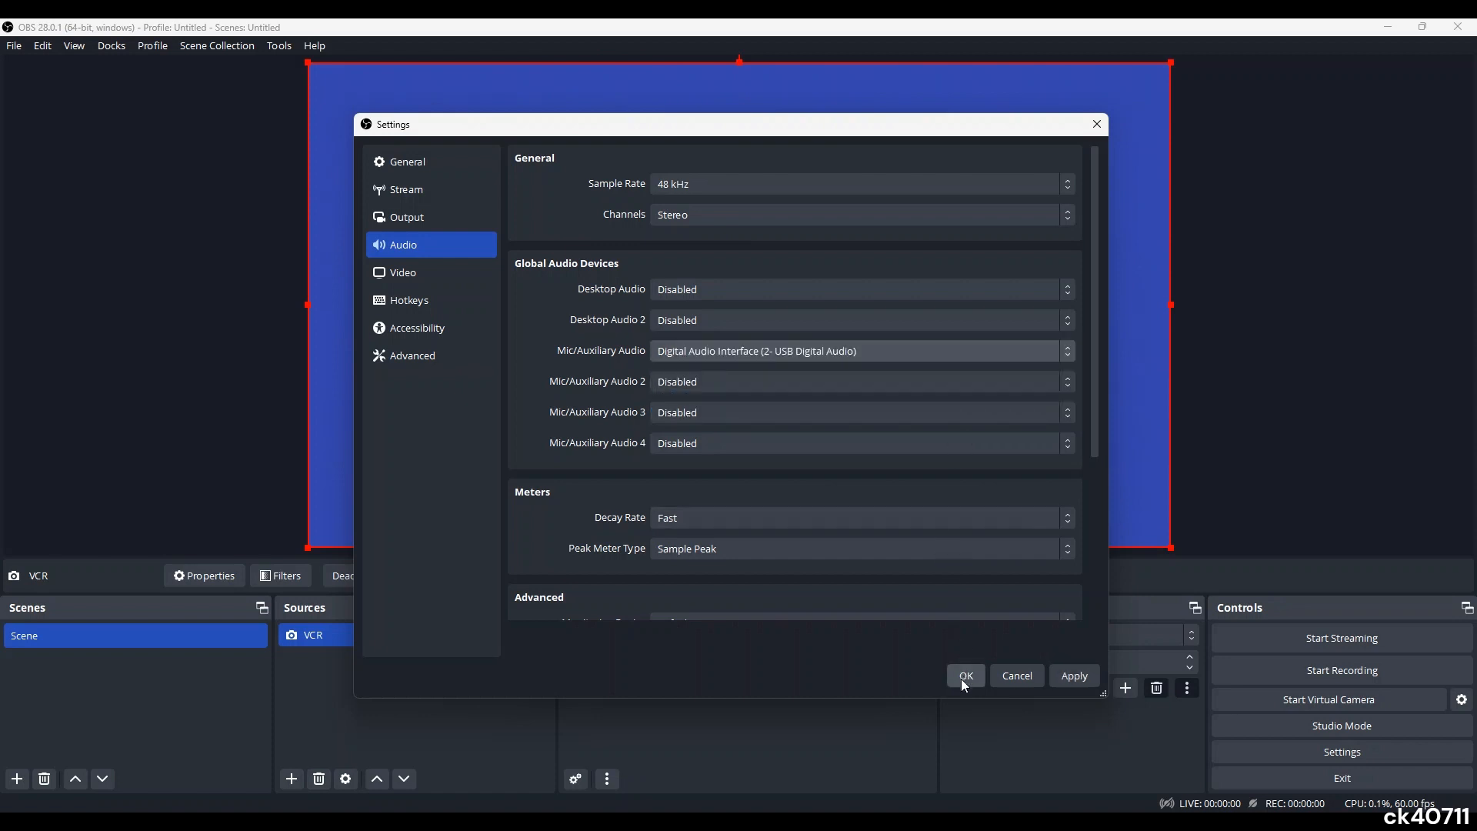
left_click(965, 676)
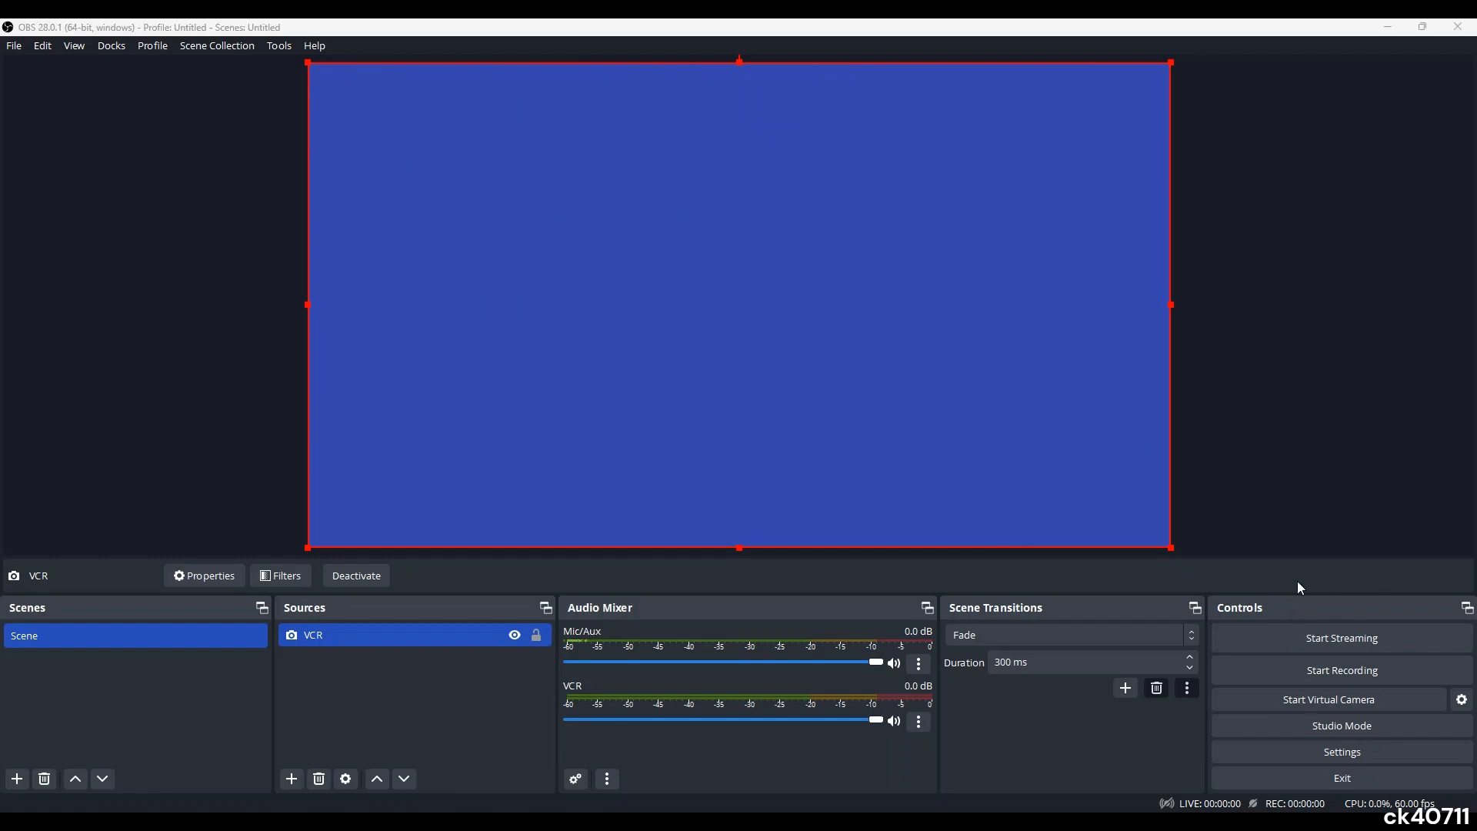
mouse_move(677, 652)
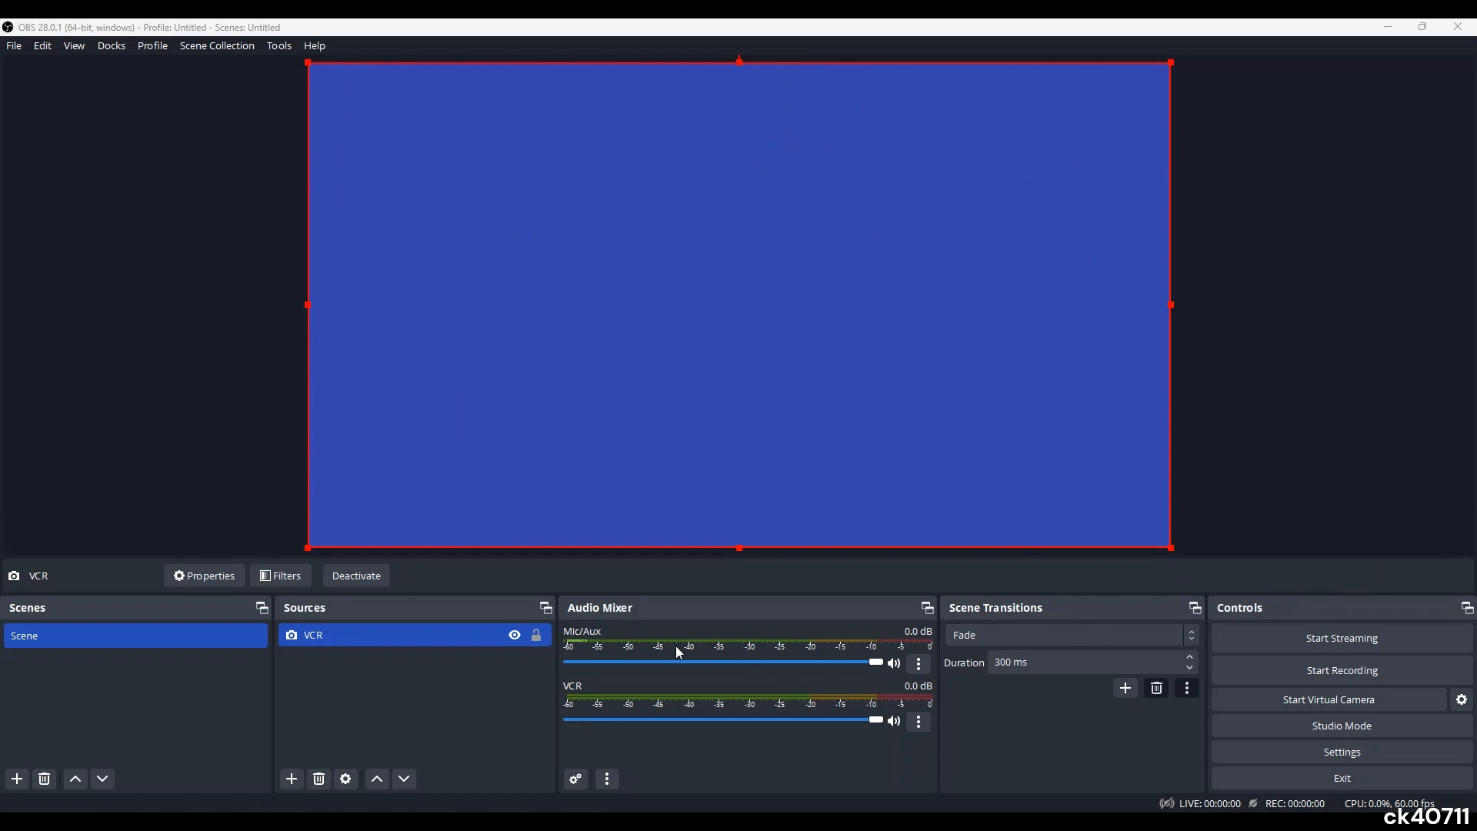
mouse_move(851, 675)
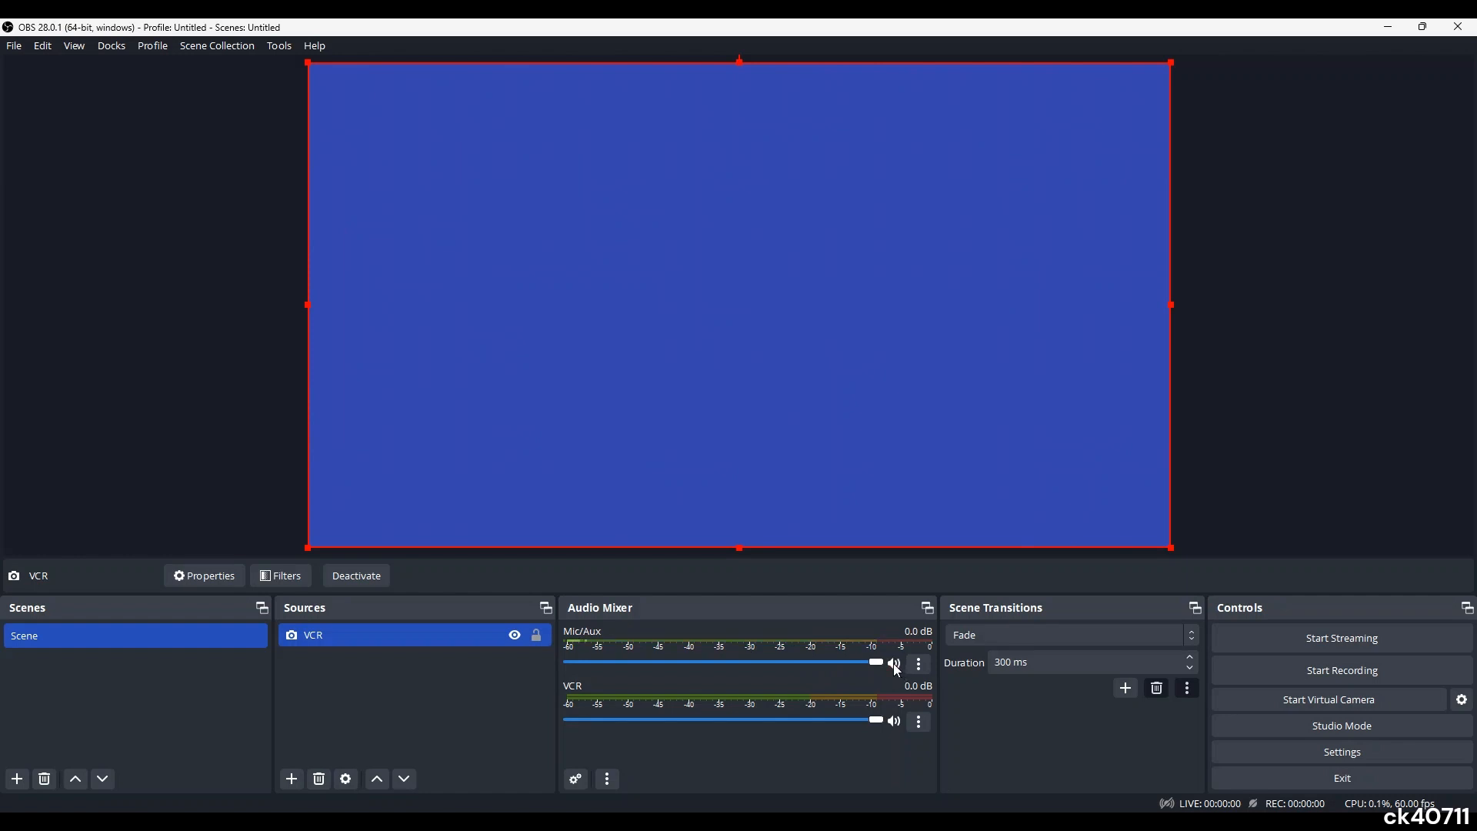
Open the Mic/Aux three-dot menu in the Audio Mixer.
left_click(918, 663)
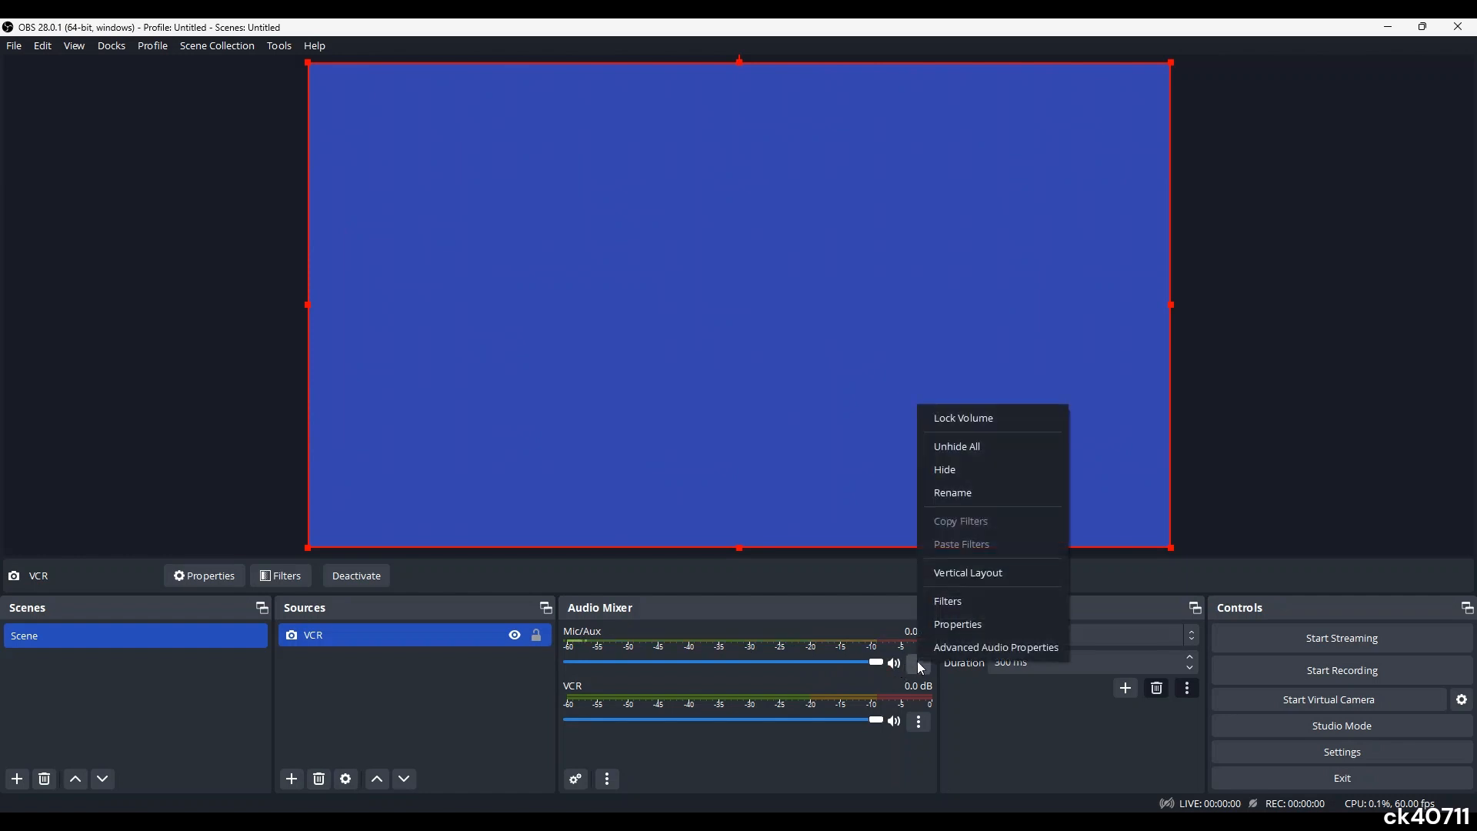
Set Mic/Aux audio monitoring to Monitor and Output in Advanced Audio Properties.
left_click(995, 647)
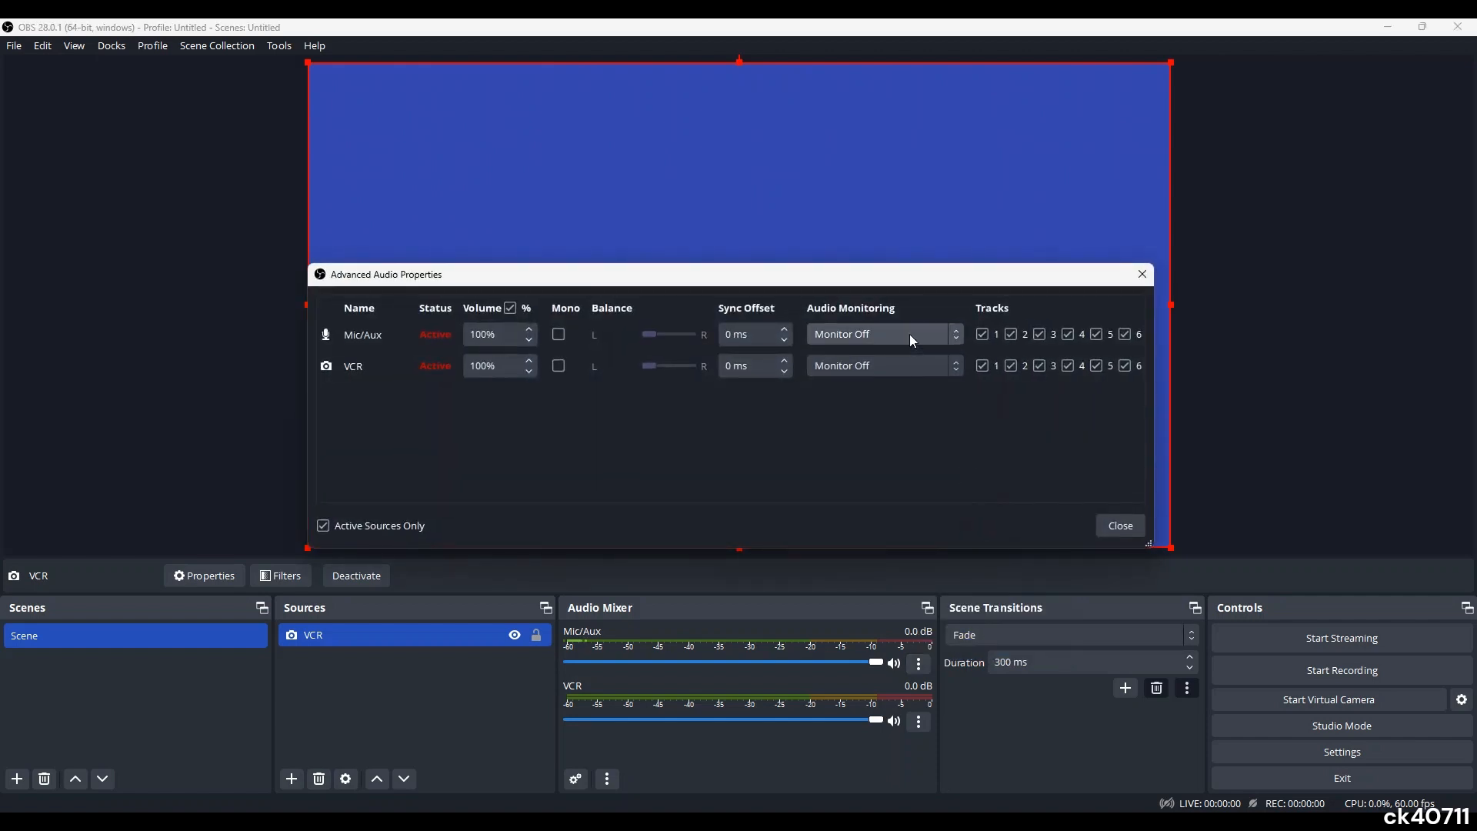
mouse_move(958, 345)
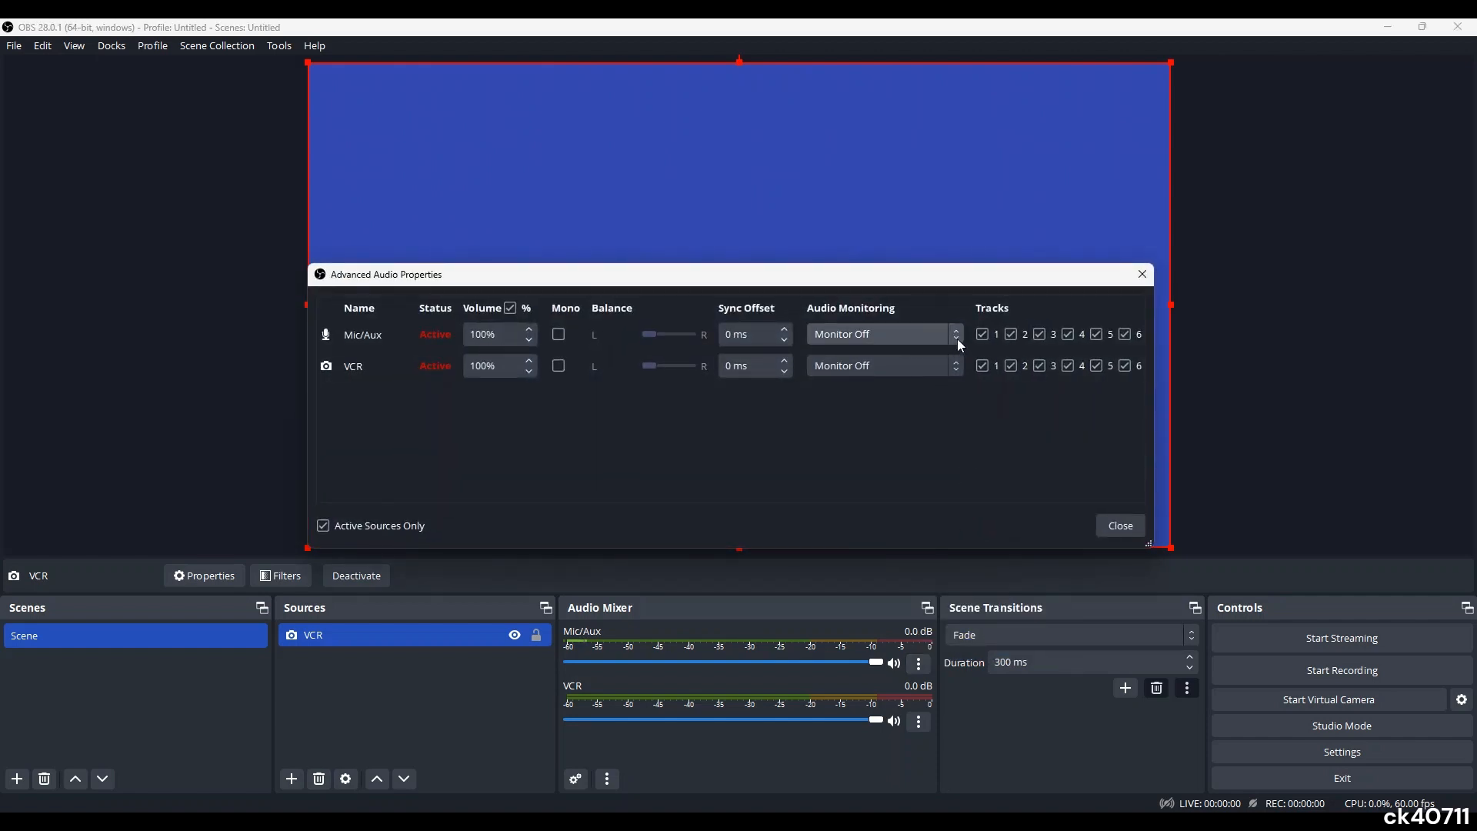
left_click(881, 333)
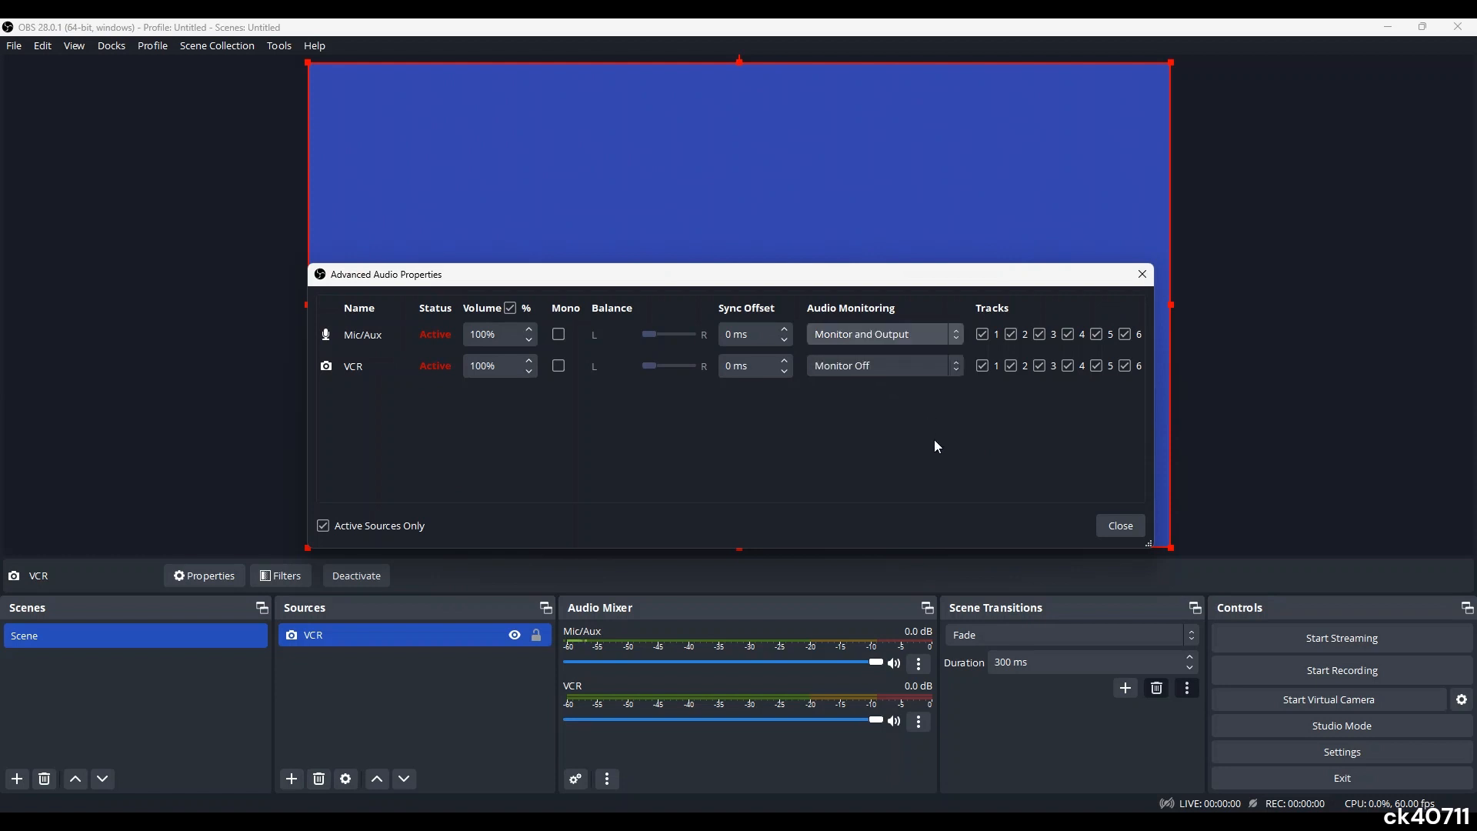
mouse_move(948, 454)
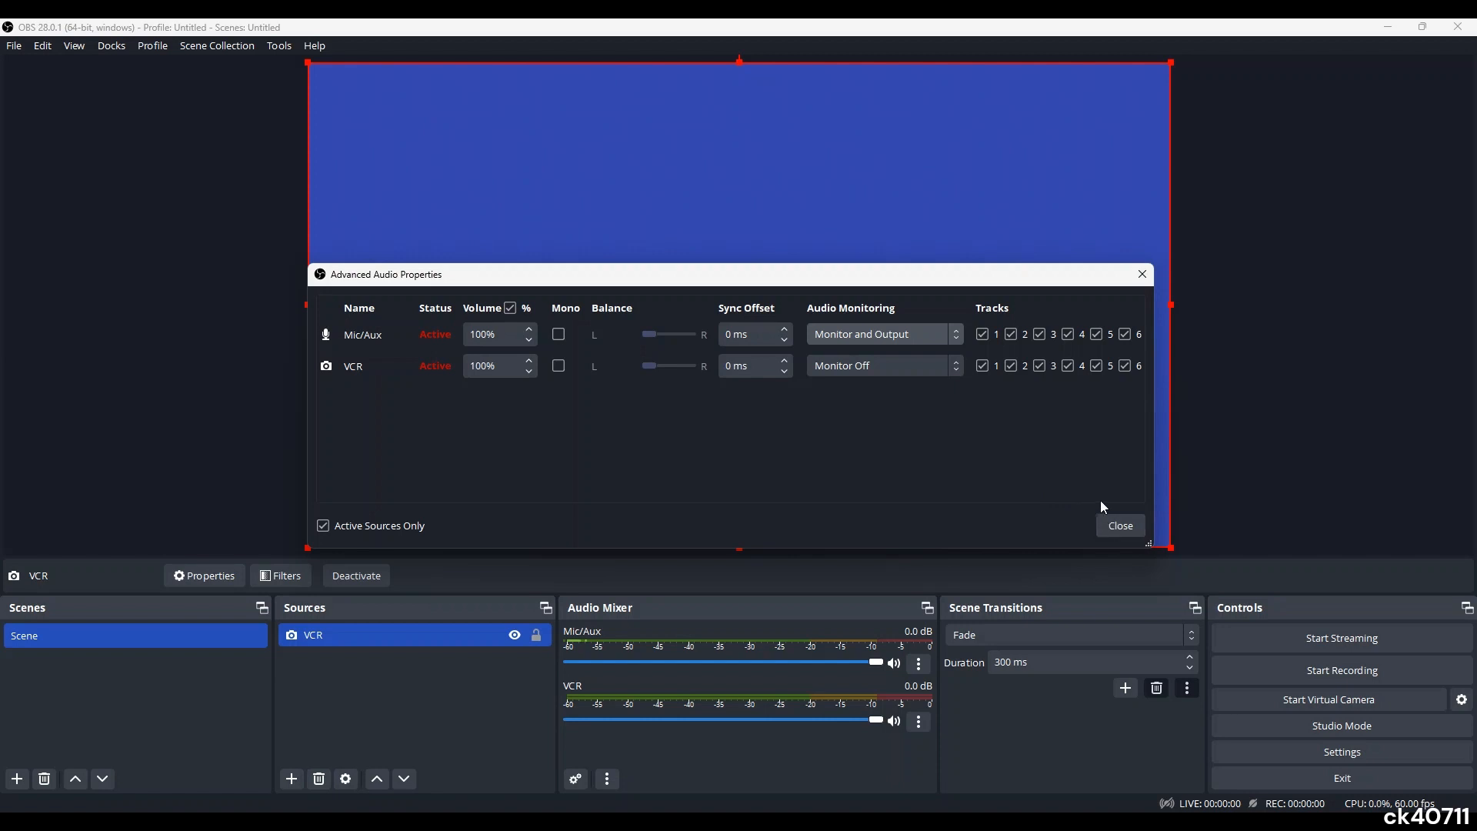
mouse_move(1034, 460)
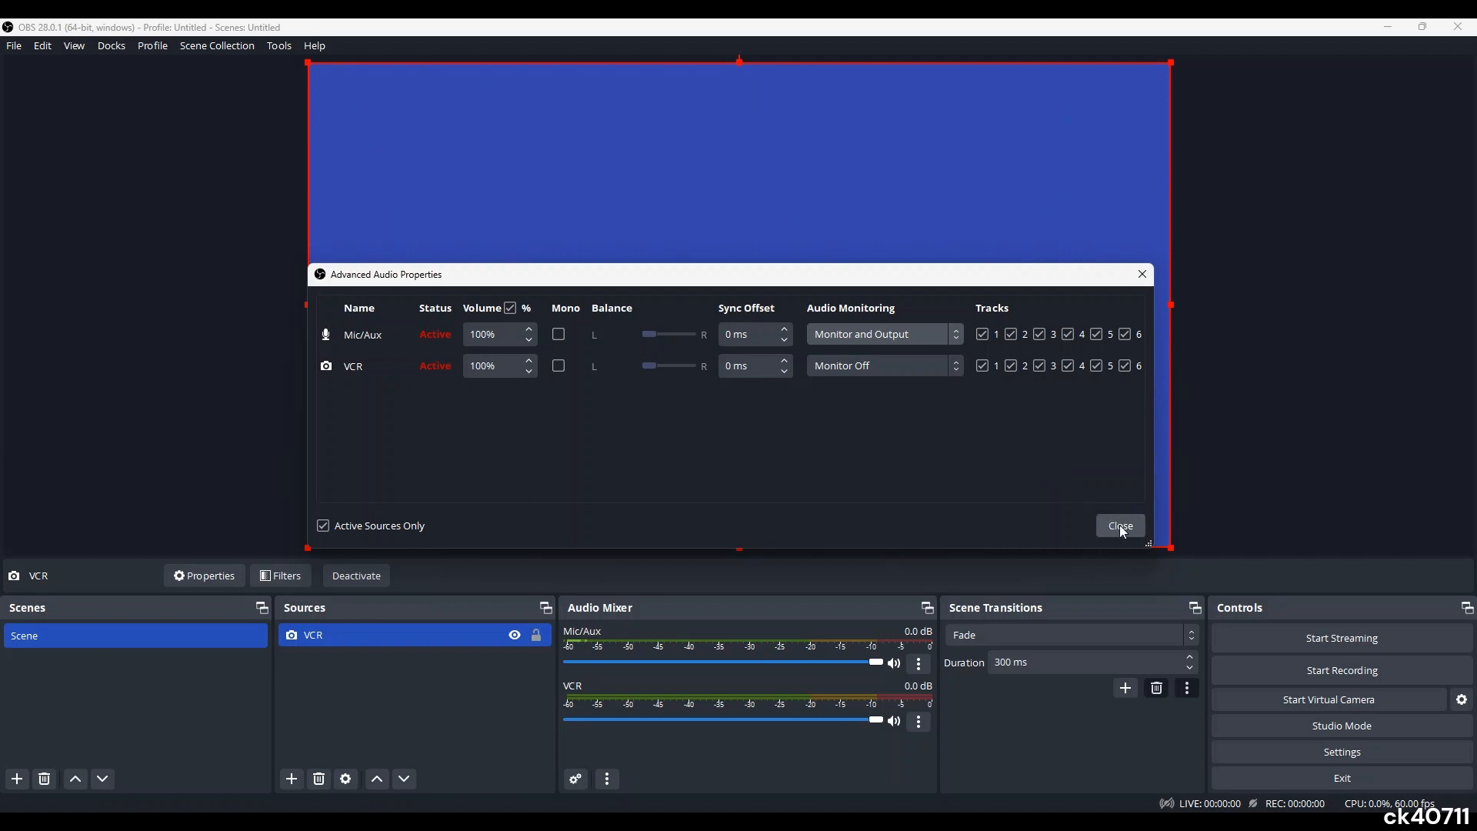
left_click(1120, 525)
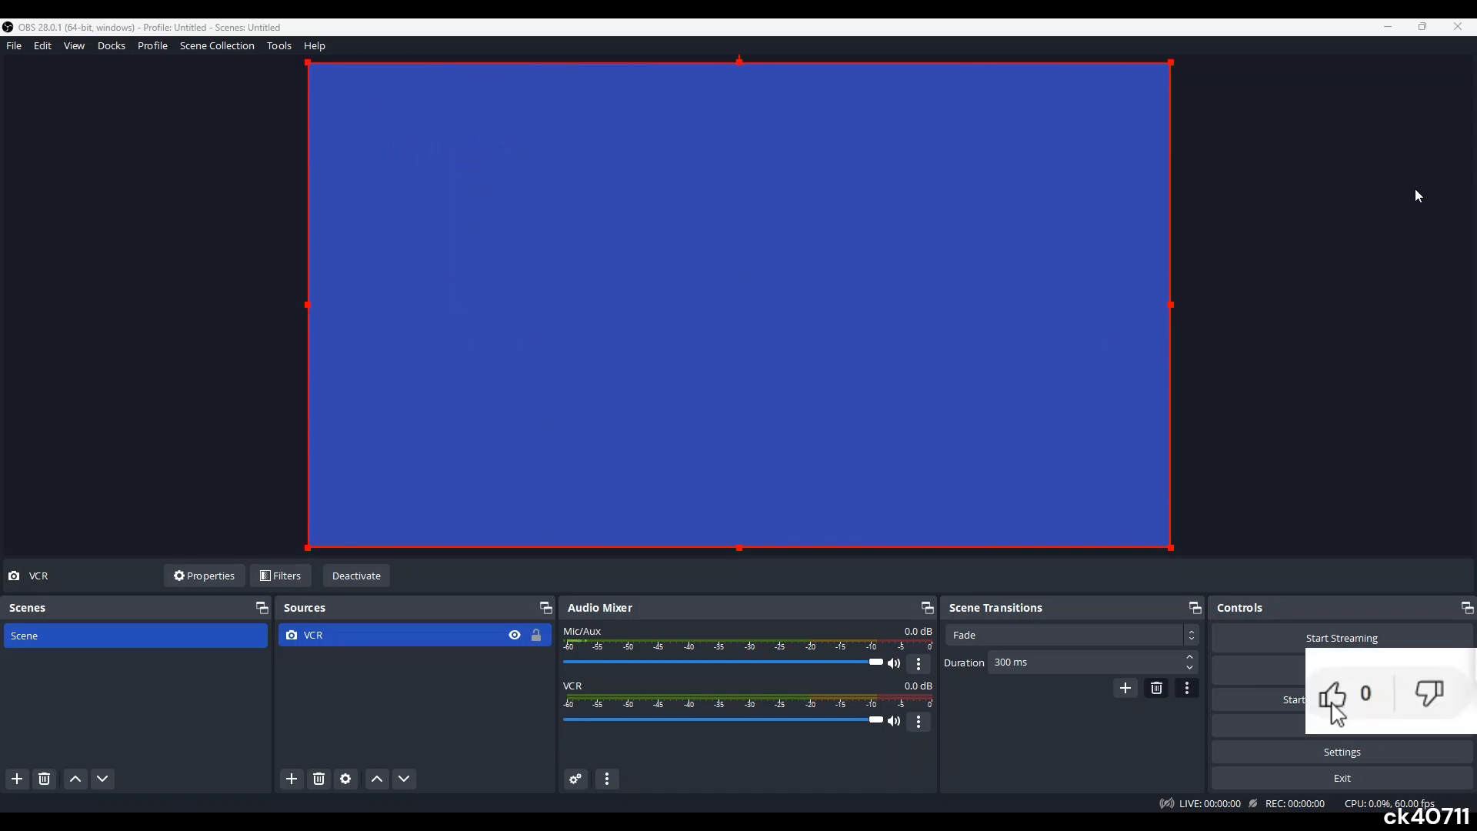
Start VCR tape playback so live footage and audio levels appear in the preview.
left_click(1332, 694)
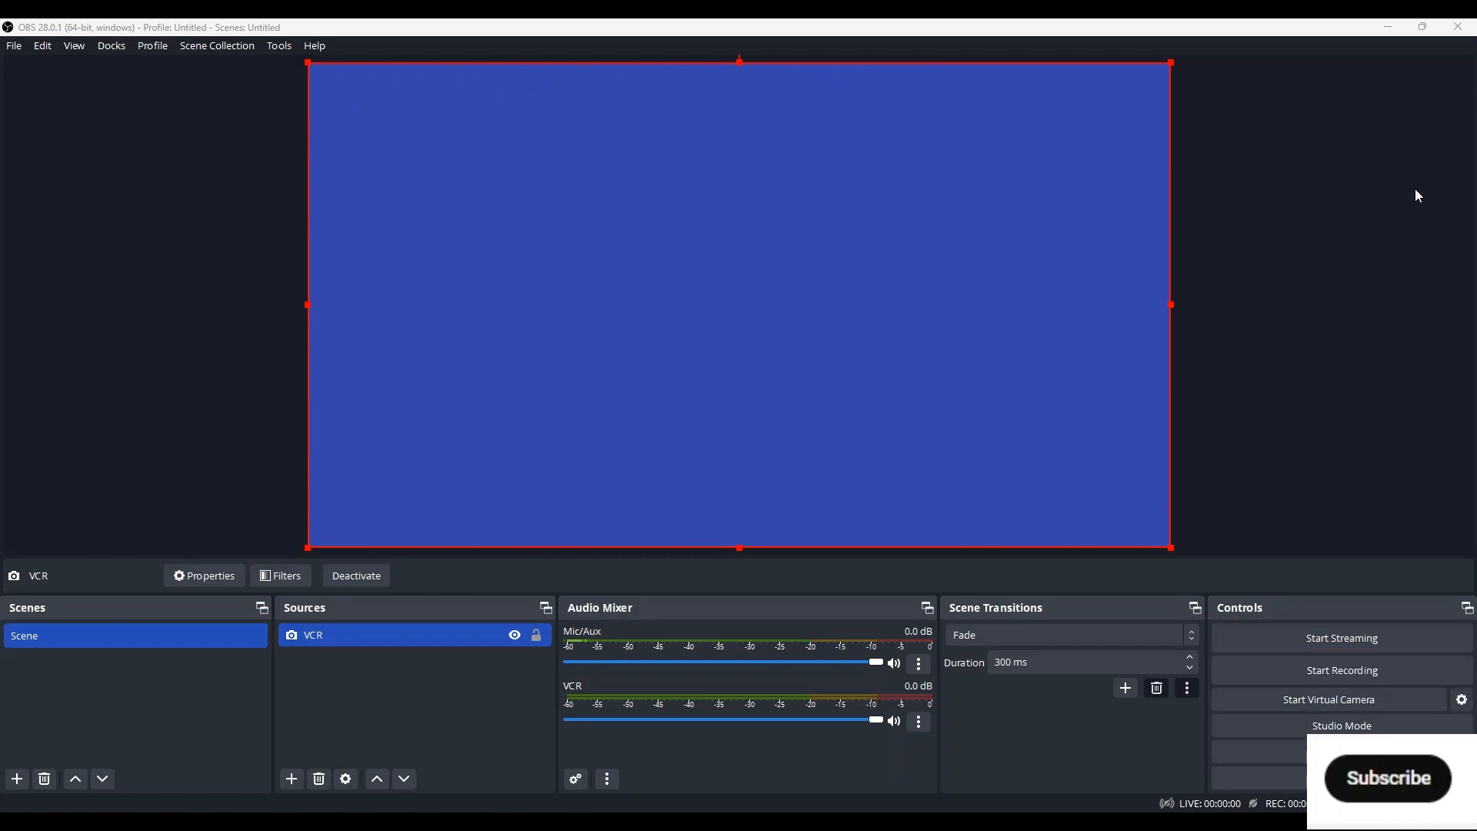
left_click(1386, 777)
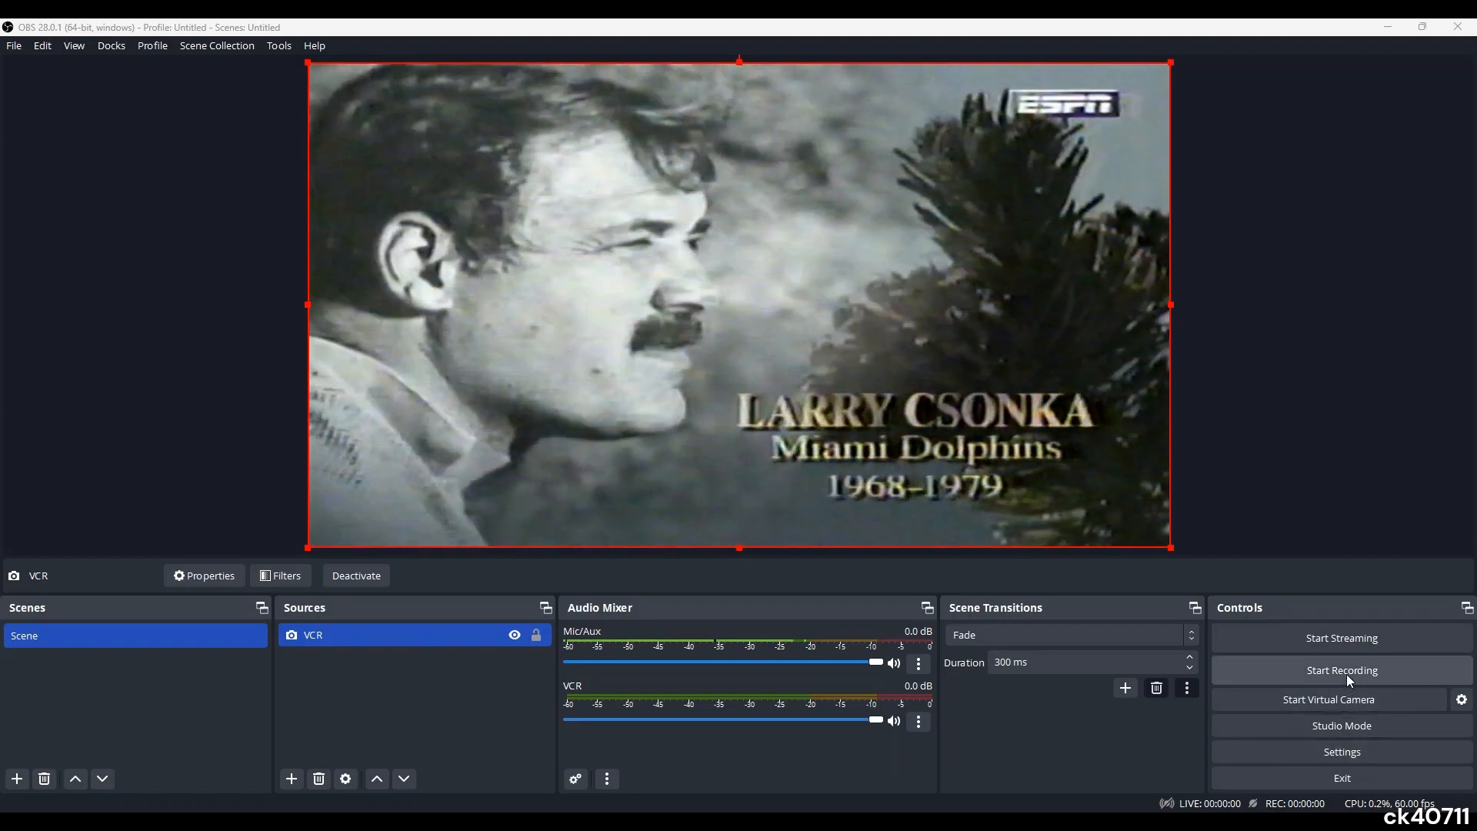
Record about eight seconds of the VHS playback, then stop recording.
left_click(1340, 670)
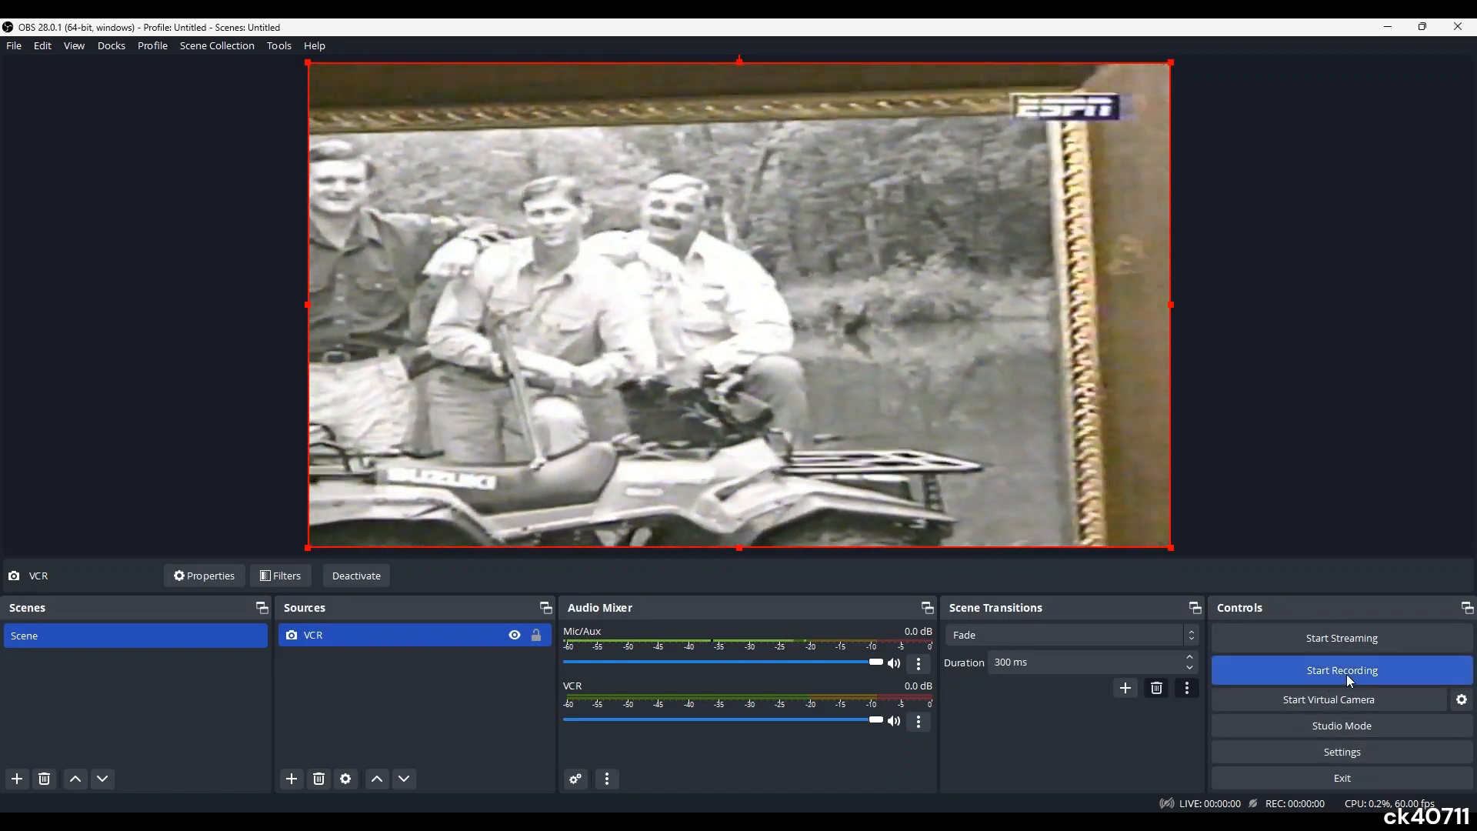
left_click(1340, 671)
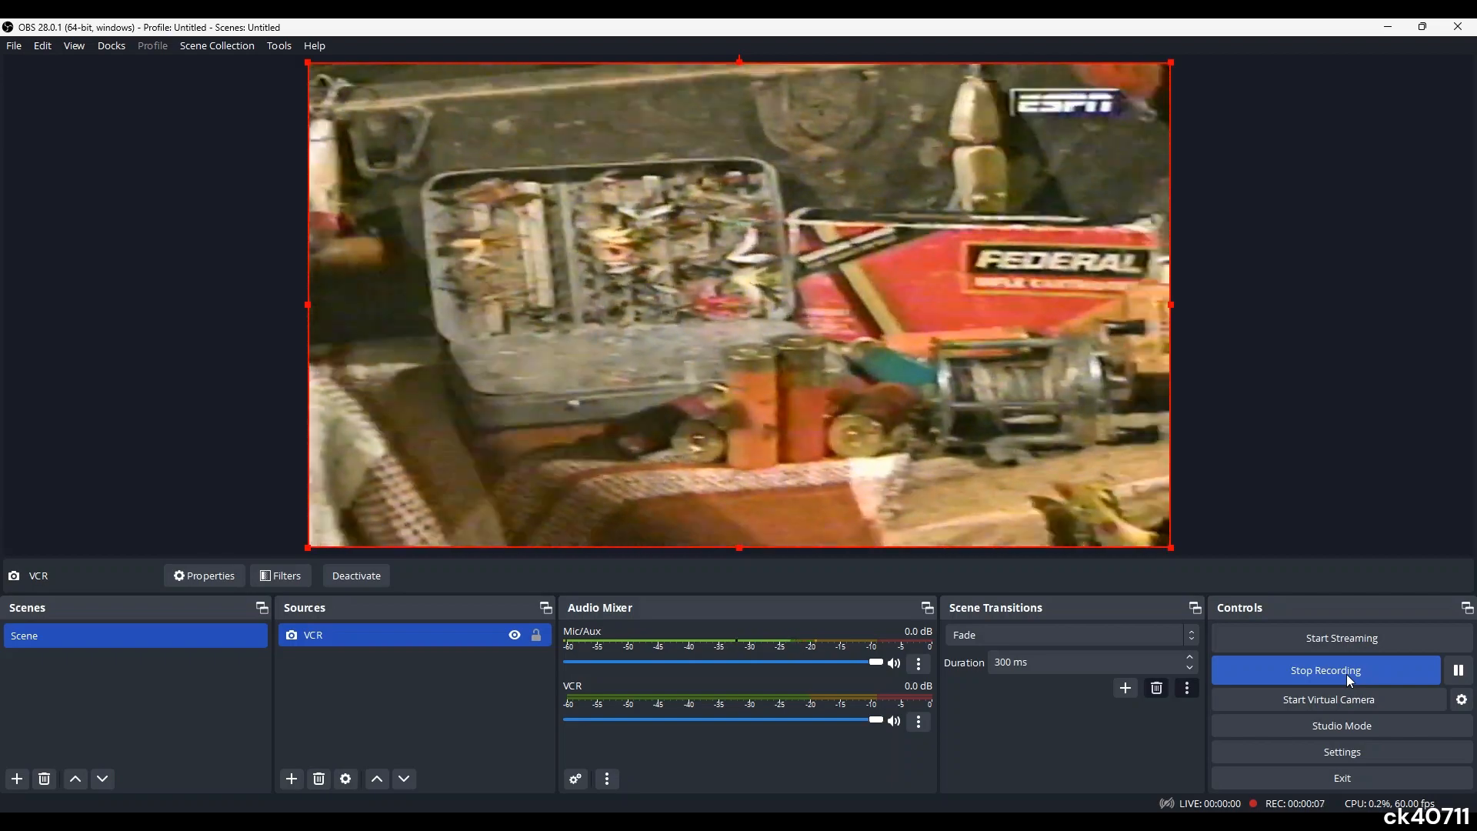
left_click(1326, 670)
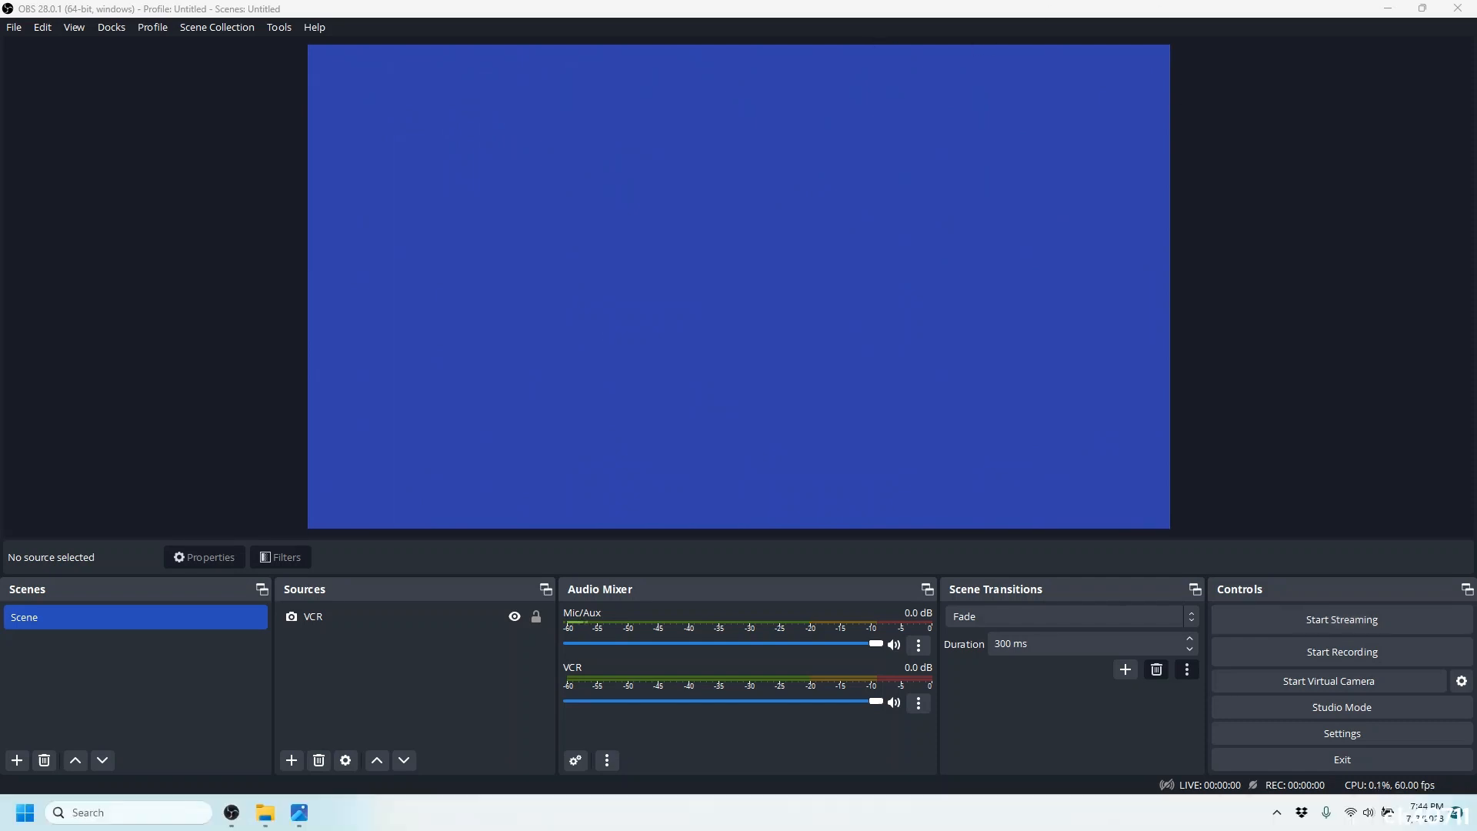
left_click(13, 26)
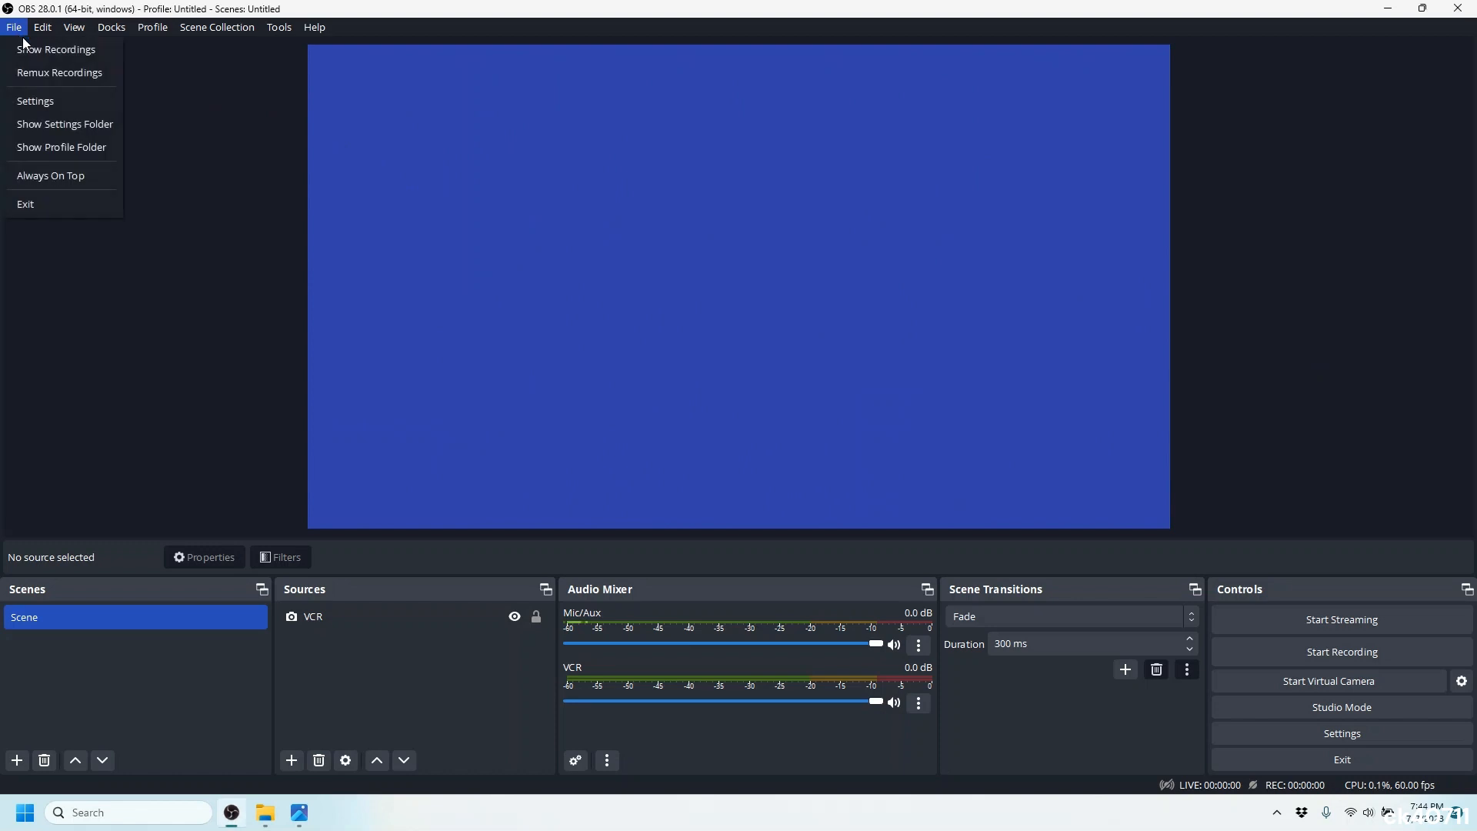
left_click(35, 101)
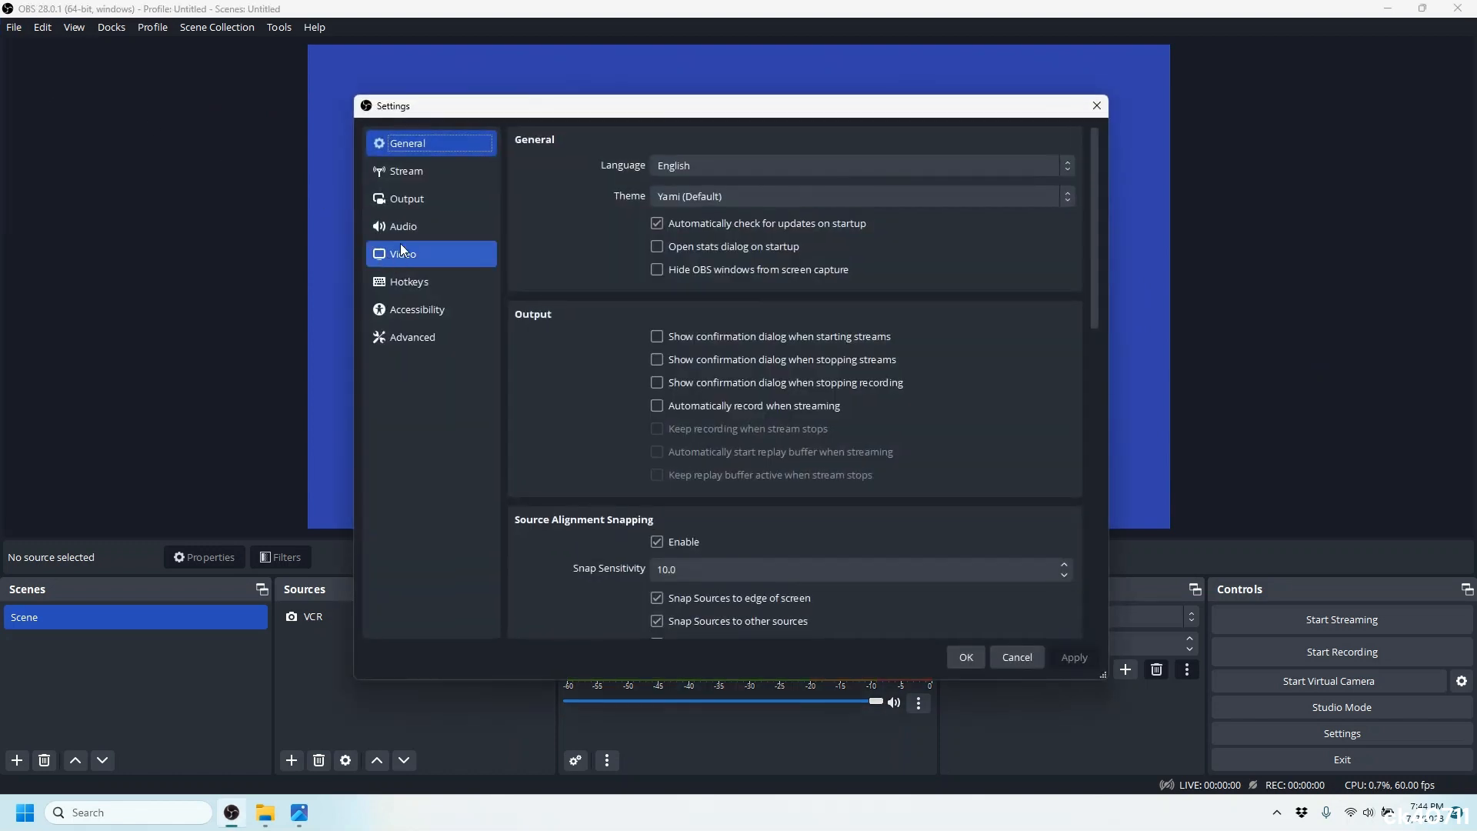
left_click(407, 198)
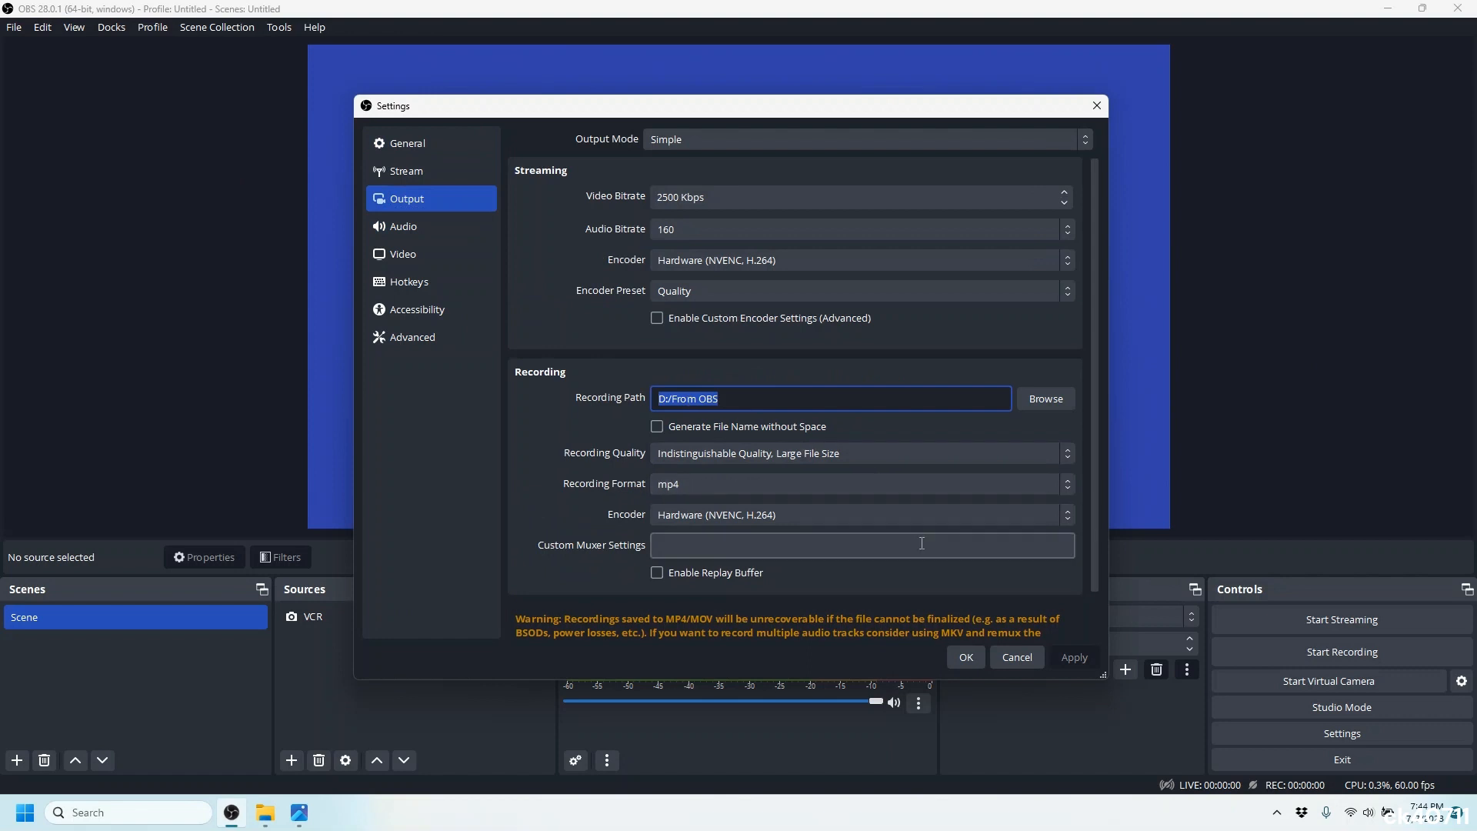
mouse_move(1016, 656)
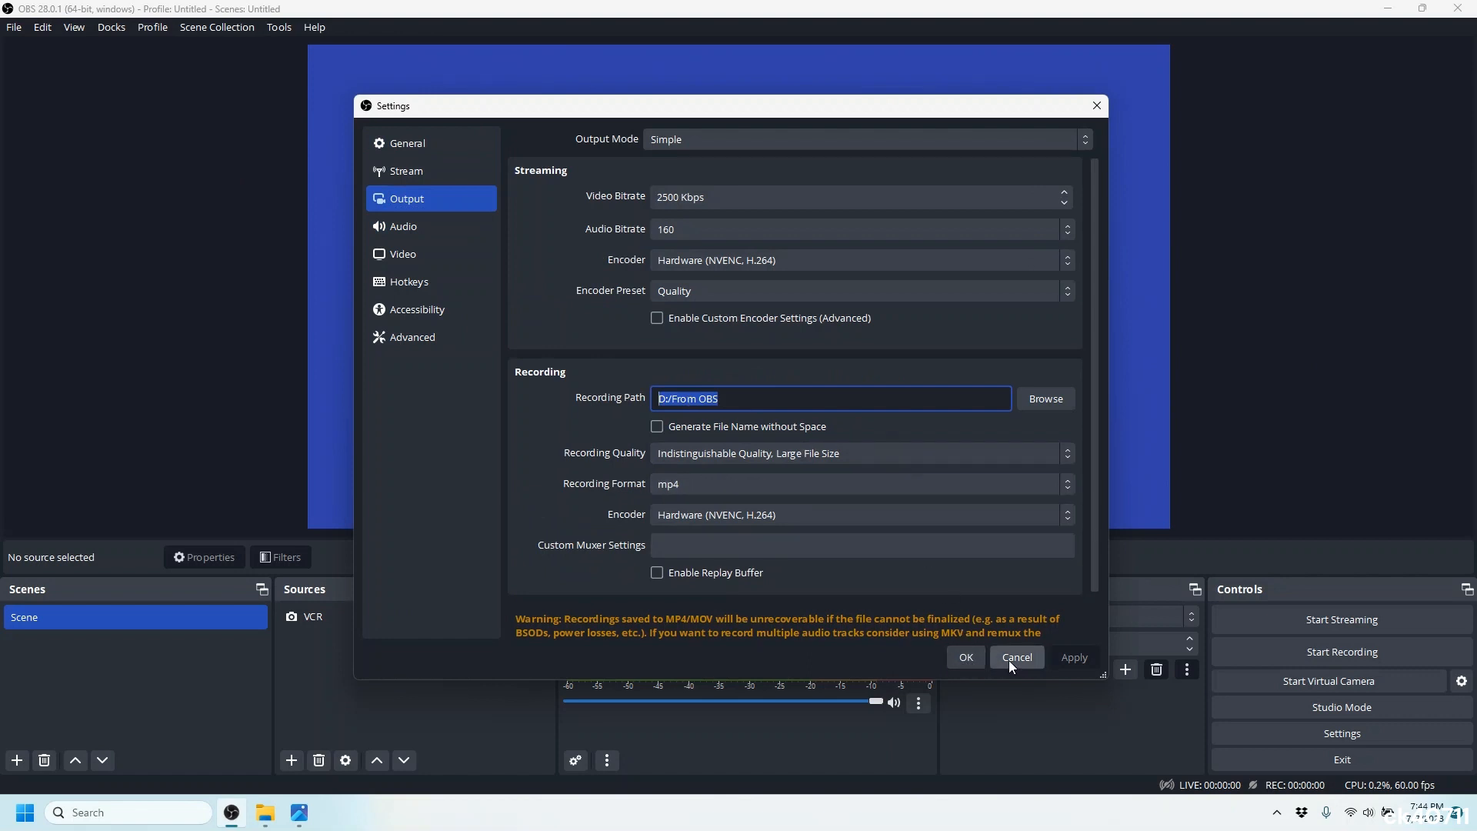
left_click(1016, 657)
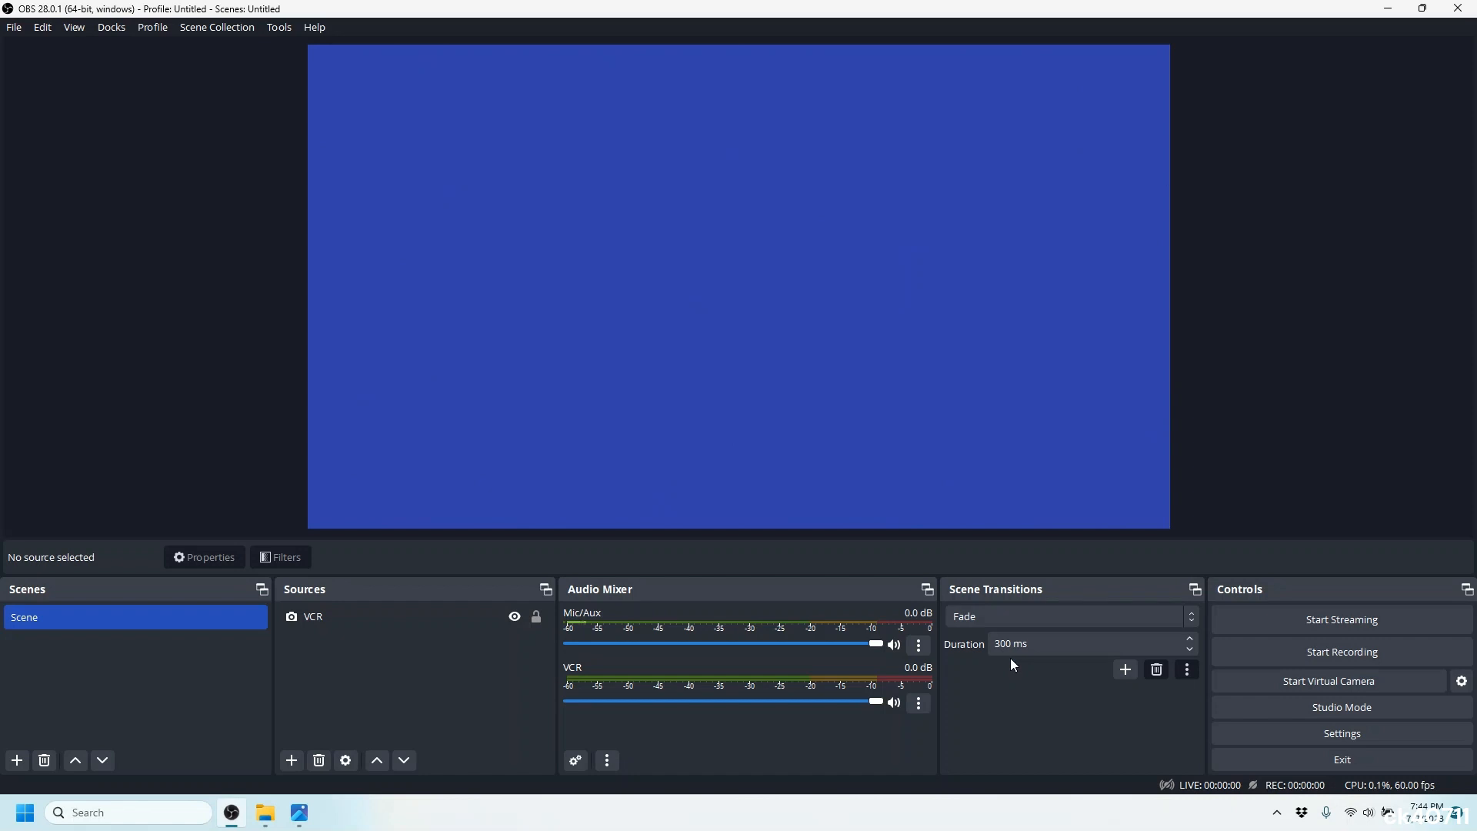
left_click(264, 813)
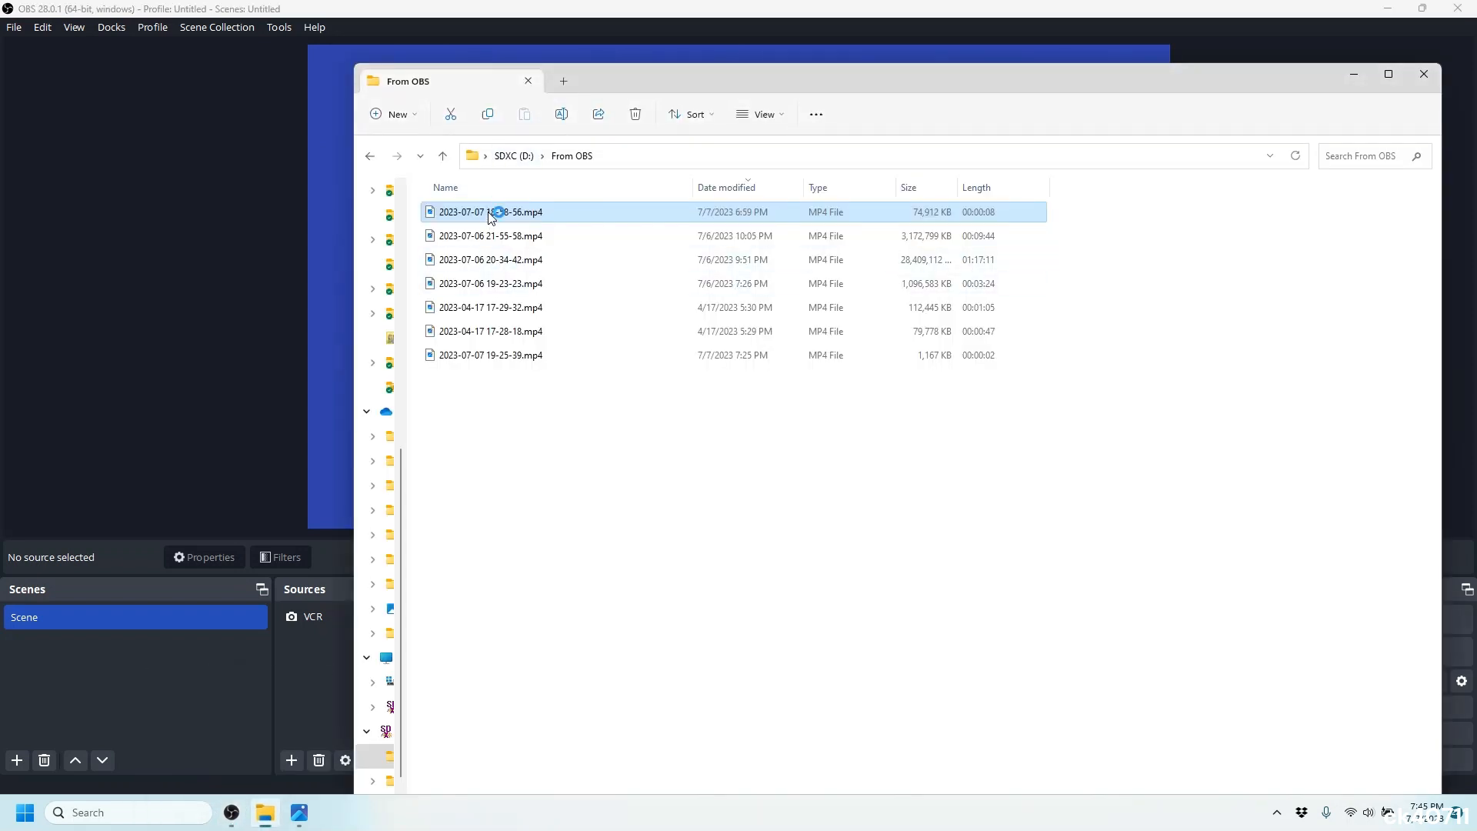
double_click(490, 211)
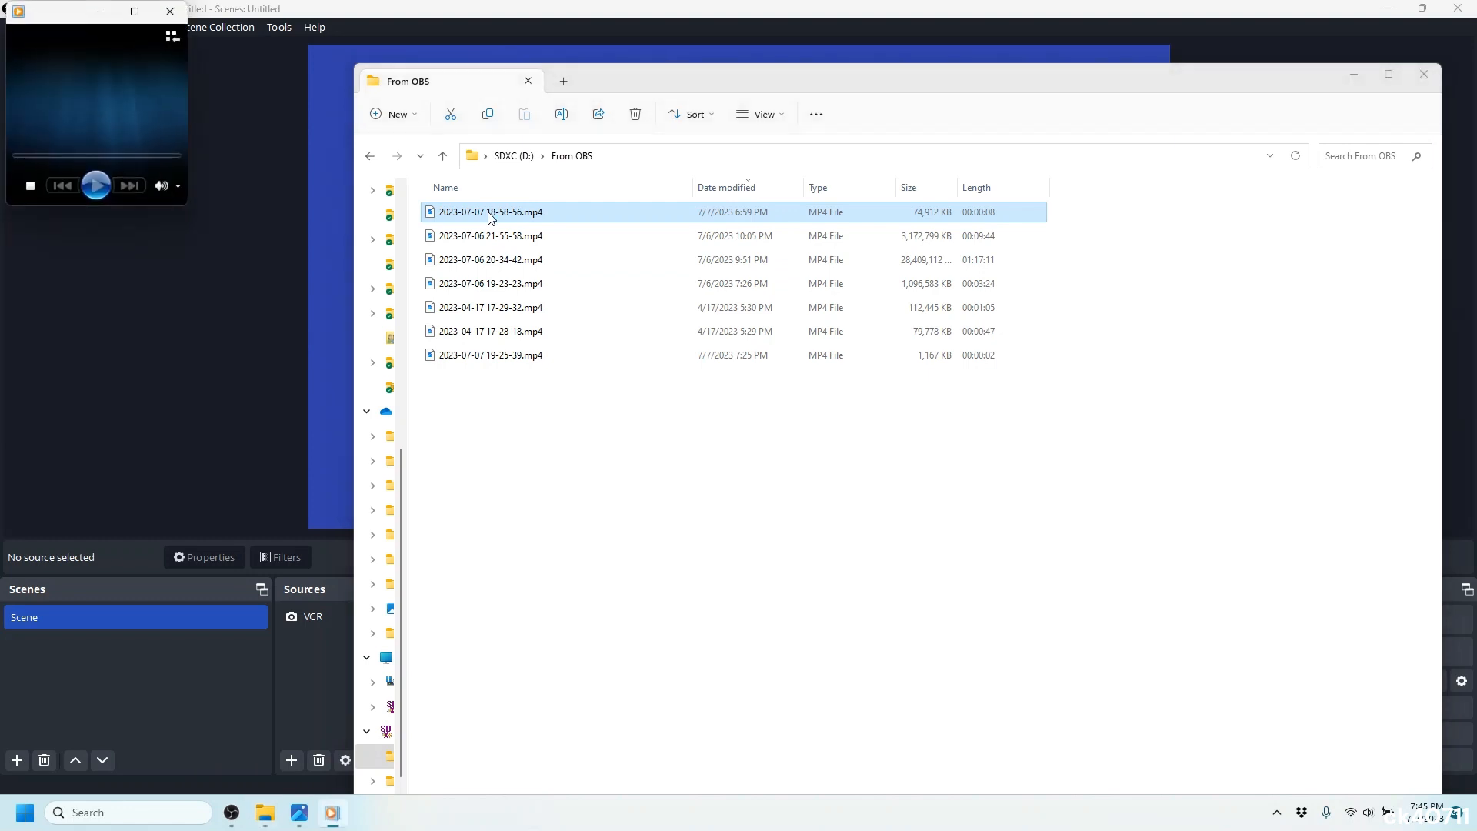
double_click(490, 211)
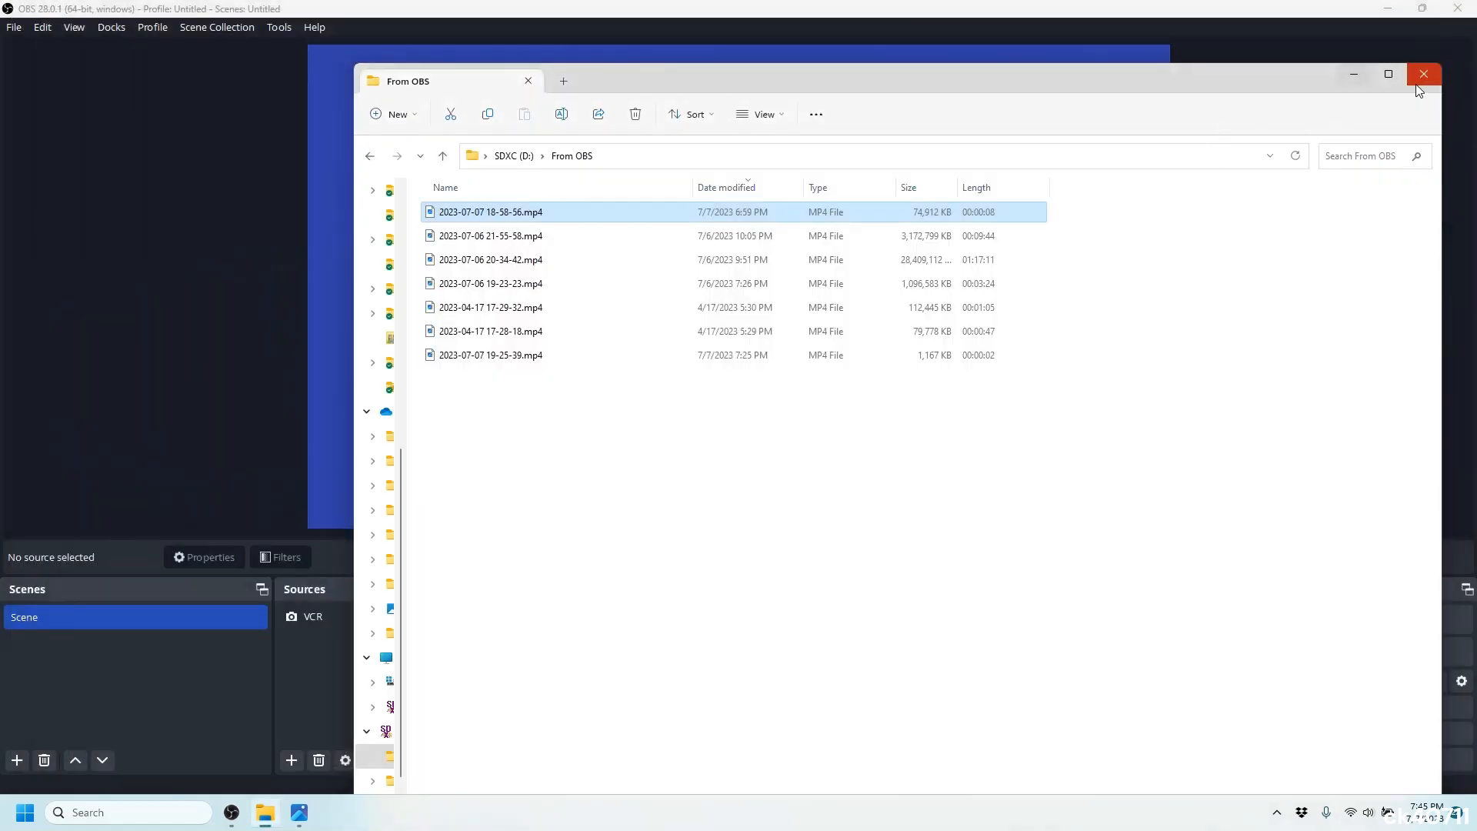
left_click(1424, 74)
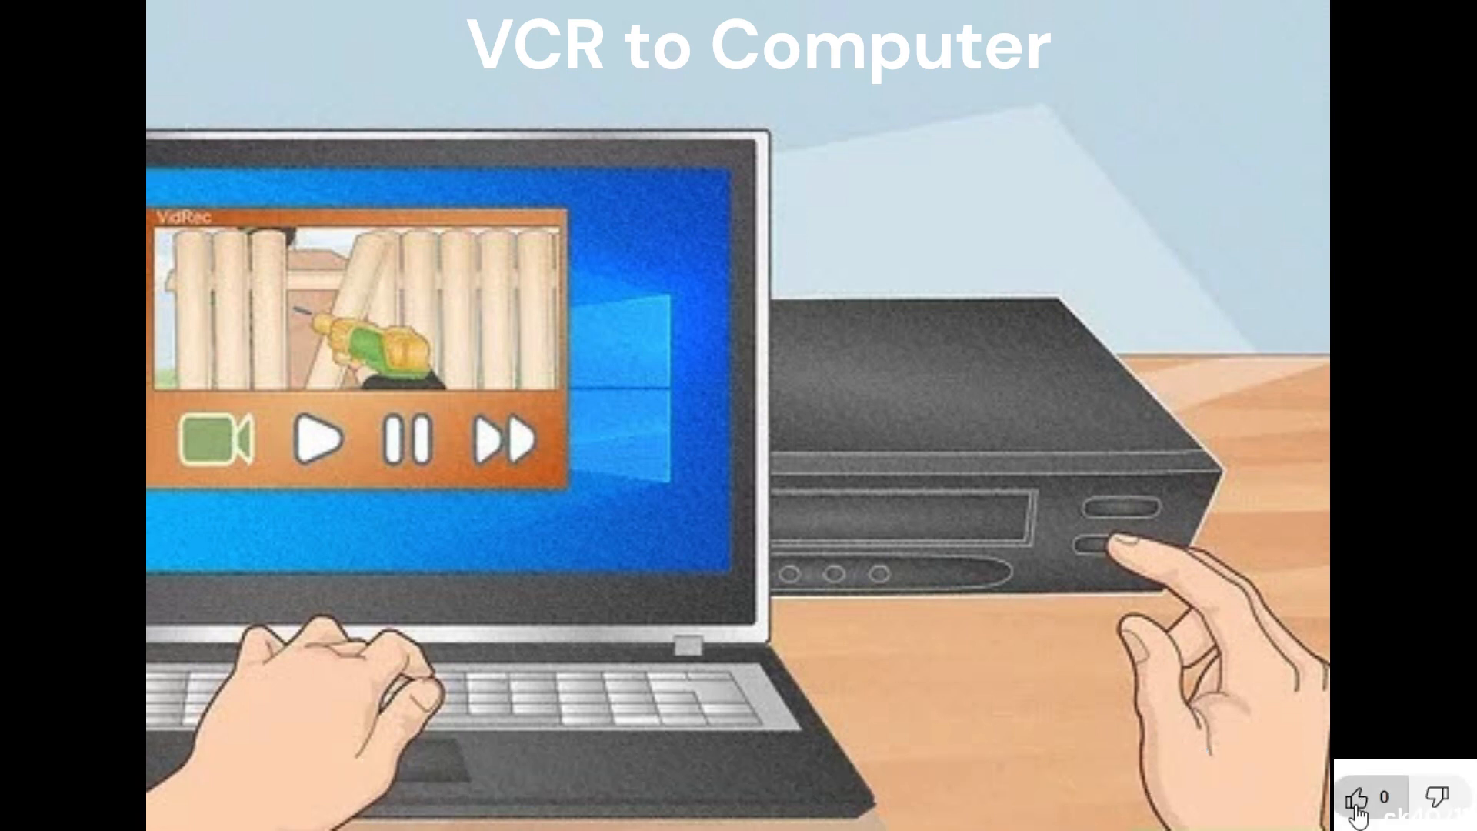
left_click(1359, 799)
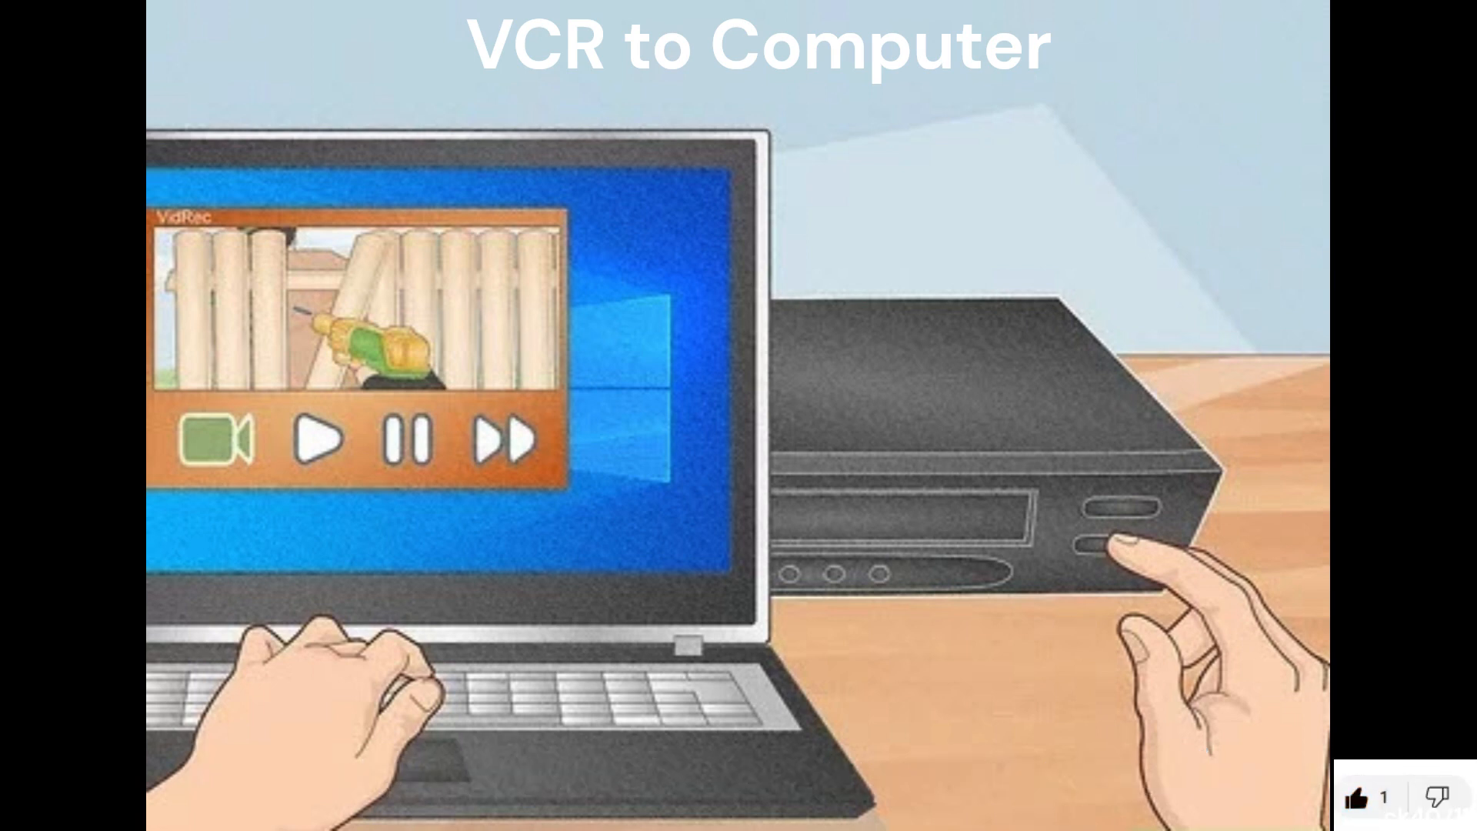